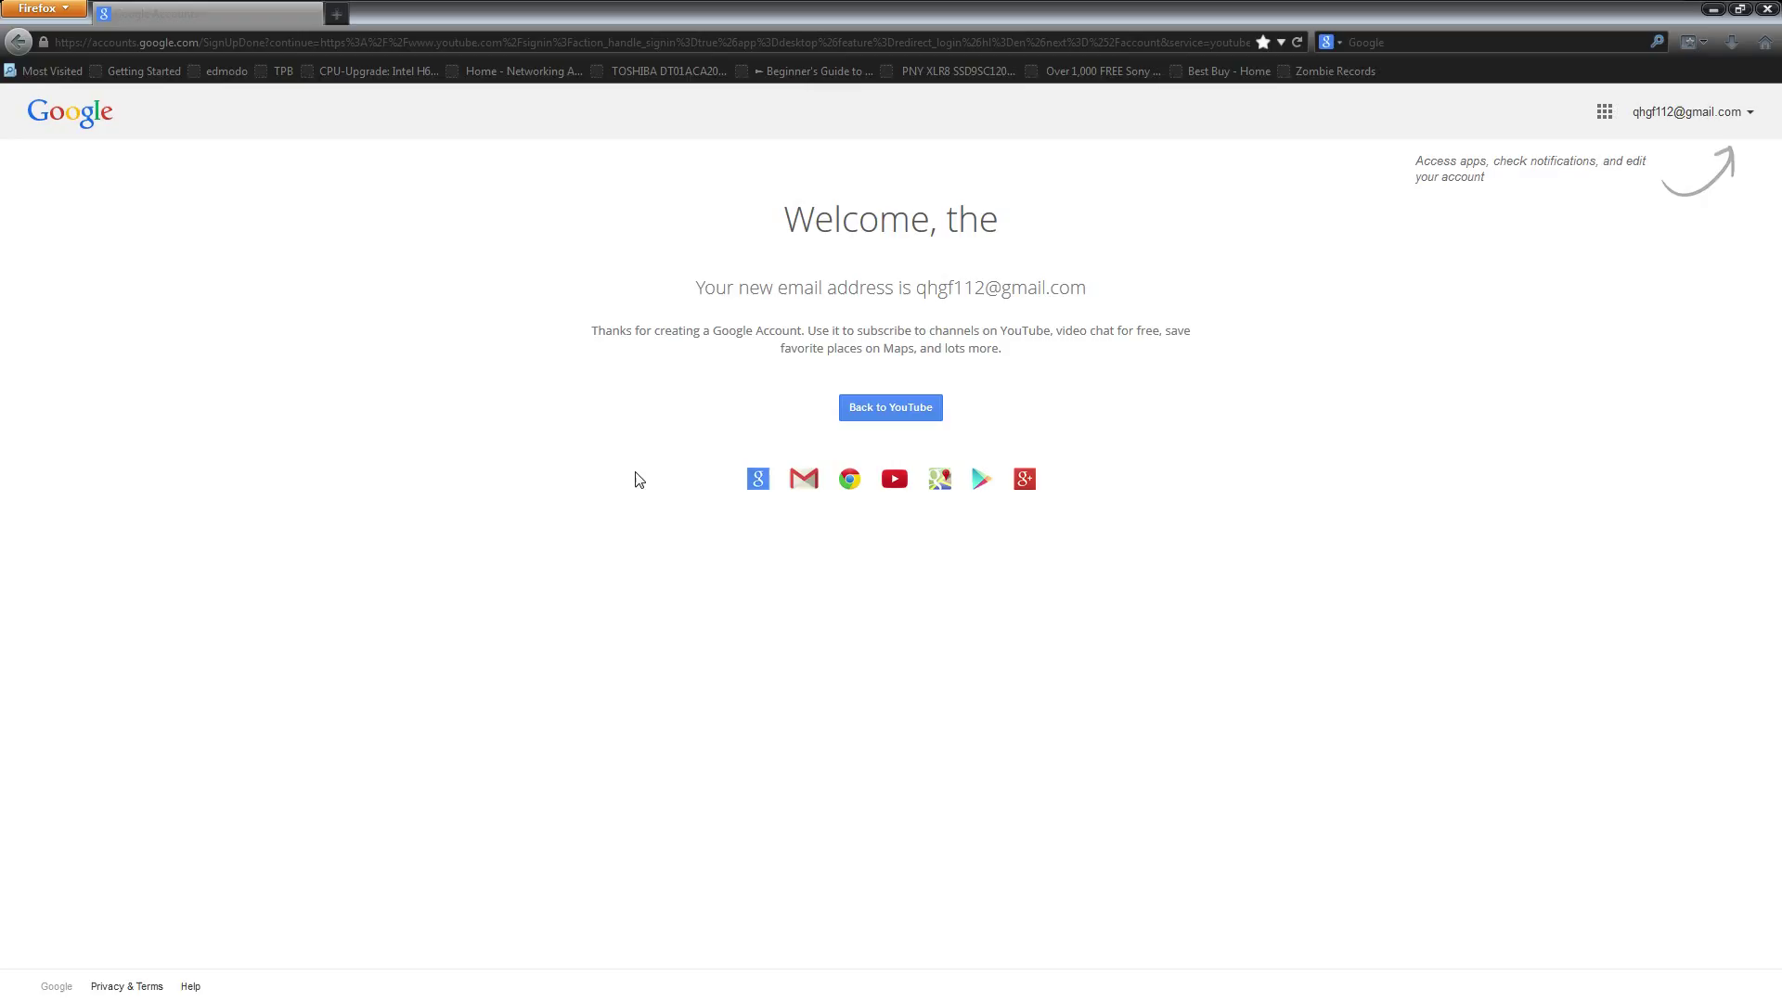
mouse_move(3, 345)
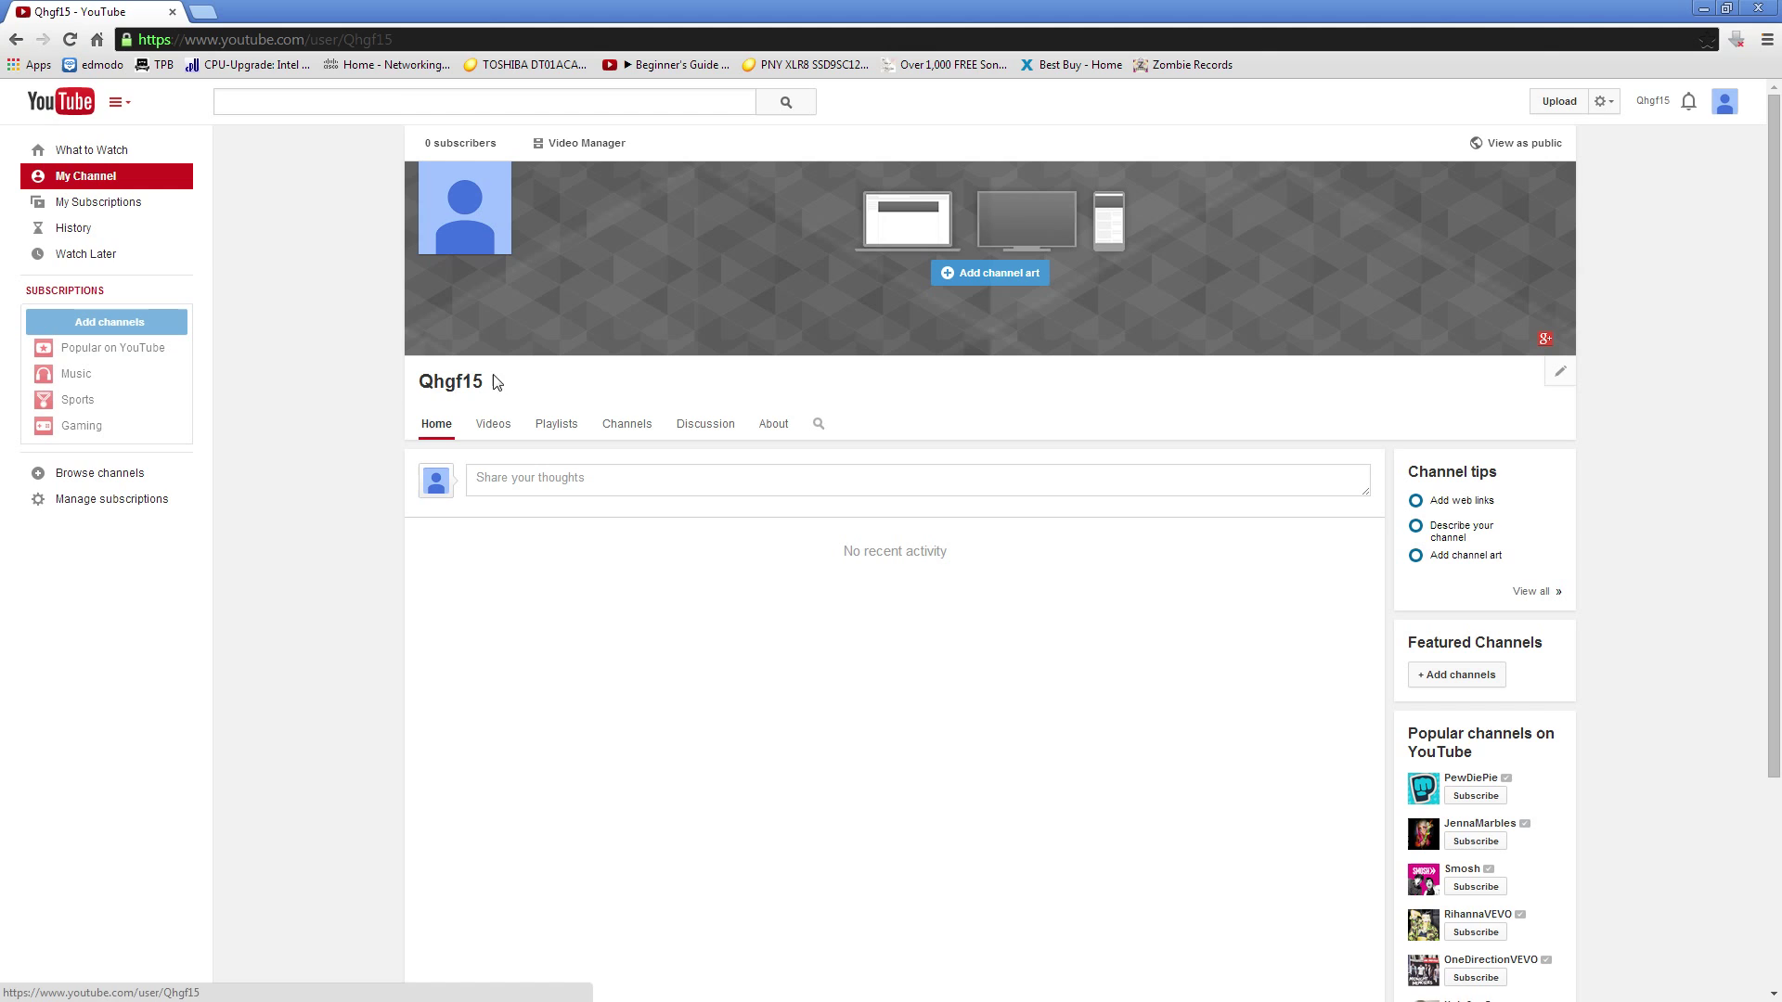
mouse_move(691, 363)
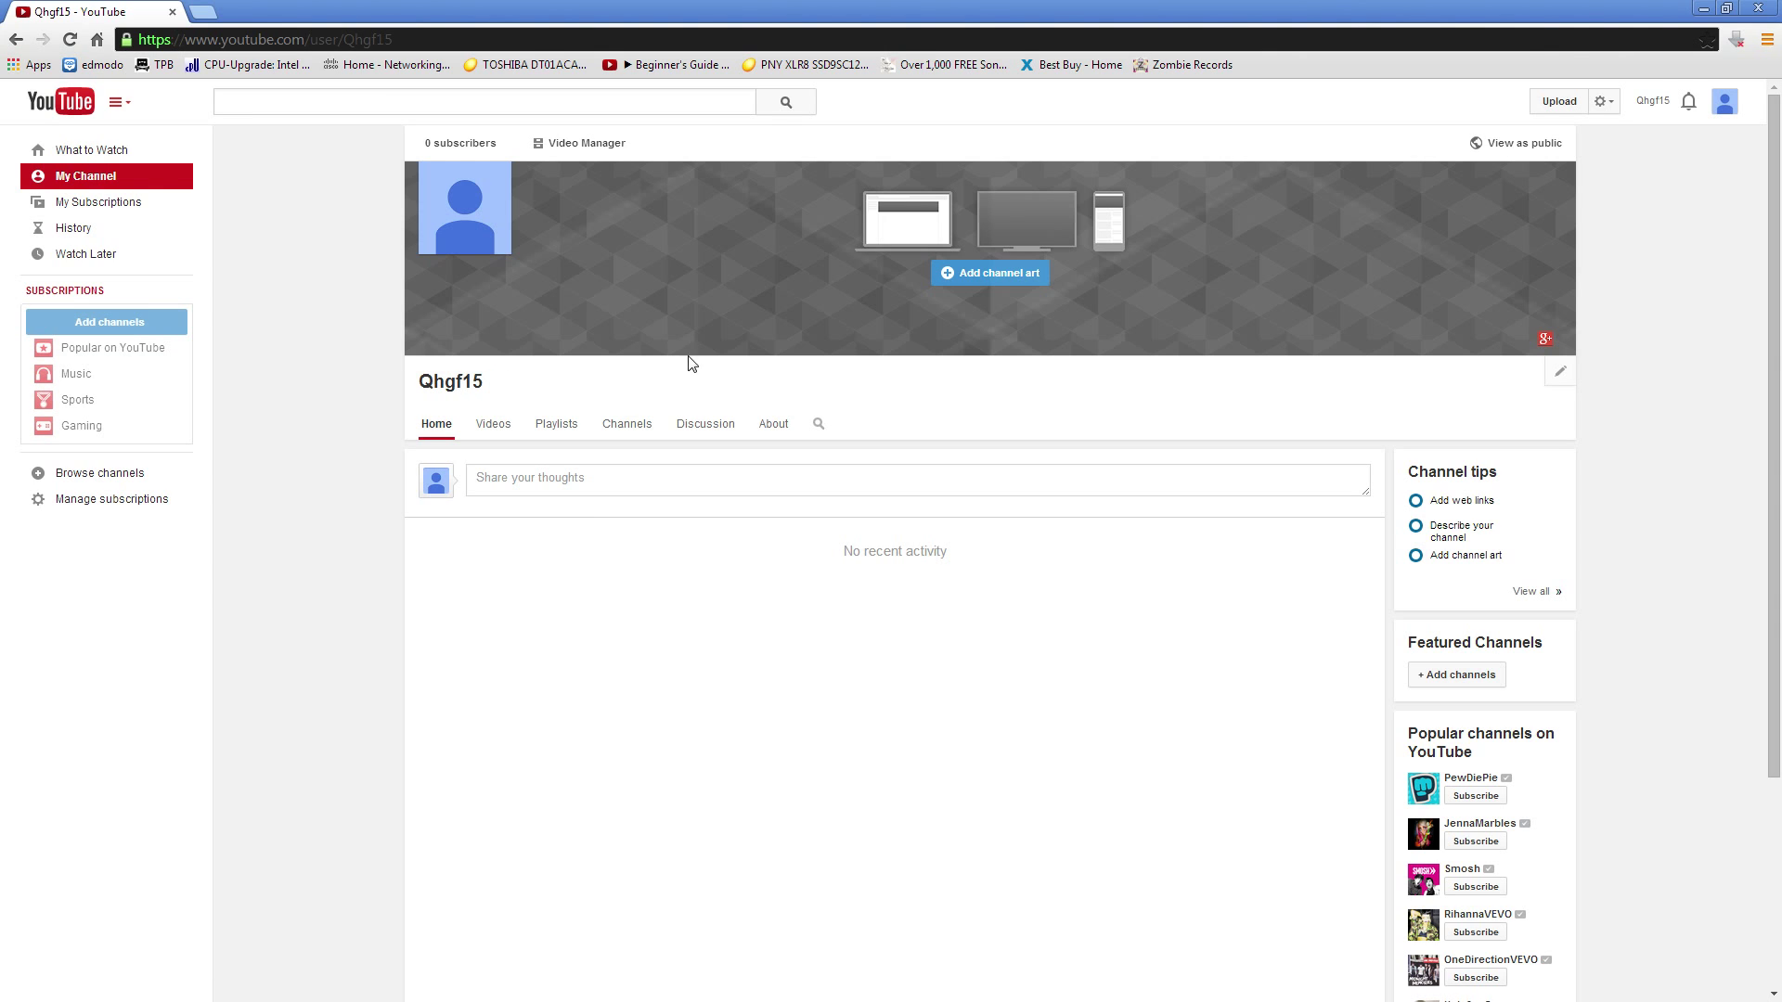
mouse_move(1617, 13)
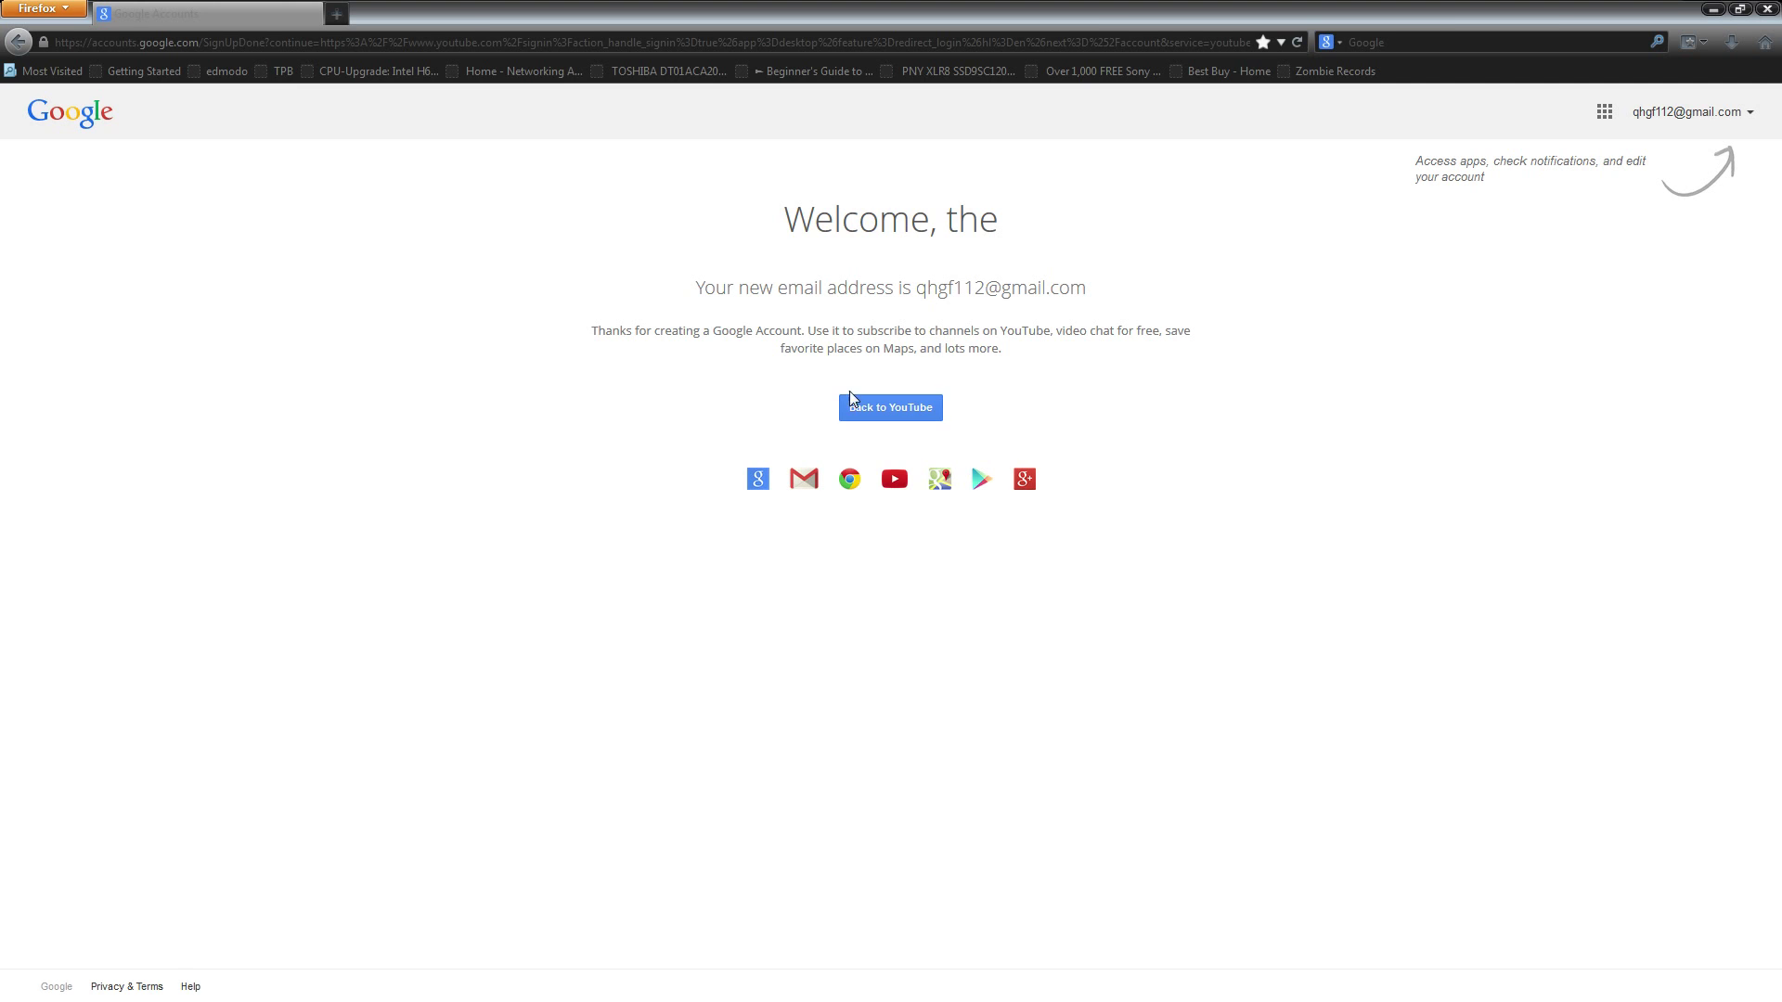
Step: Return from the Google welcome page to the YouTube account settings overview
left_click(889, 406)
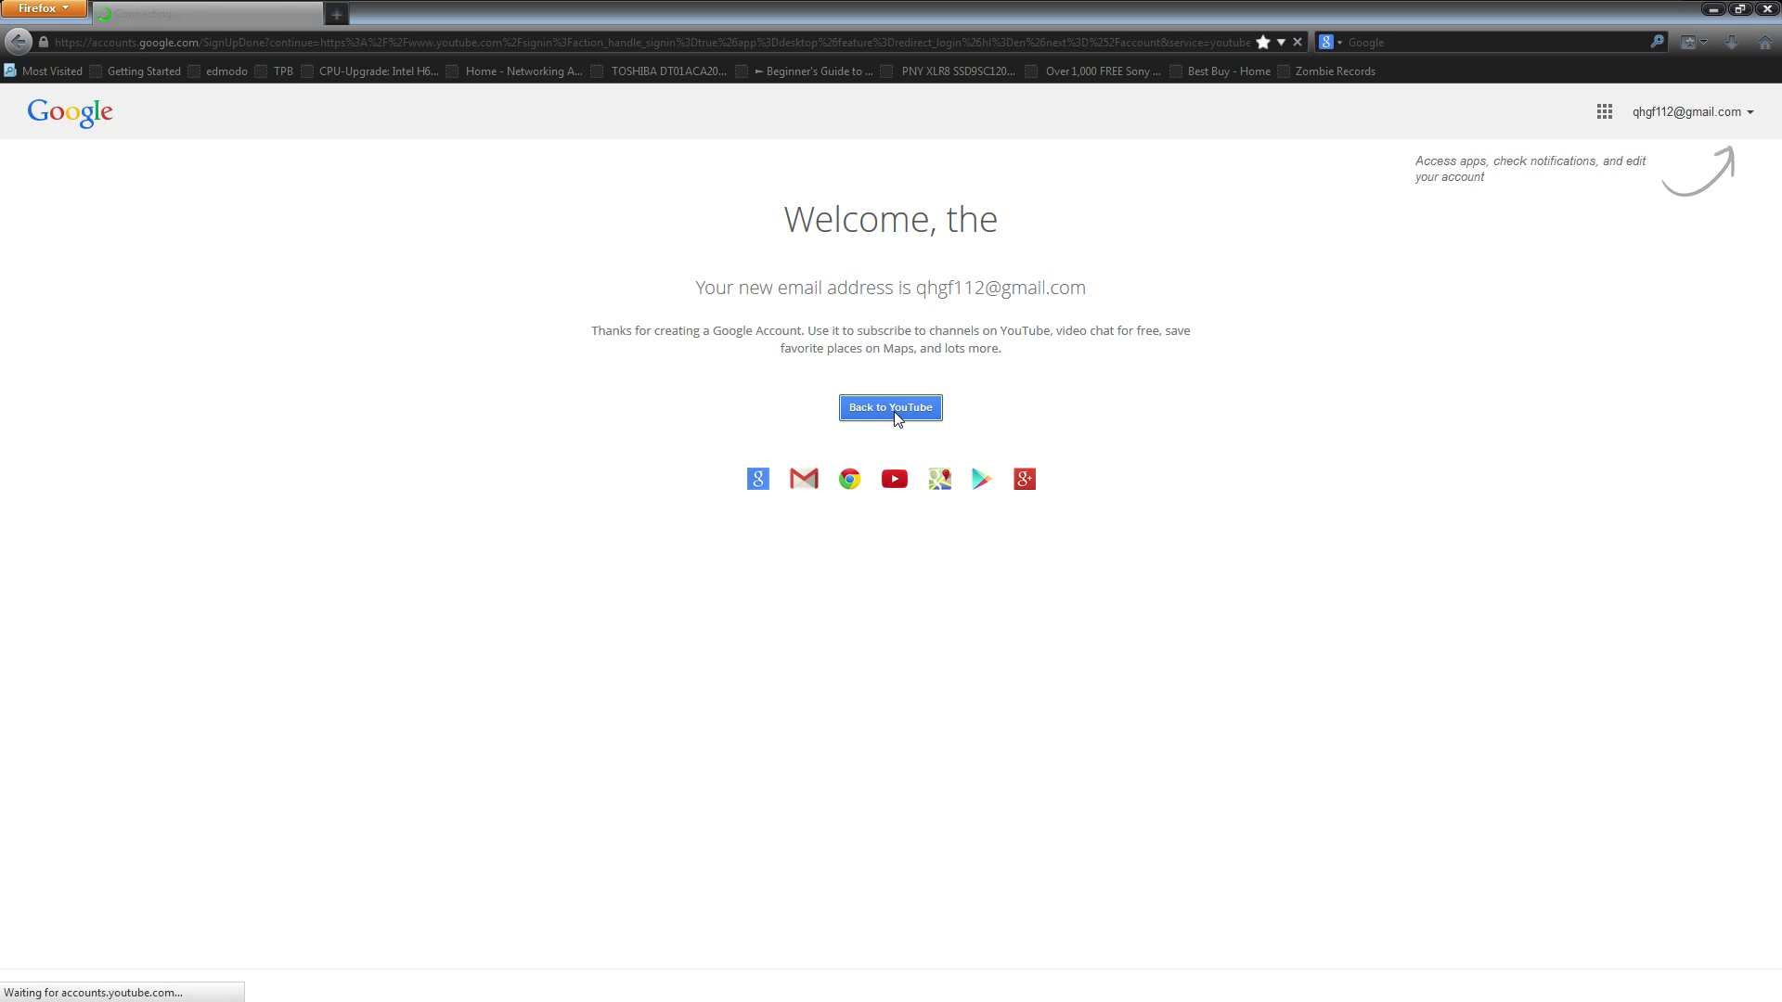
left_click(890, 407)
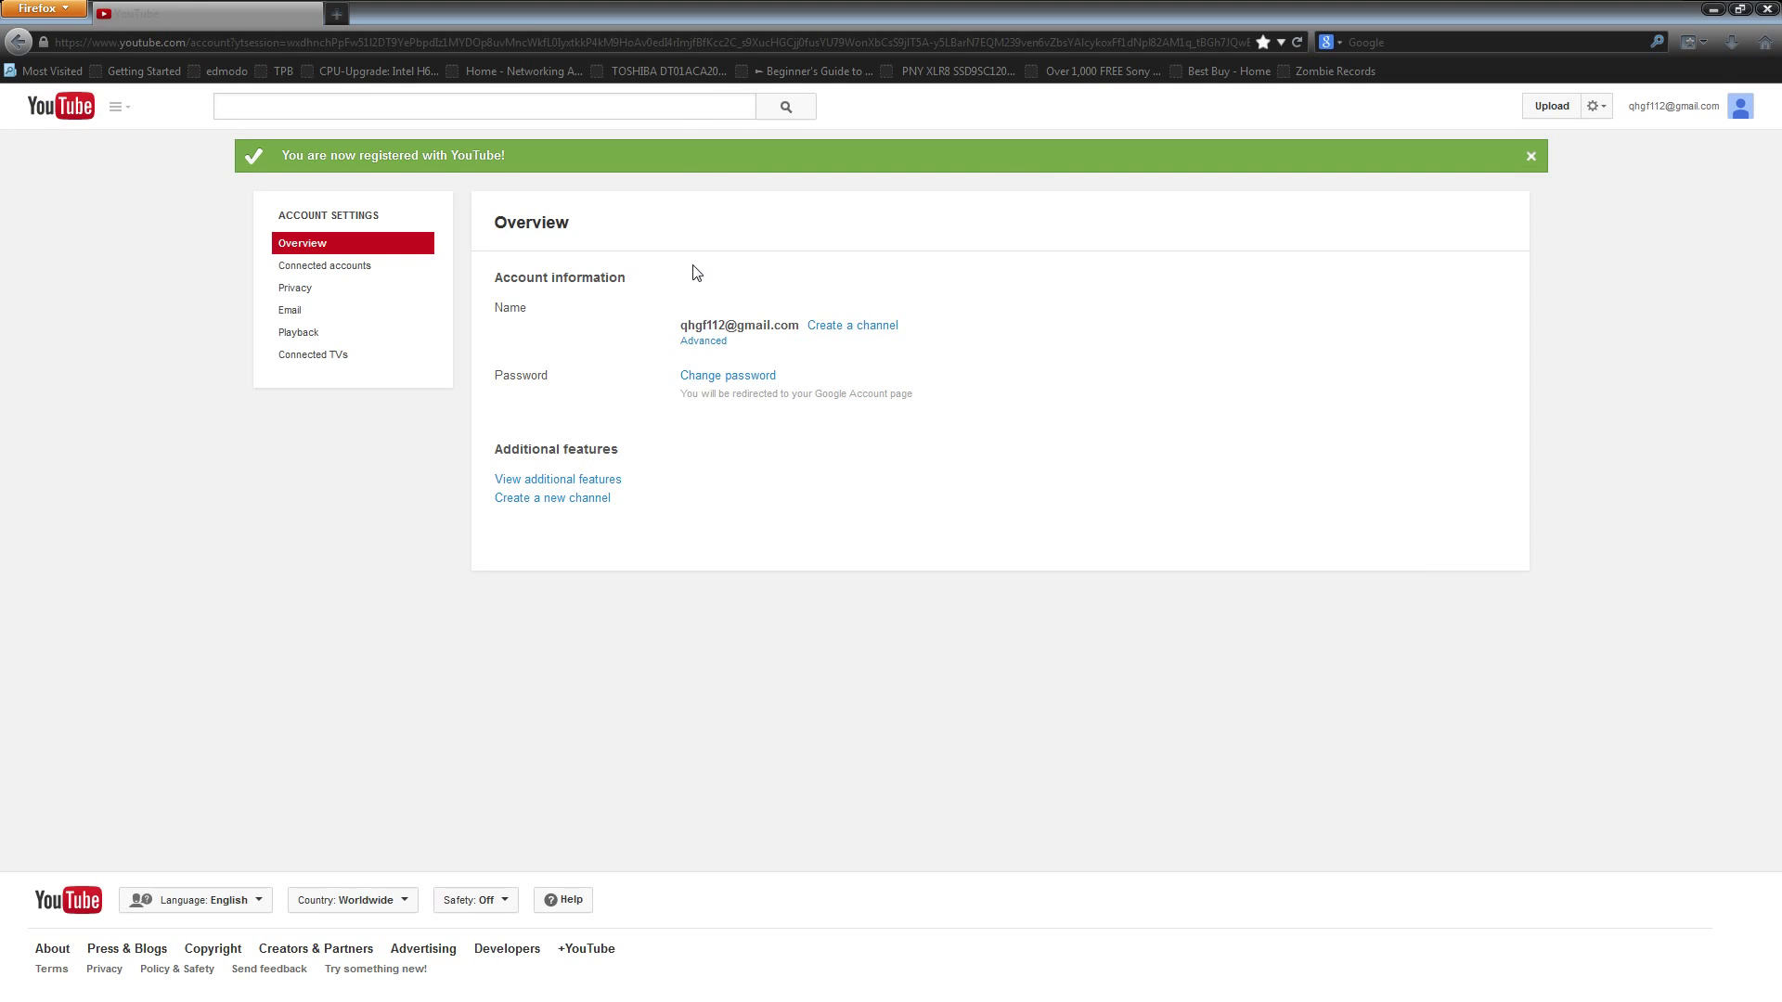
mouse_move(852, 325)
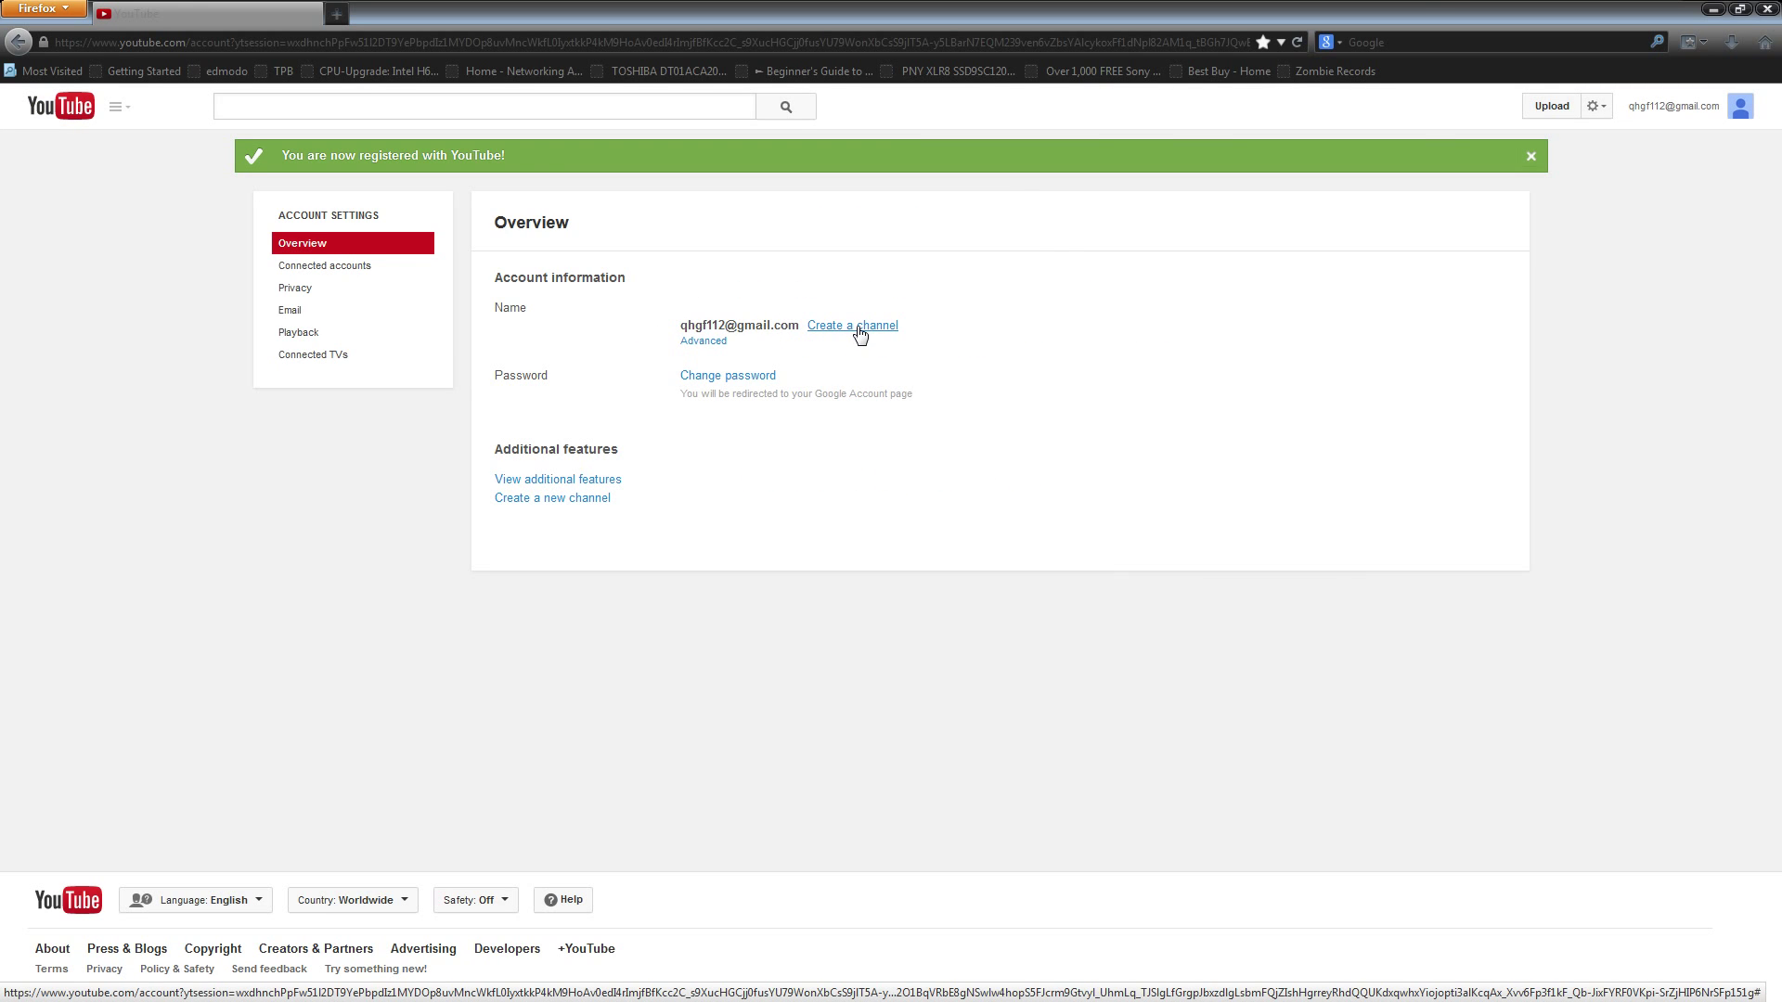
Step: Begin channel setup, submit a first and last name, and continue past the name error to 'Create a new channel'
left_click(852, 325)
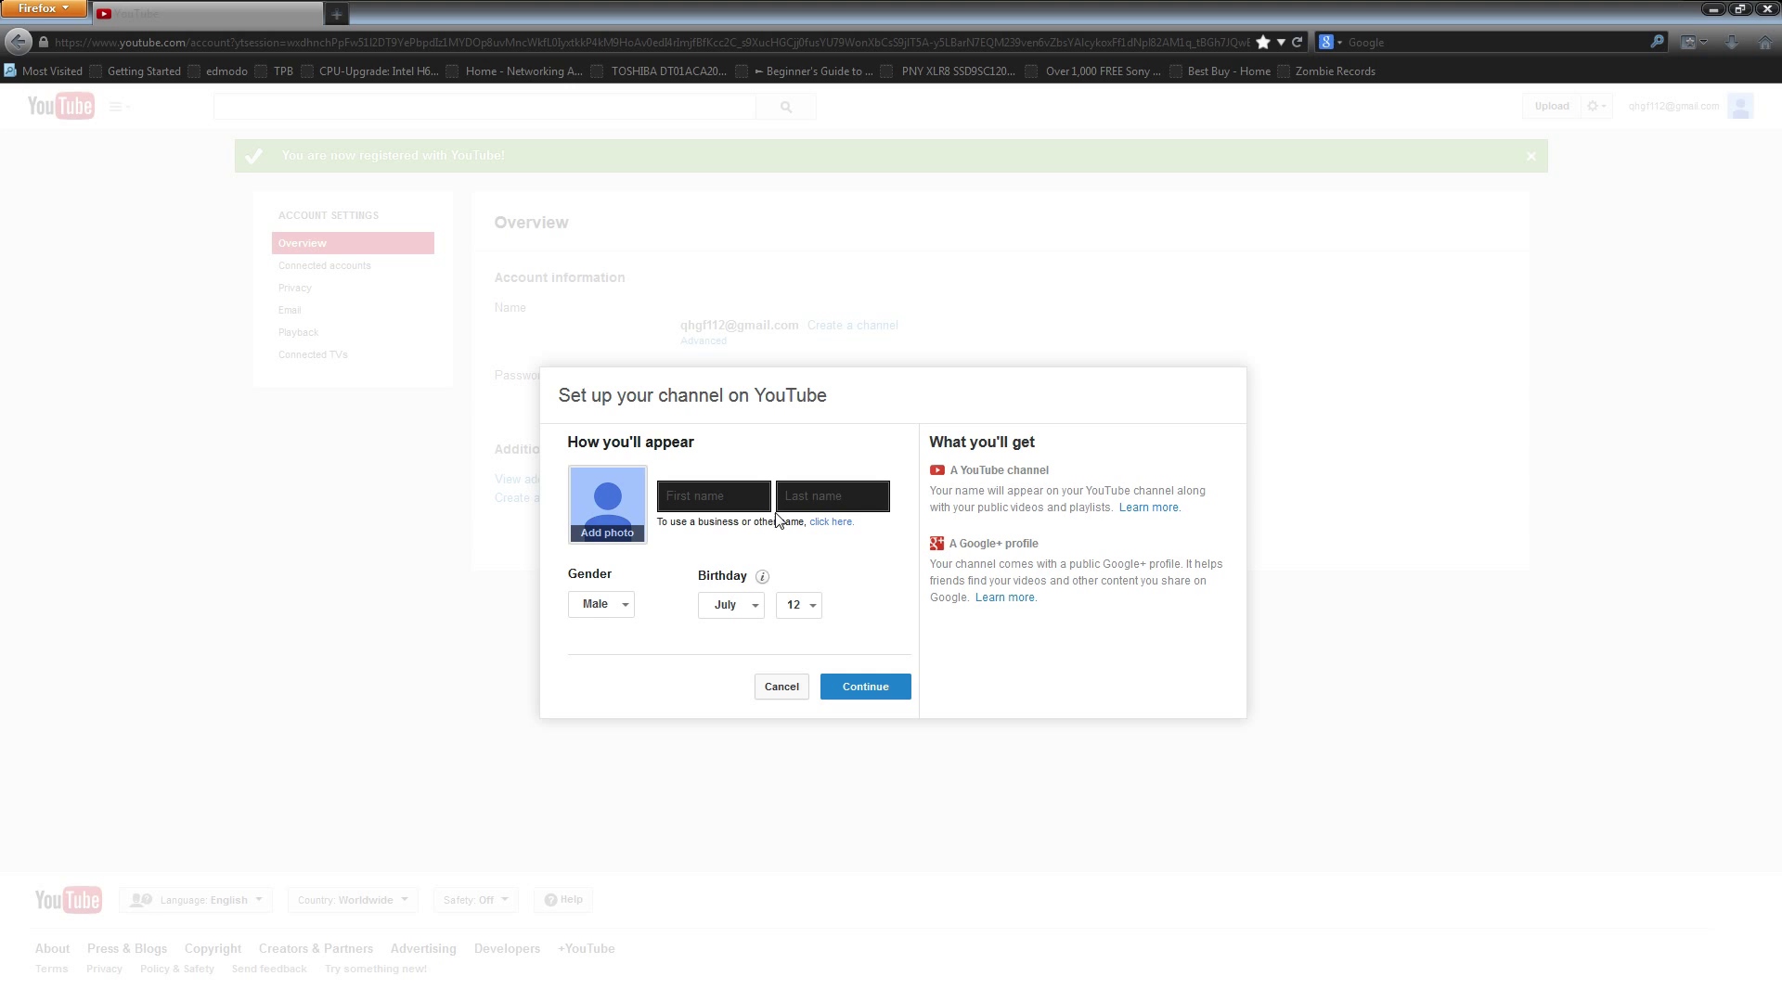
left_click(713, 495)
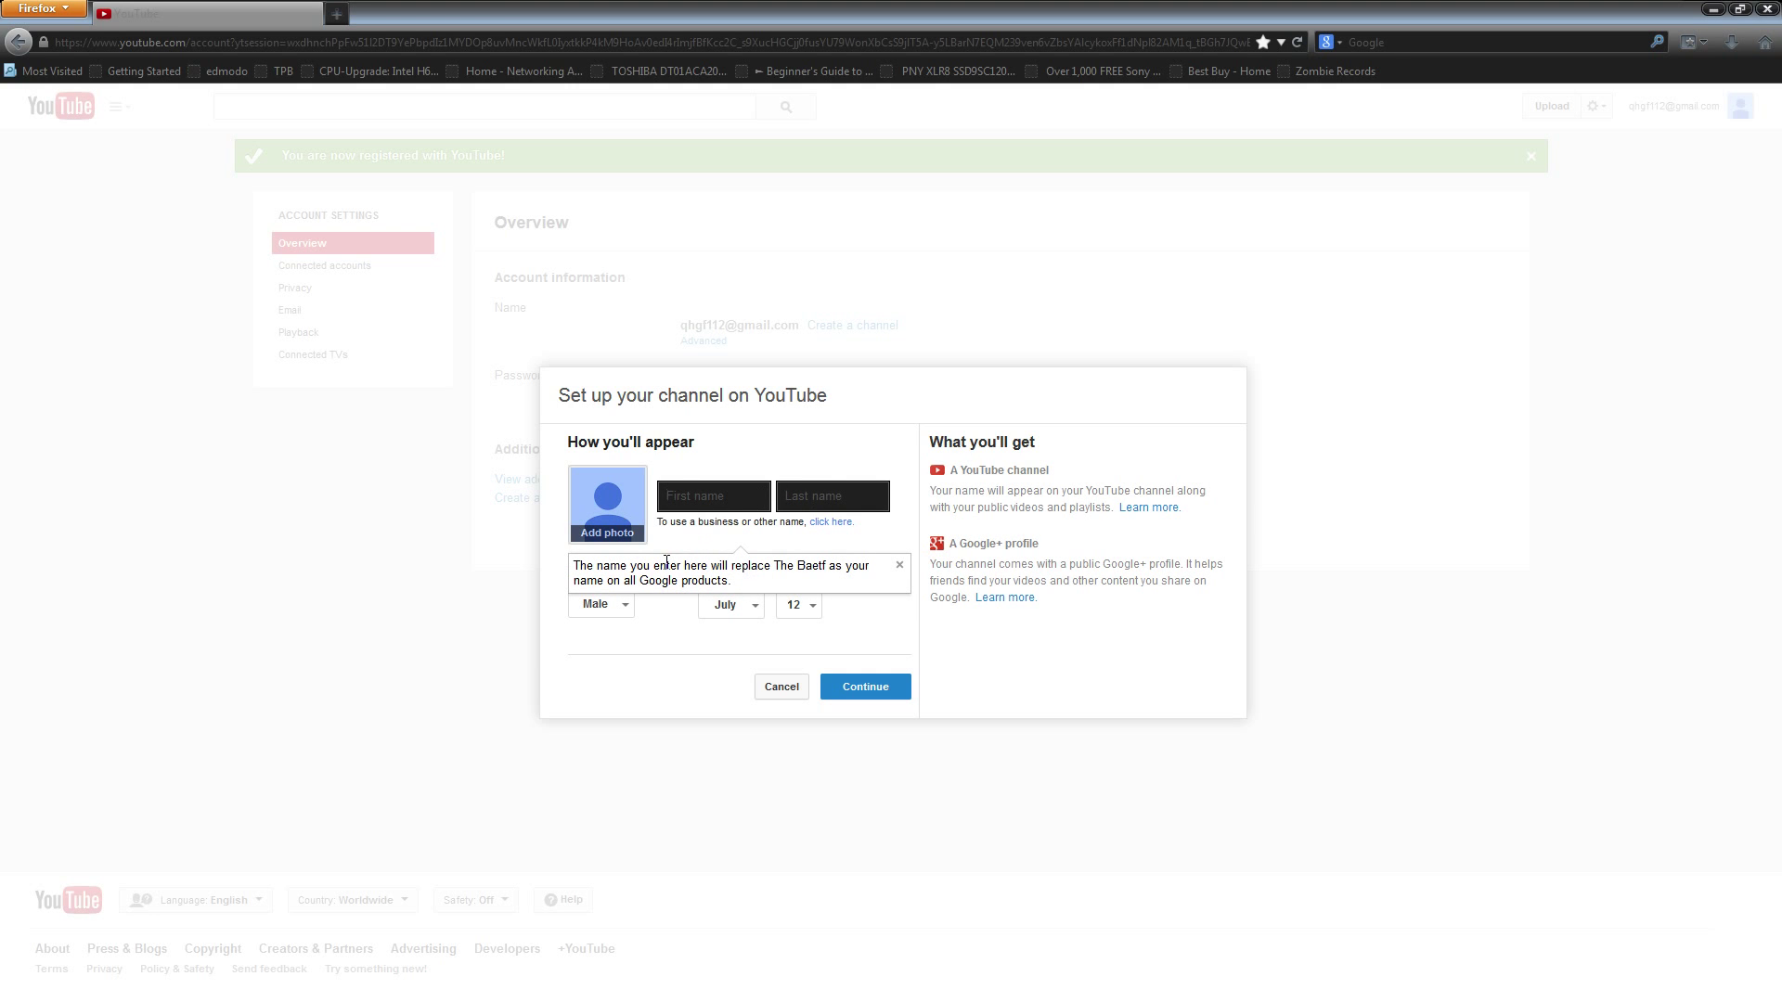
type("4")
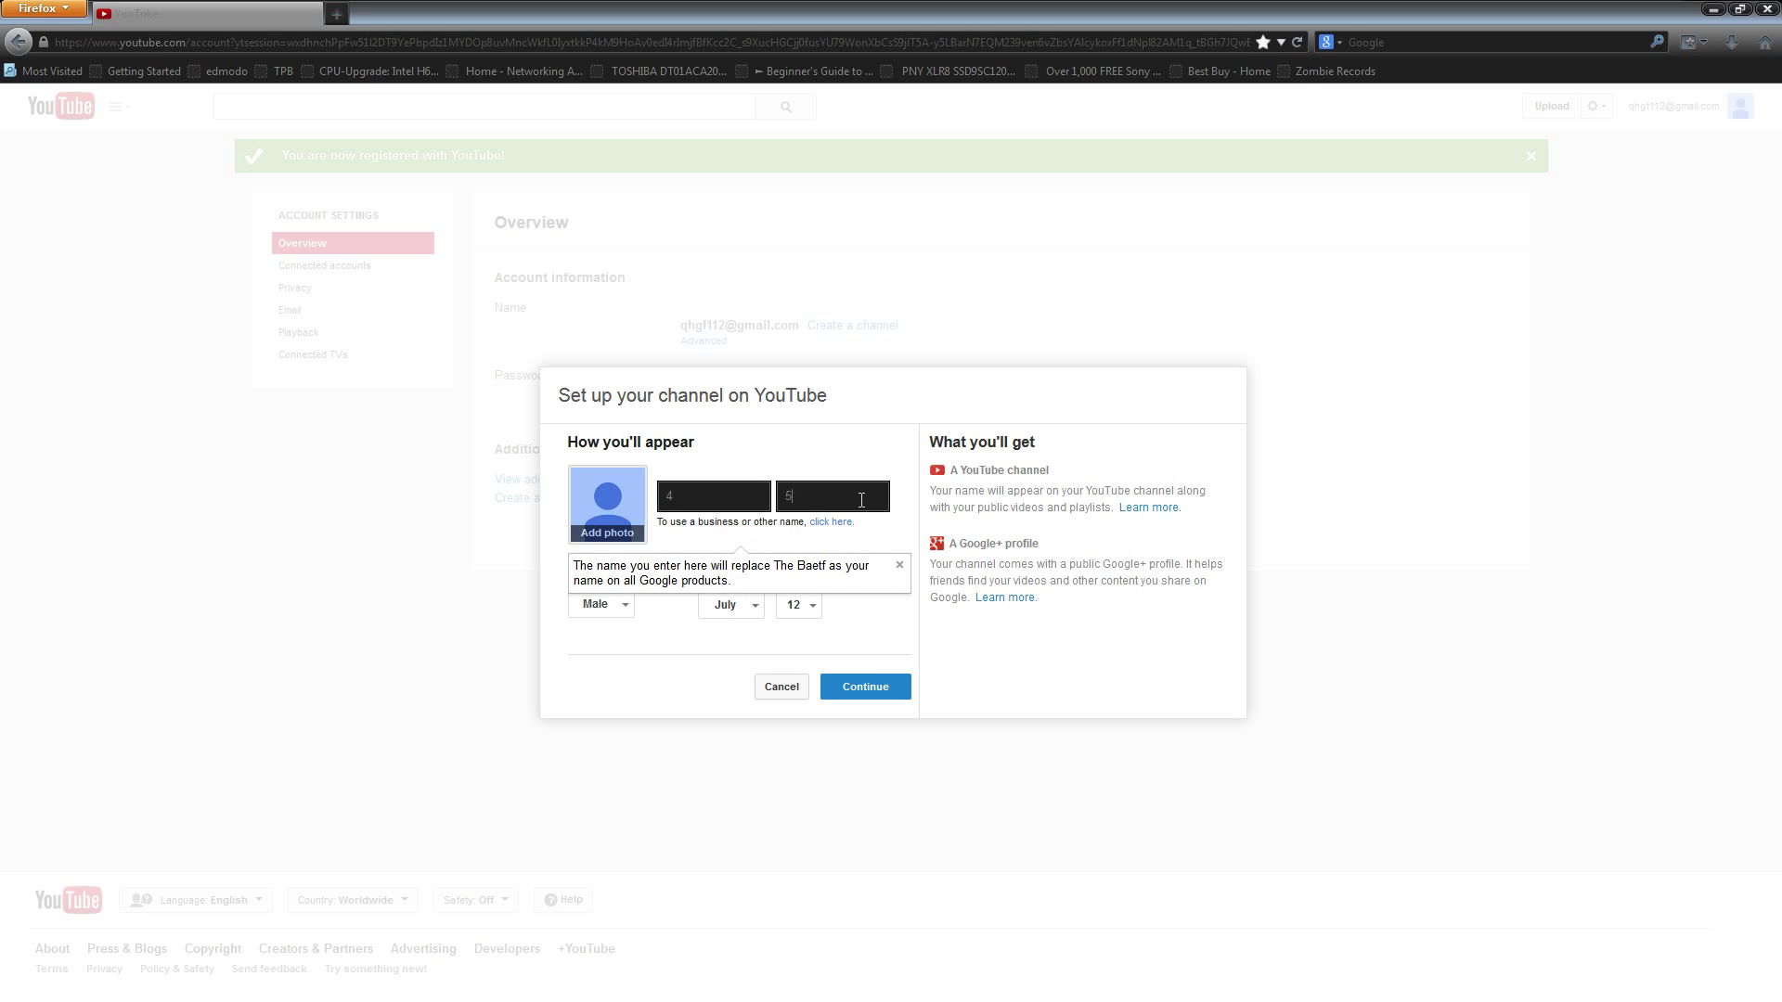
type("7")
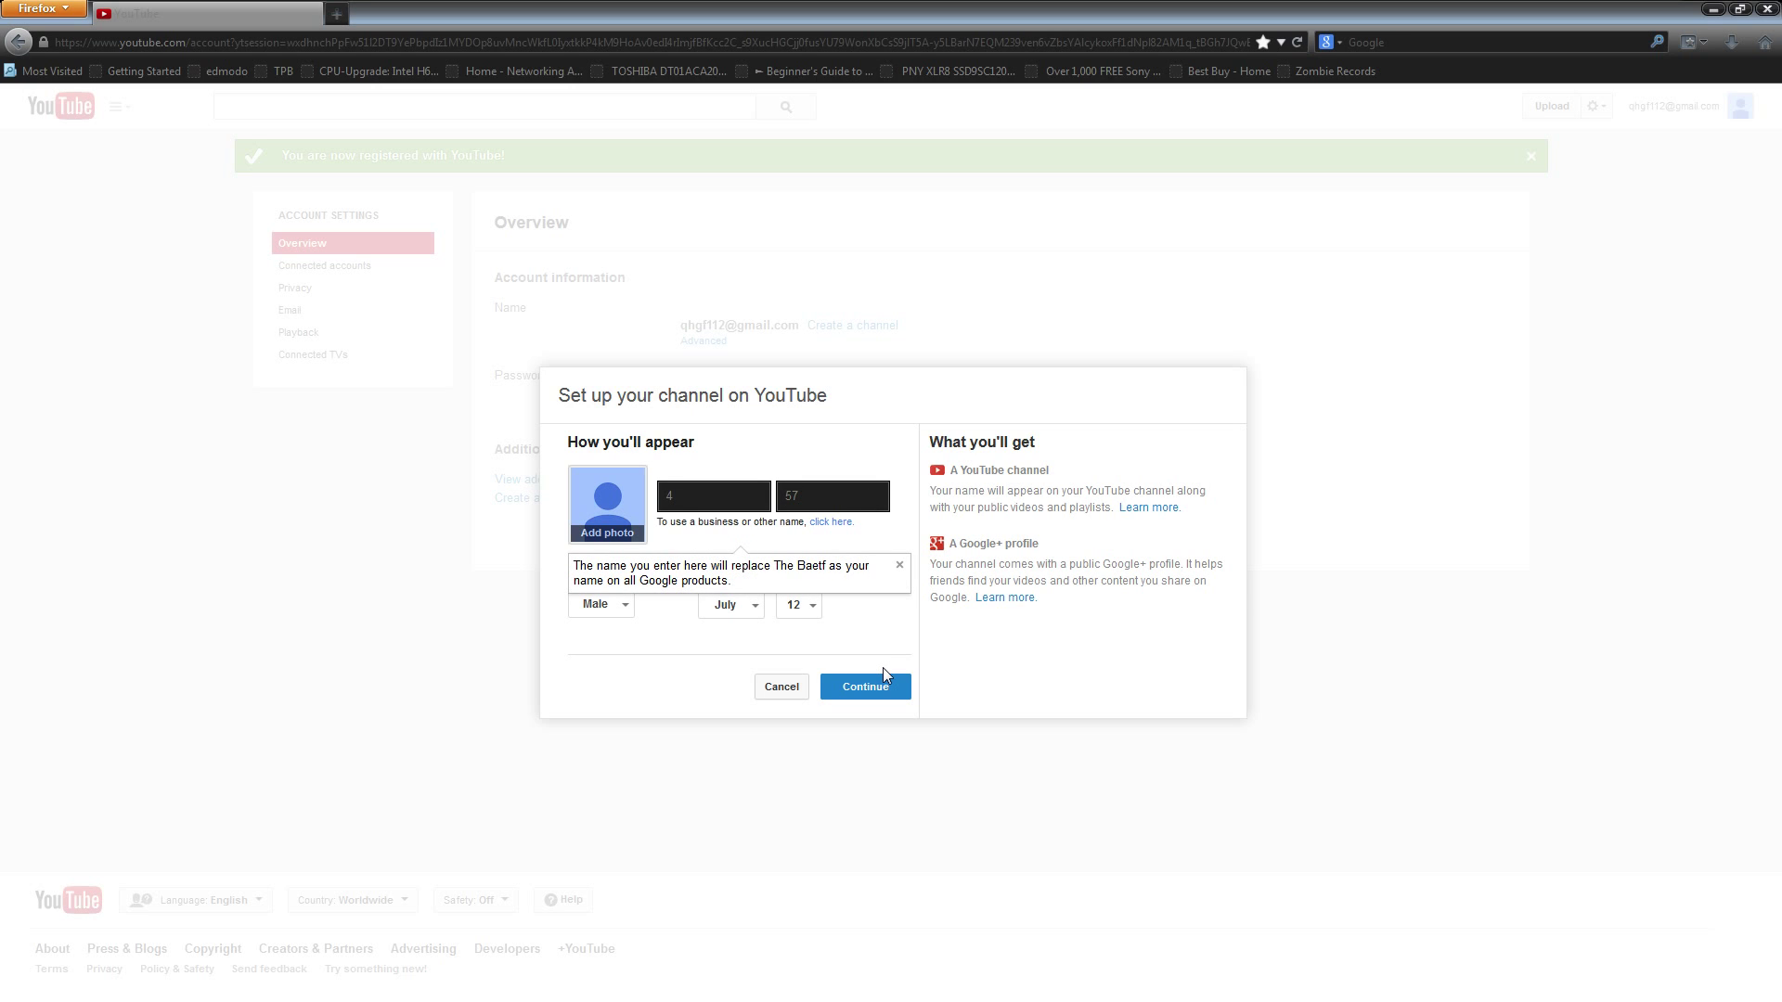
mouse_move(868, 692)
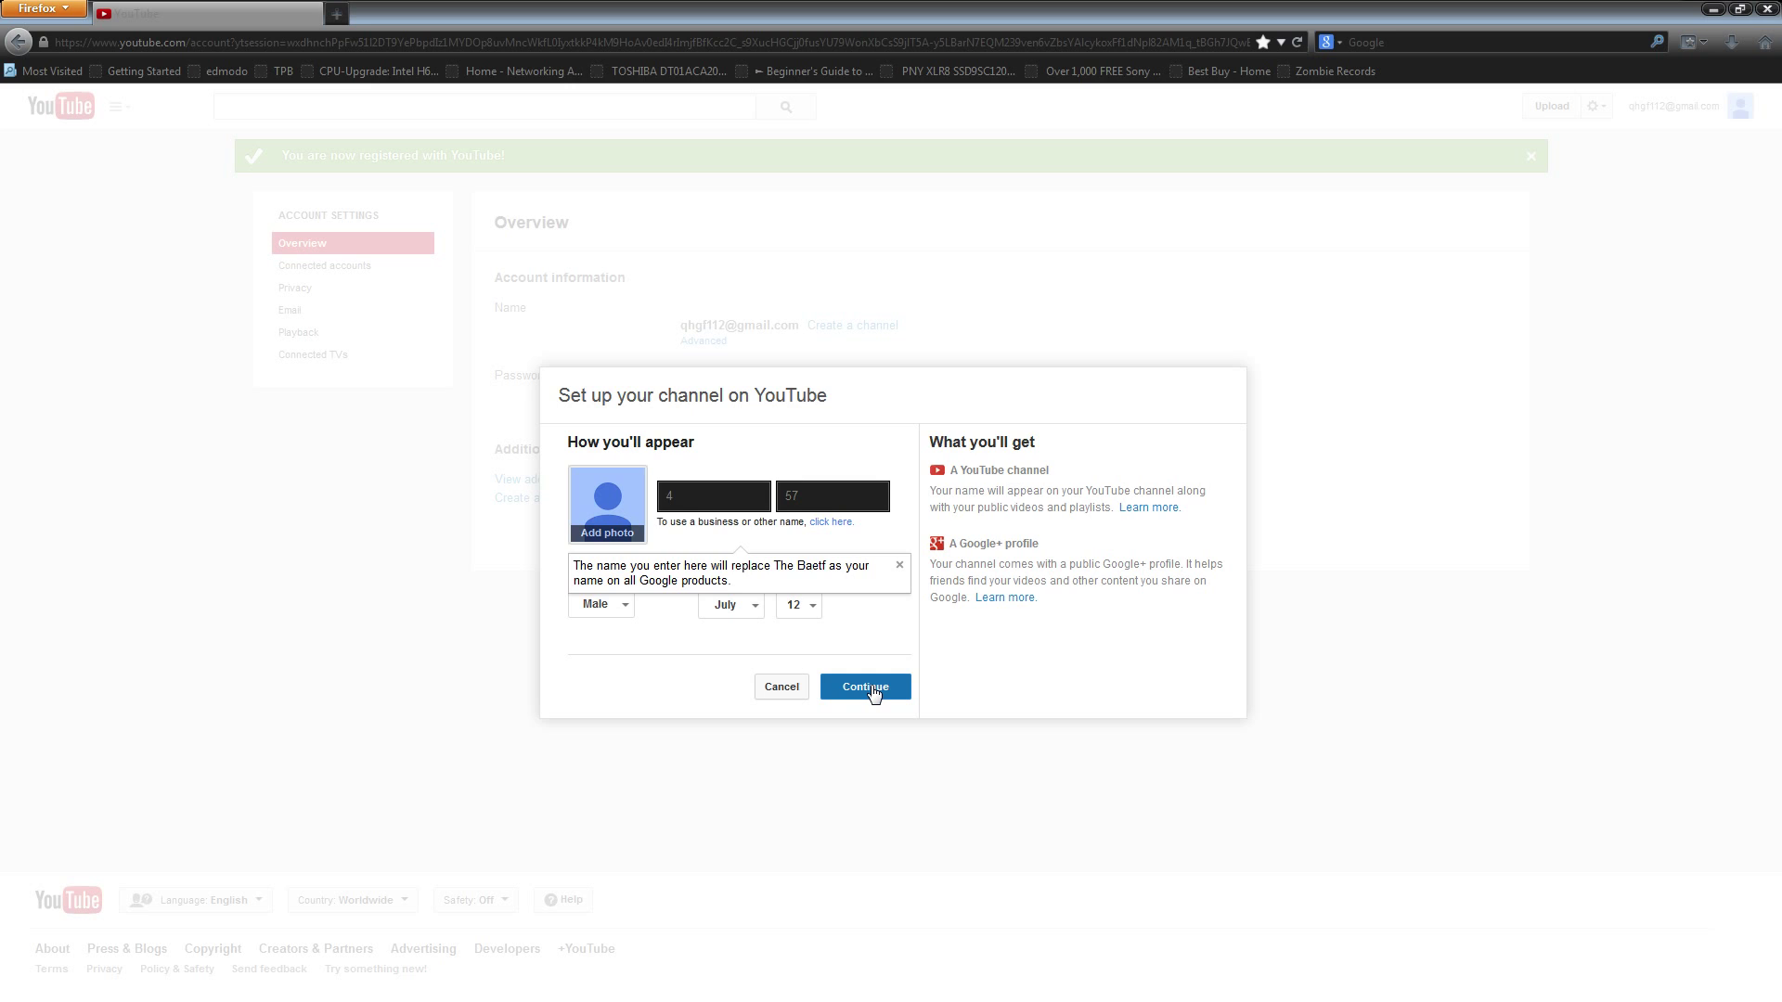
left_click(863, 687)
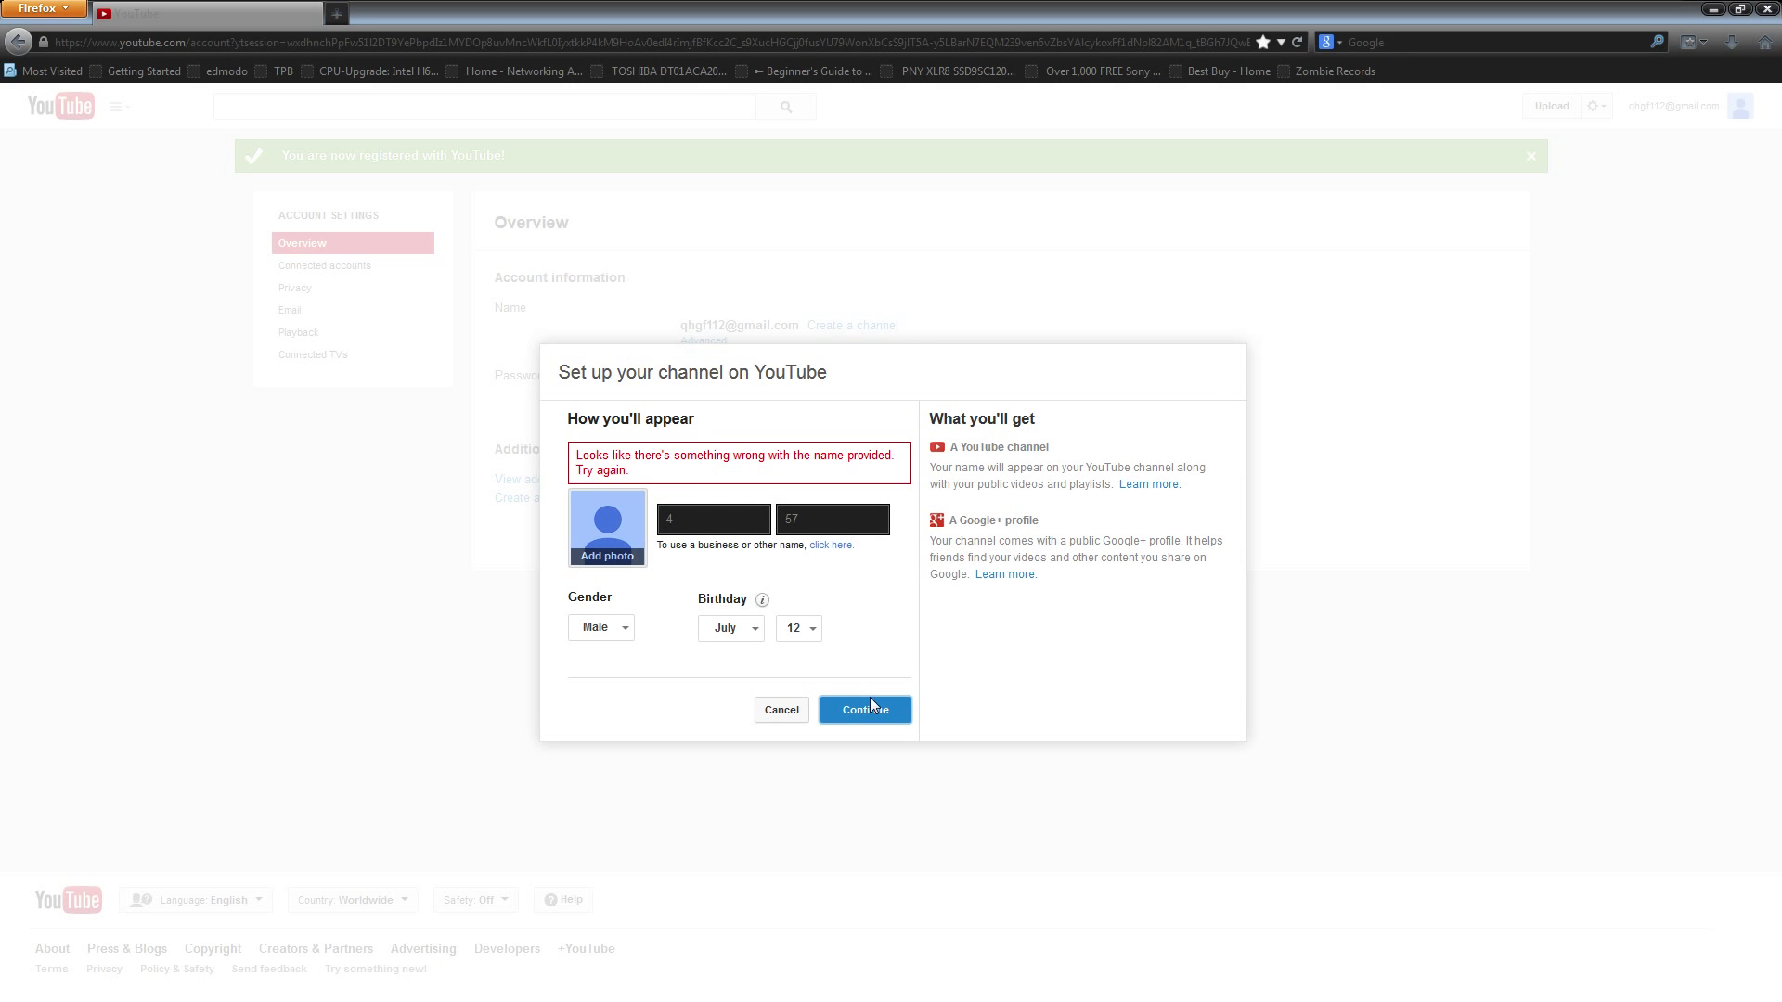
mouse_move(700, 464)
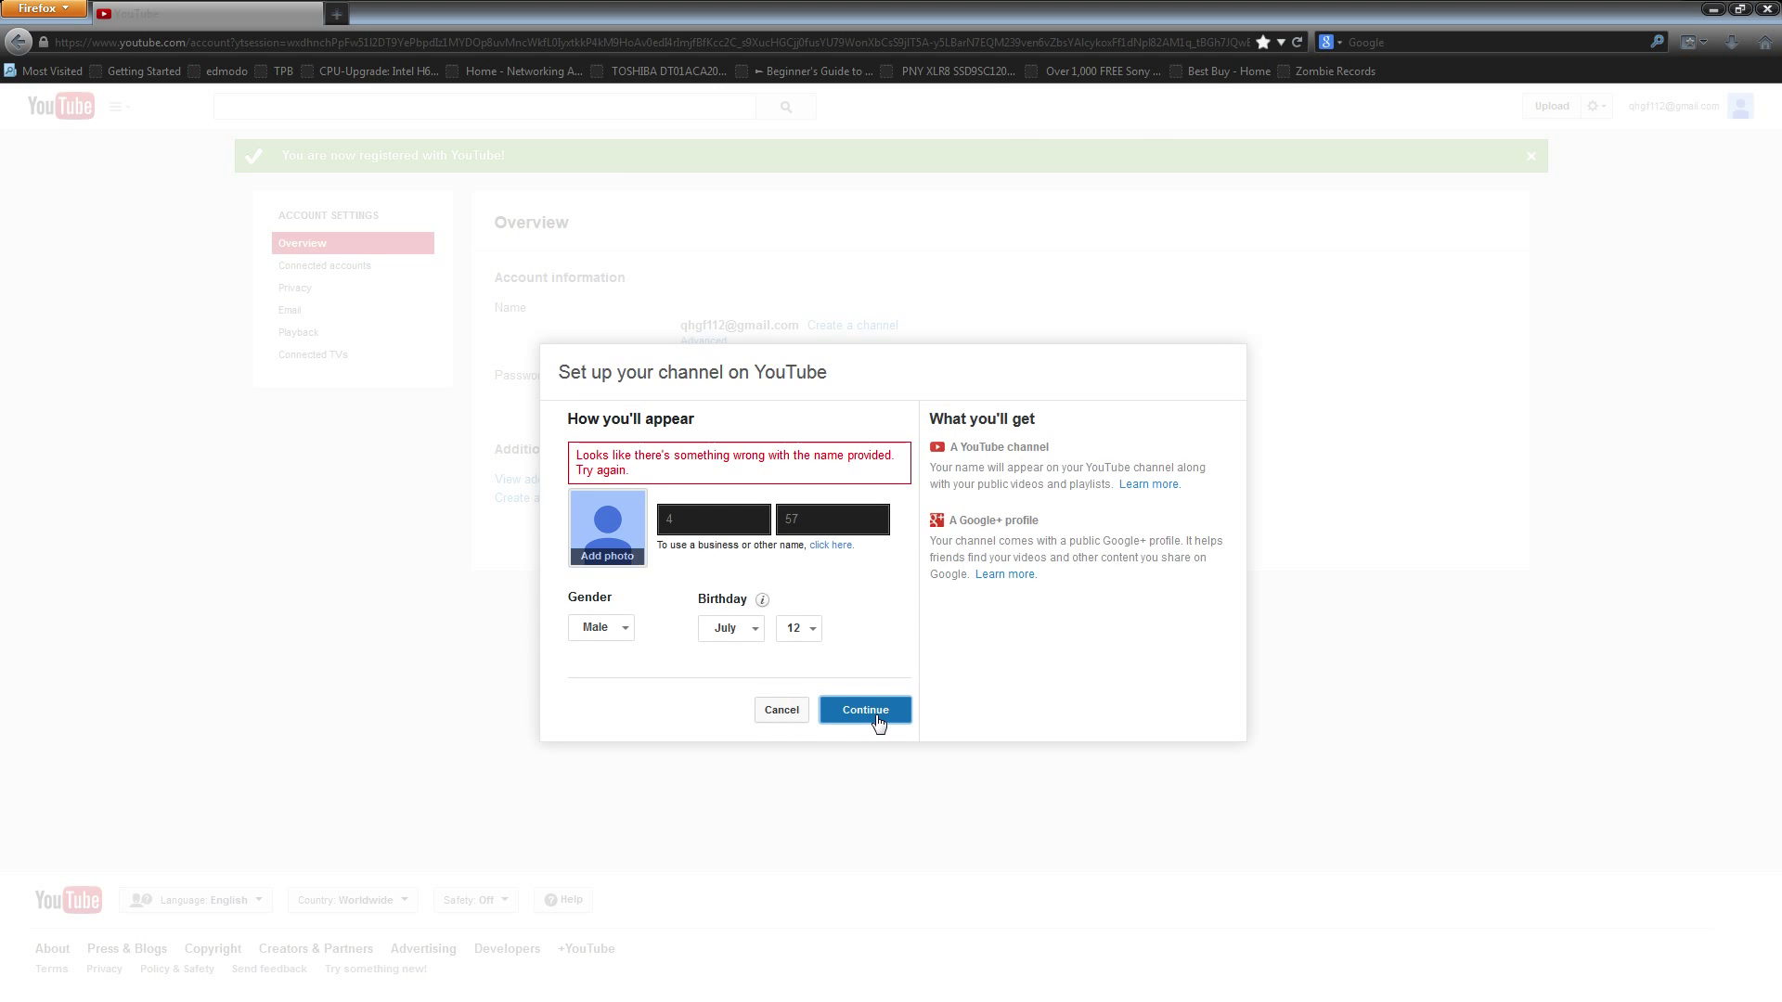
left_click(863, 710)
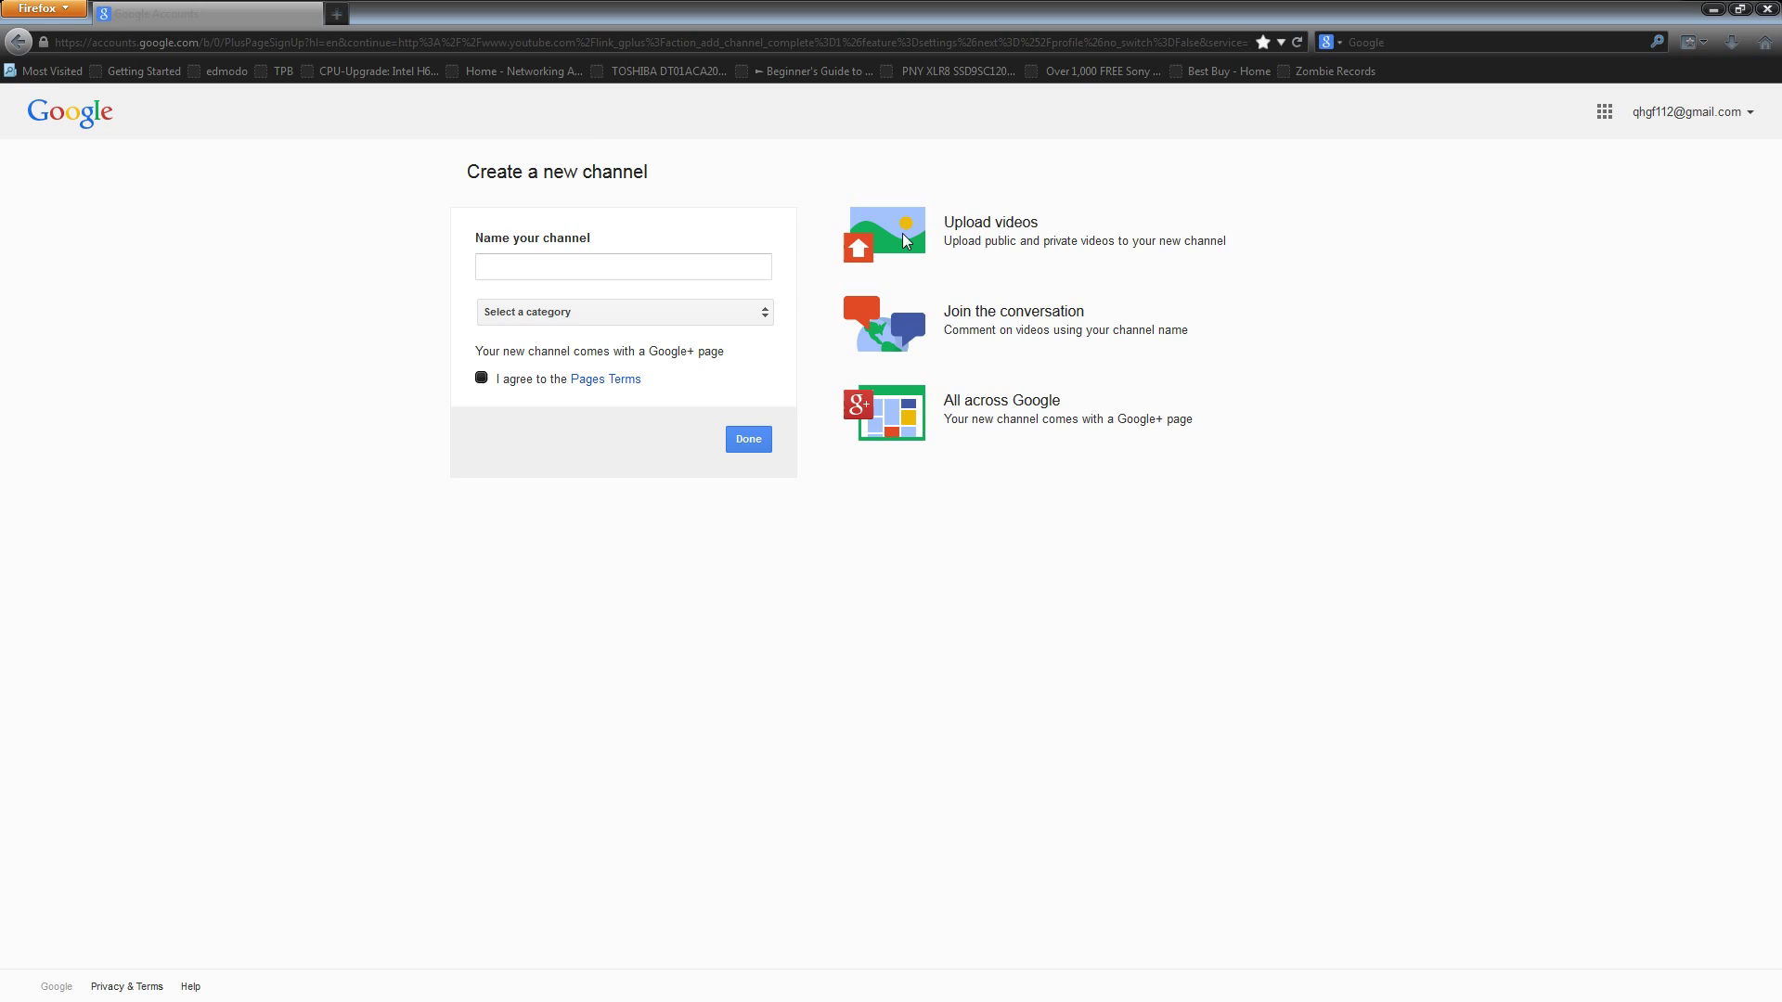
mouse_move(856, 208)
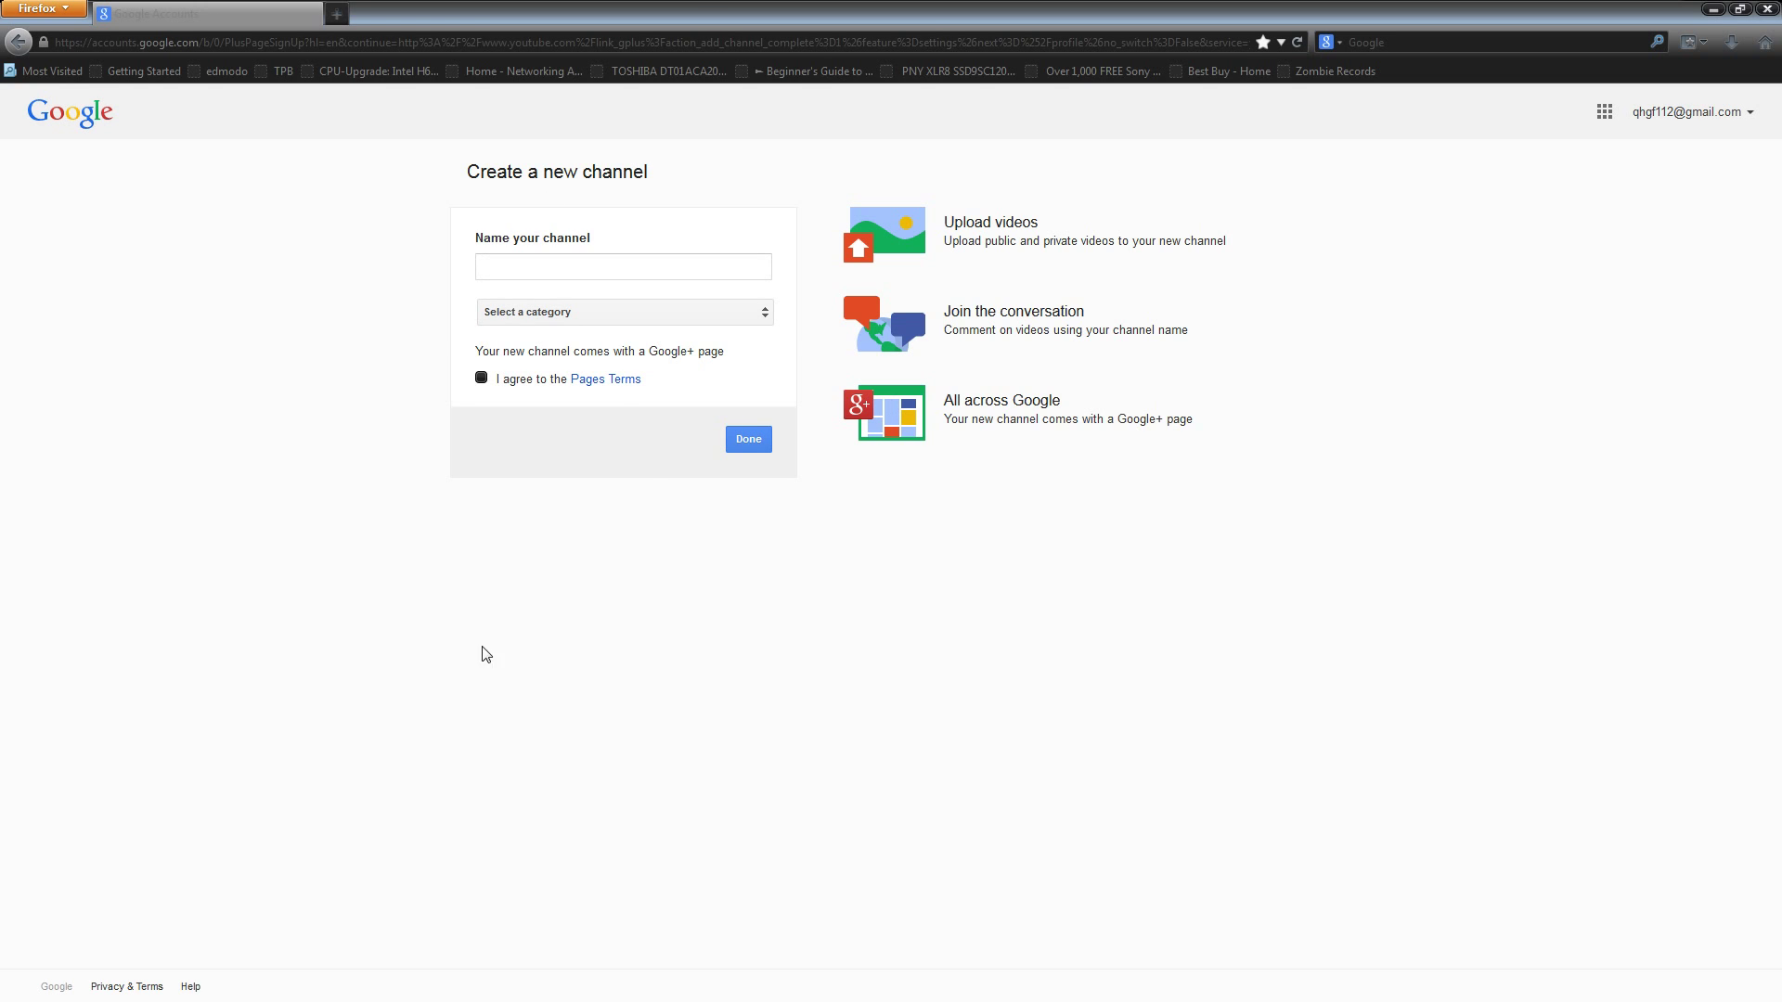
mouse_move(798, 692)
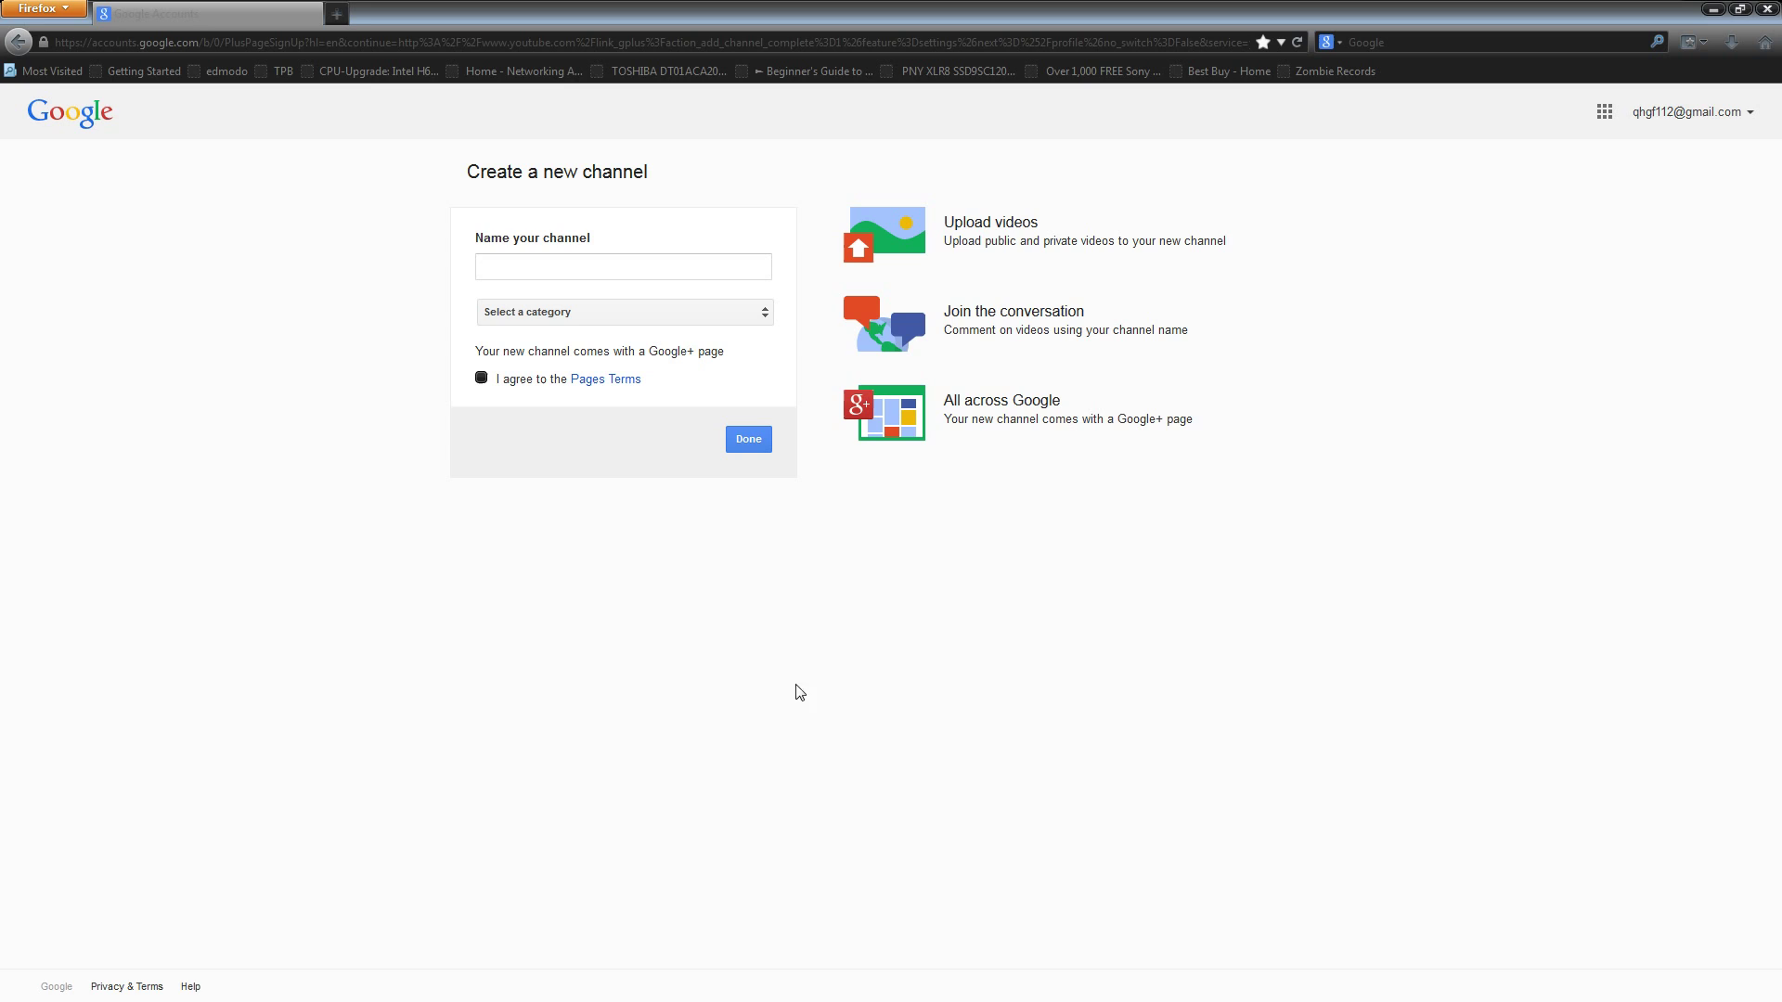
mouse_move(867, 392)
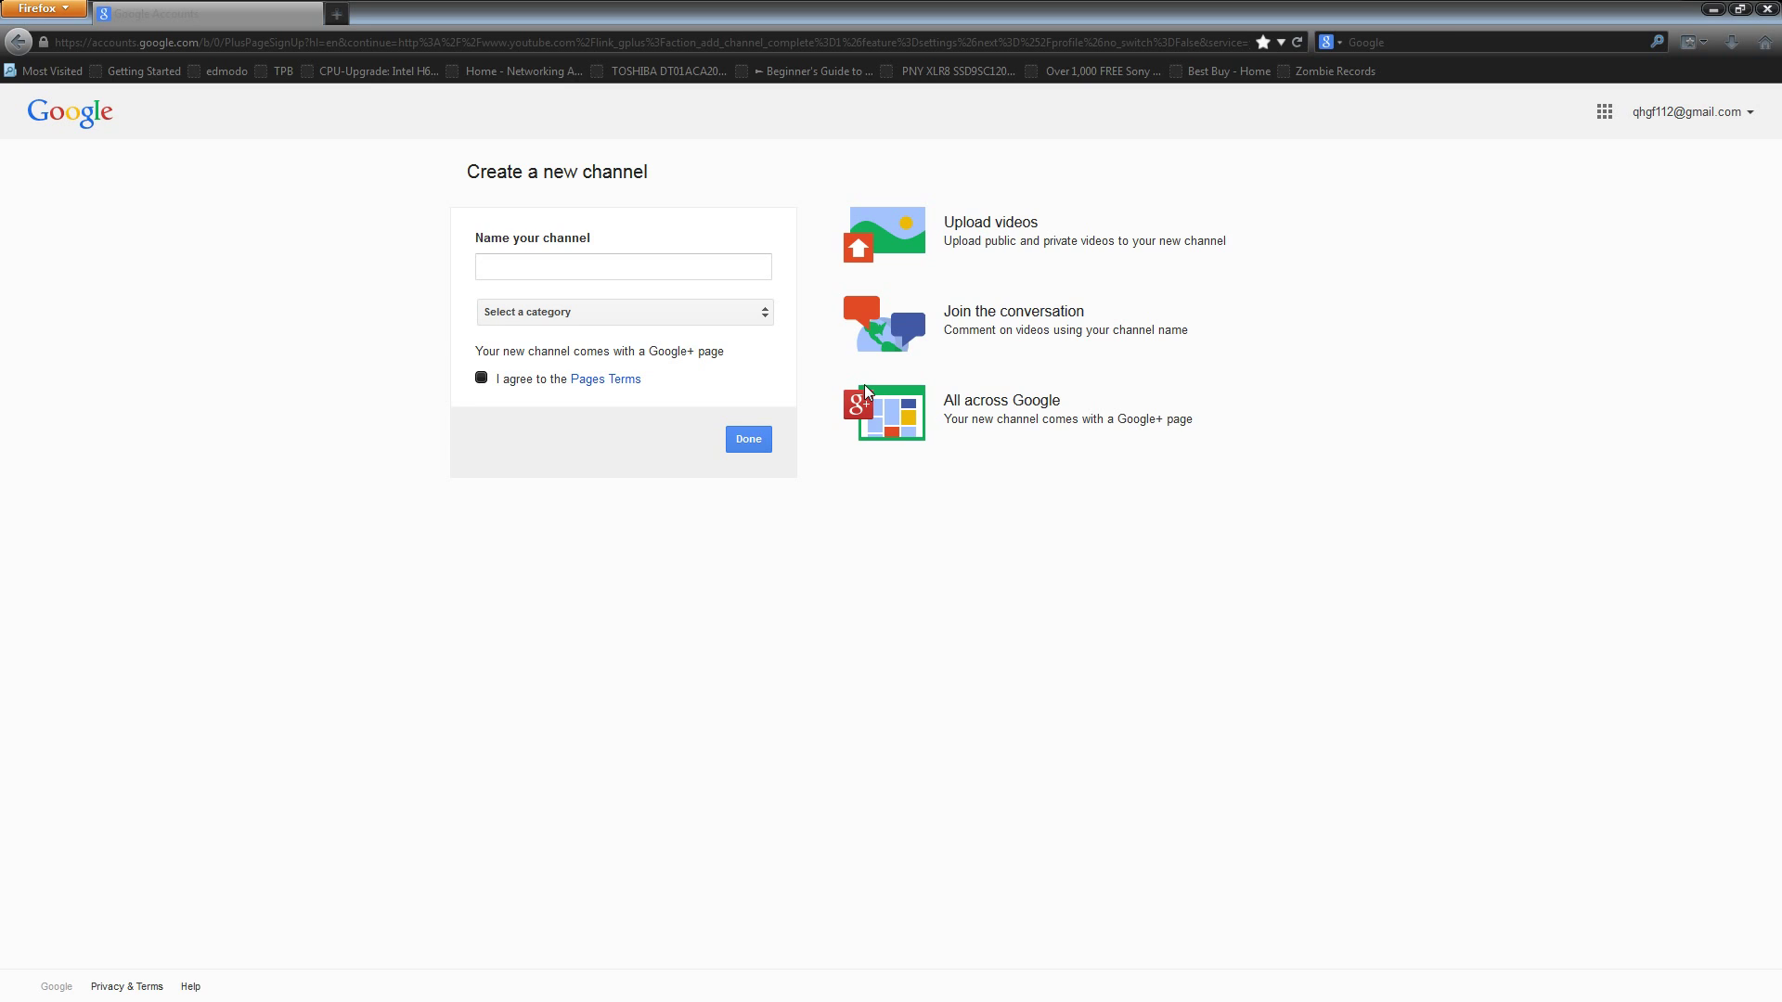
mouse_move(1089, 473)
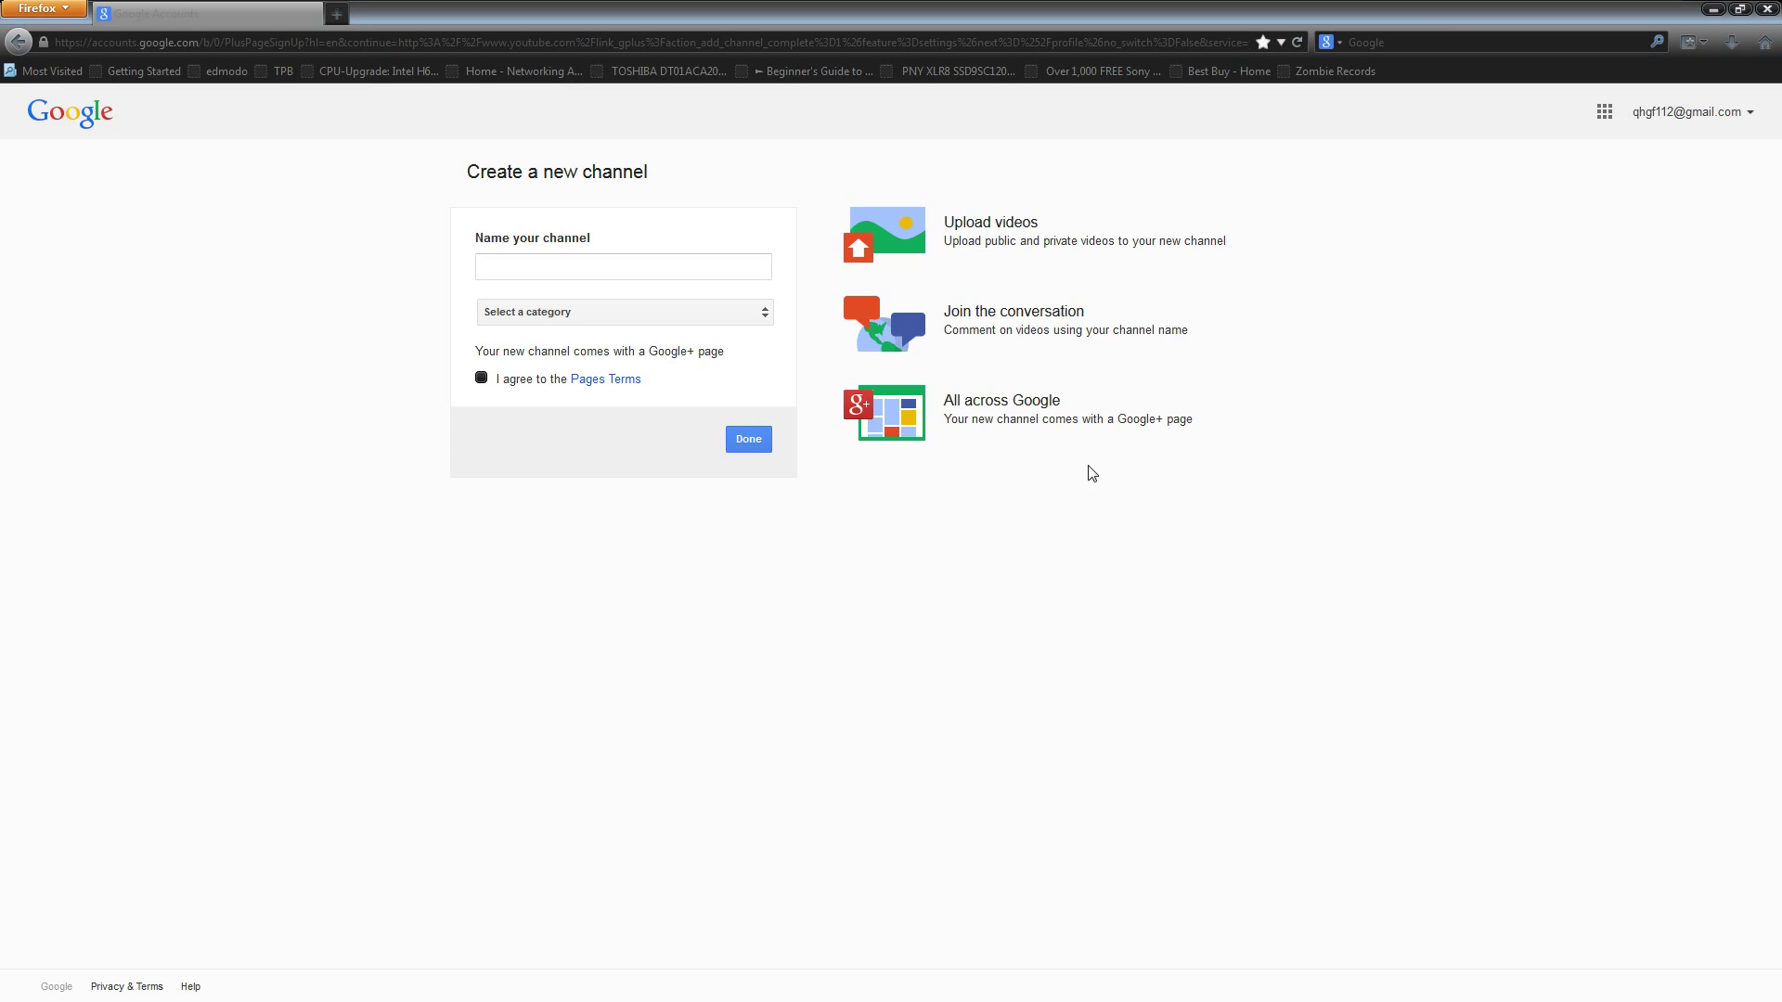
Step: Name the new channel qhgf12, accepting the suggested name
left_click(624, 266)
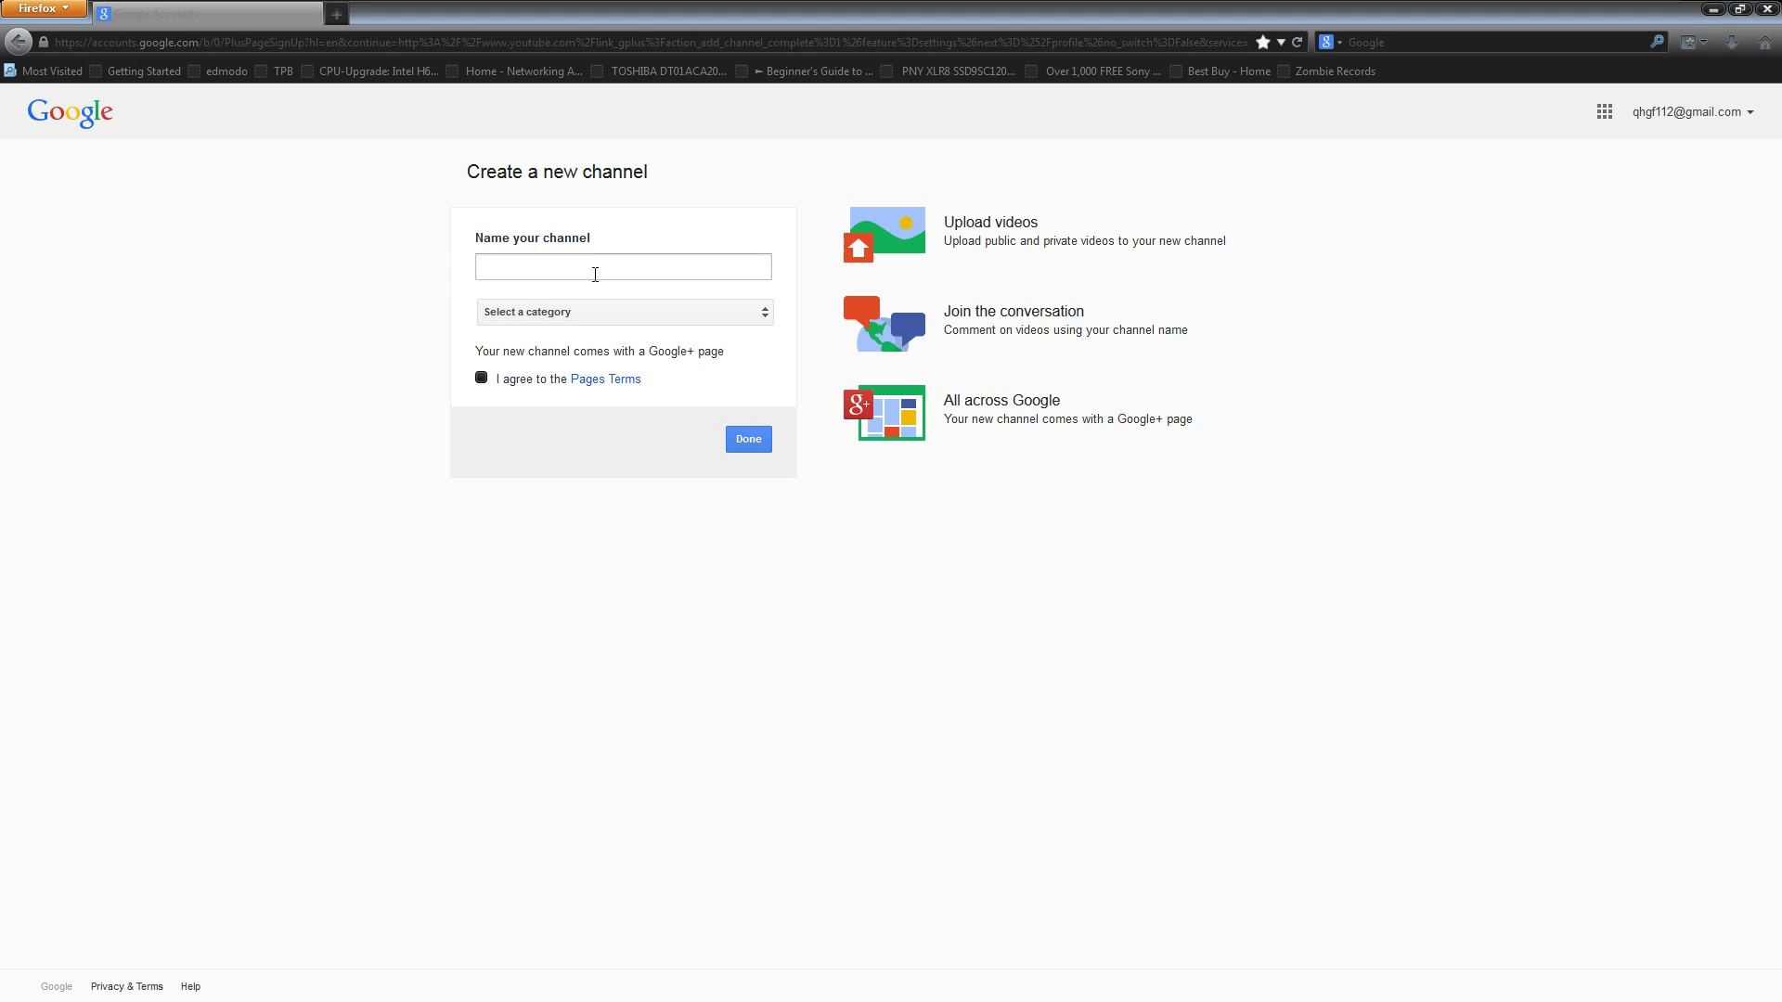
left_click(624, 265)
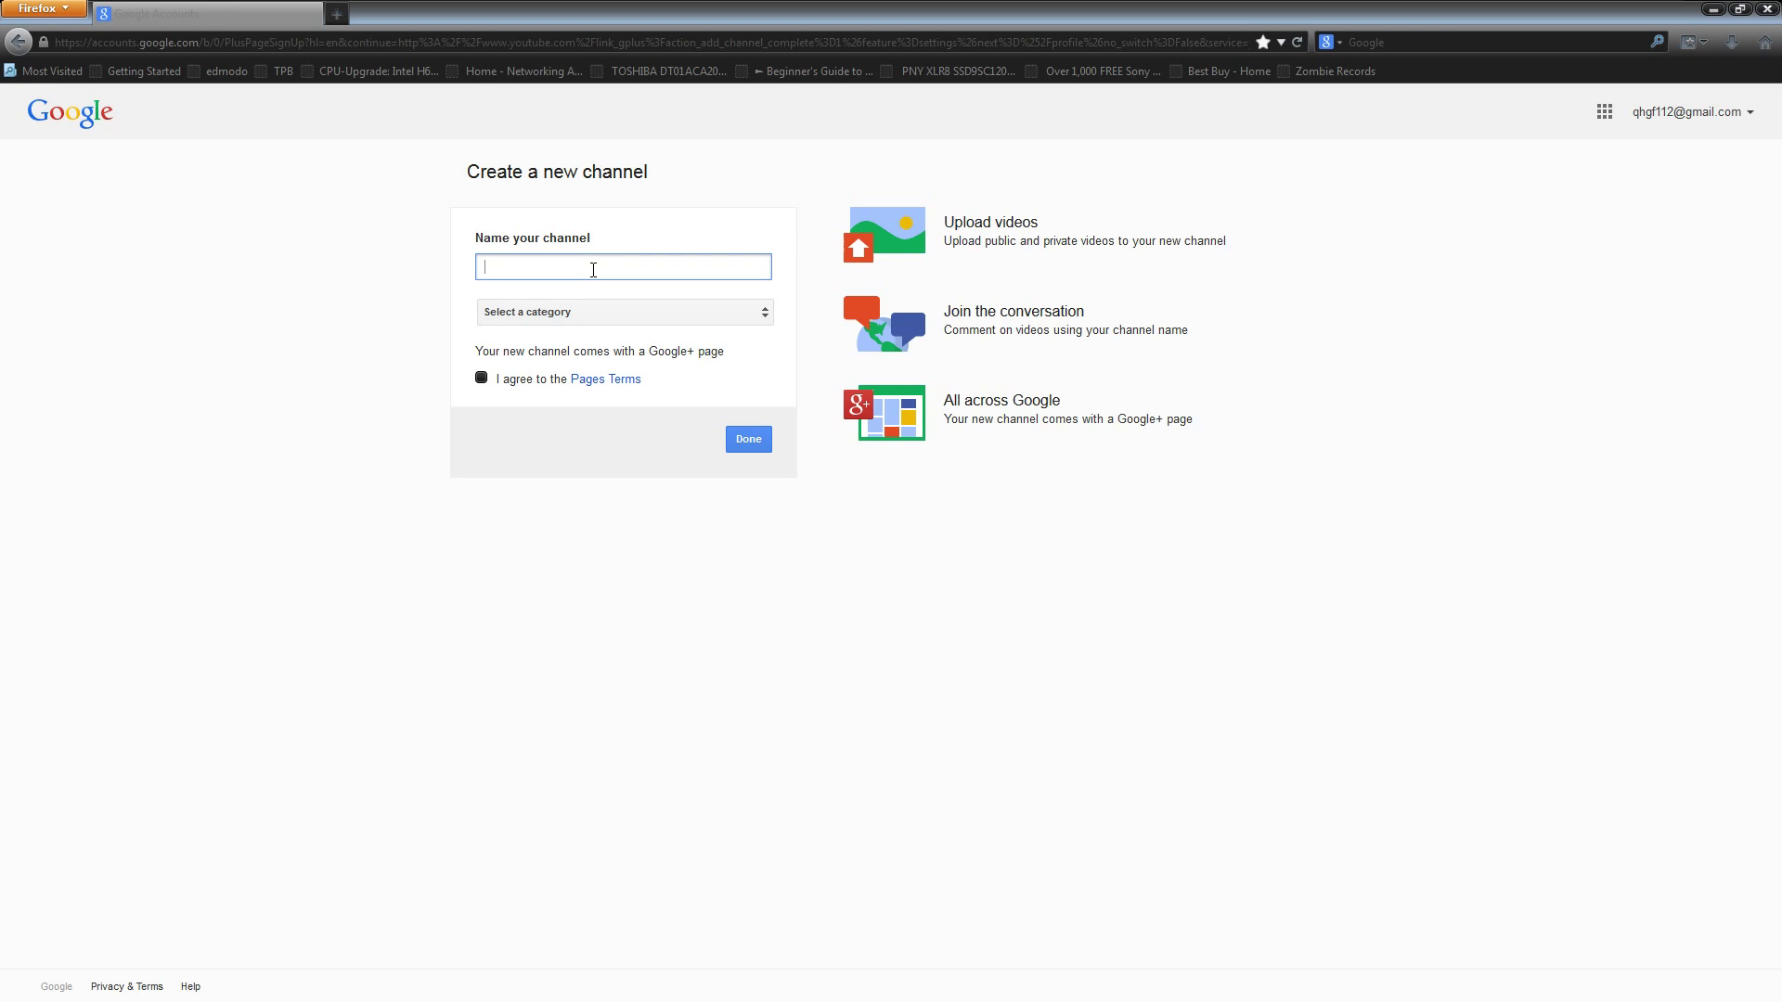
mouse_move(557, 295)
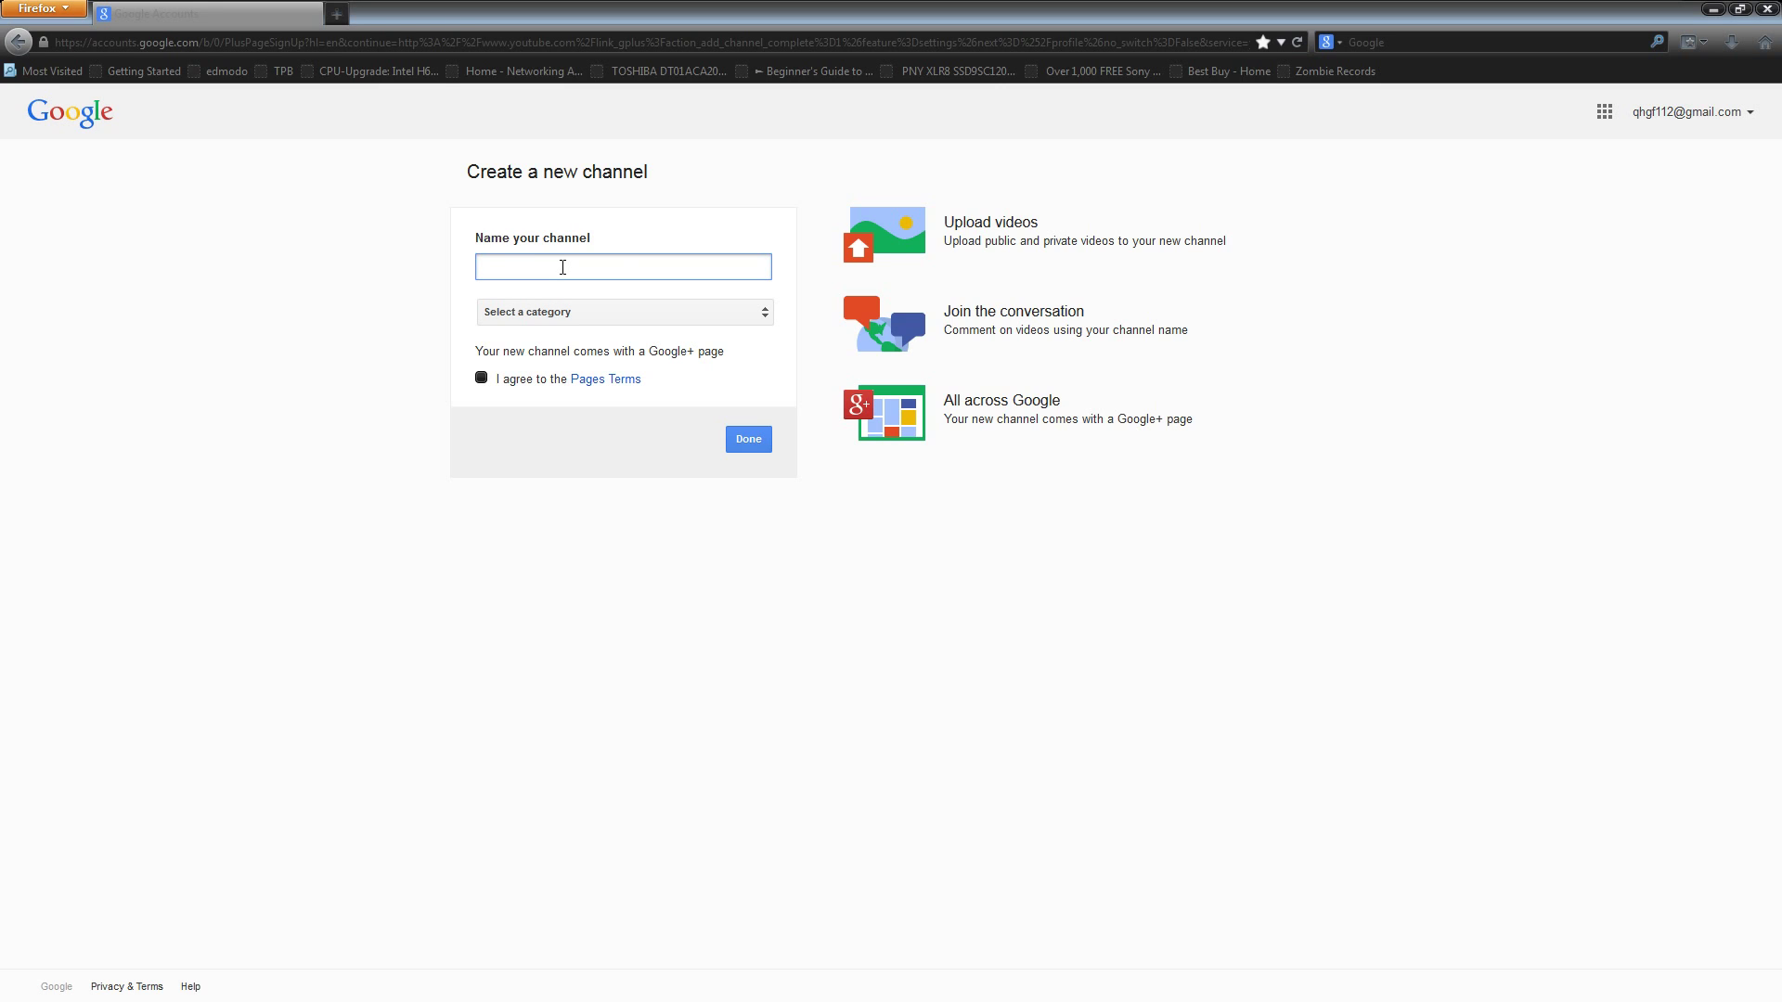
type("qhgf")
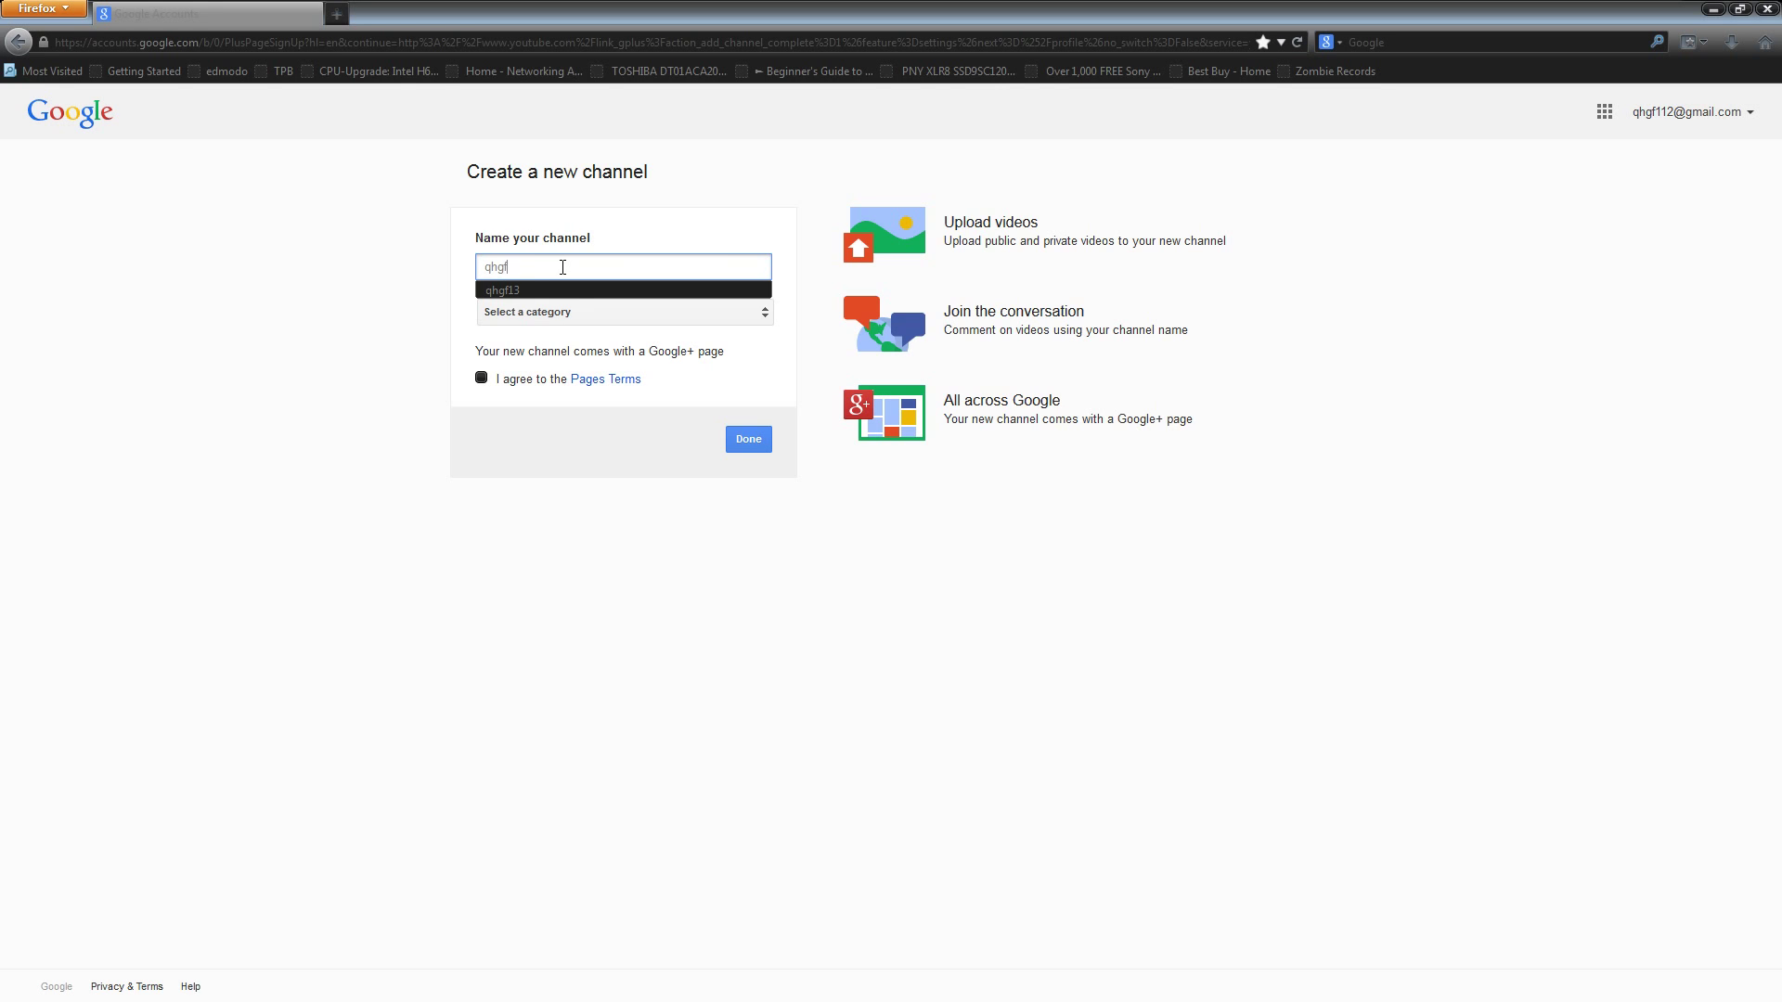
left_click(624, 312)
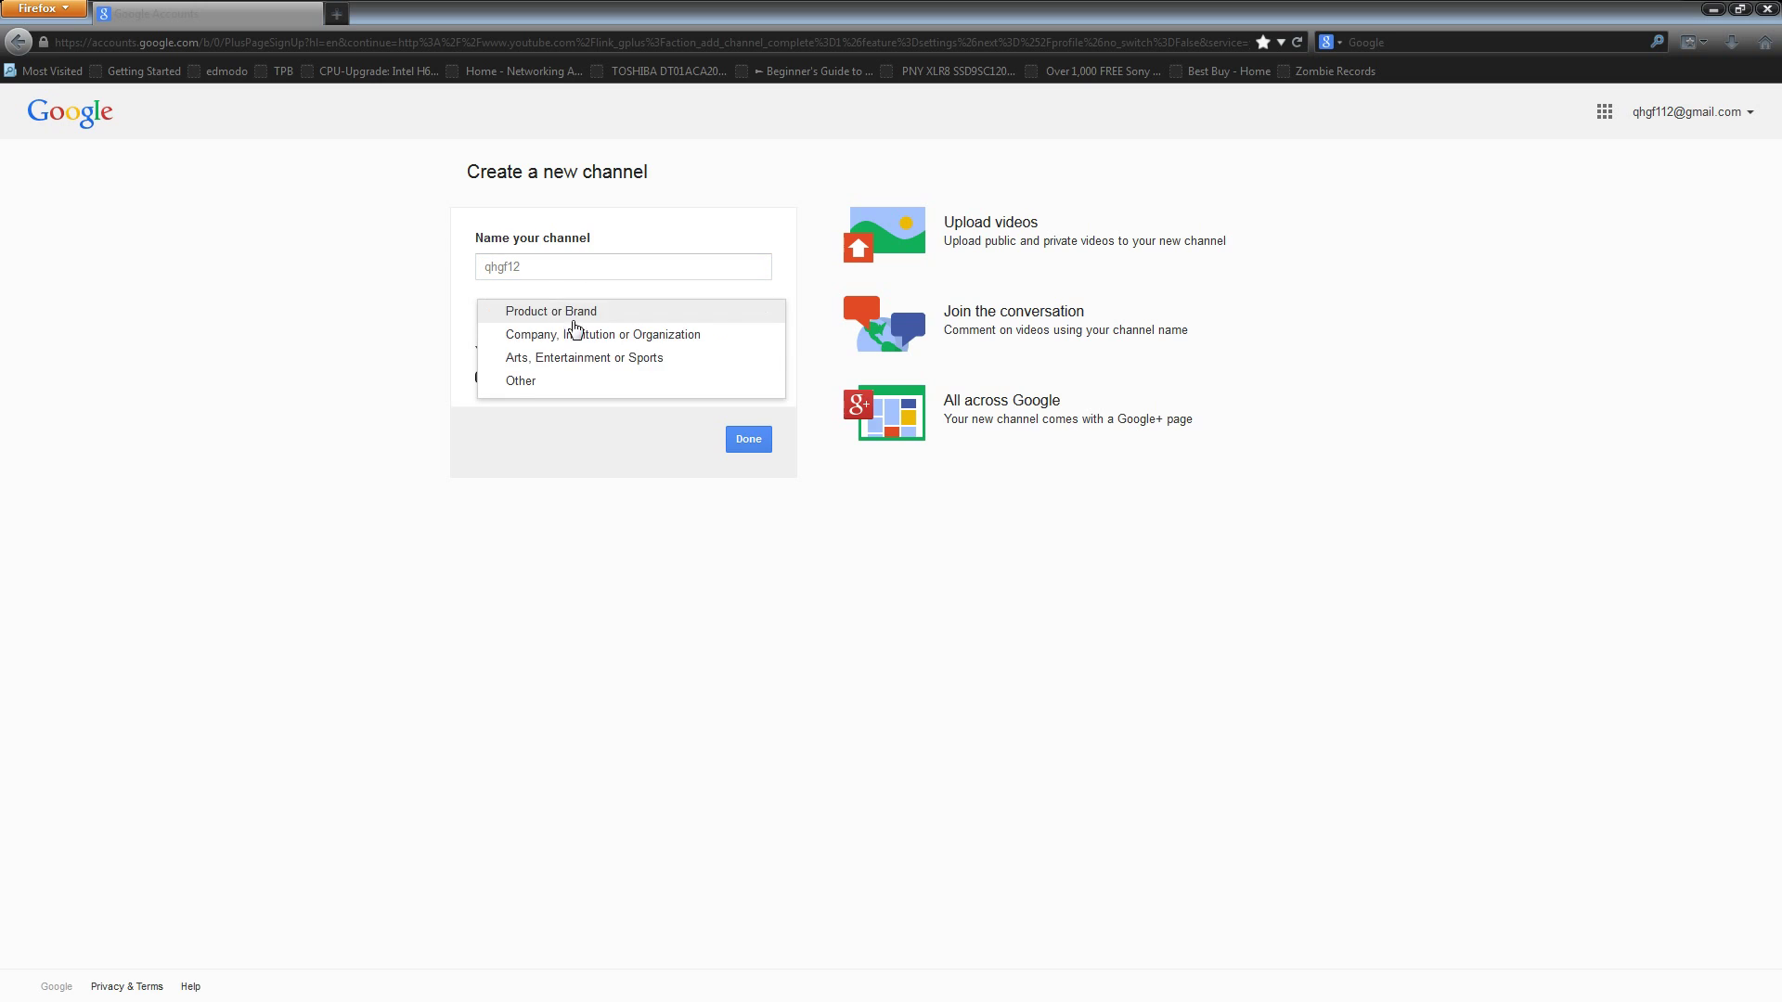
Step: Categorise the channel as Product or Brand, agree to the Pages Terms, and finish with Done
left_click(552, 310)
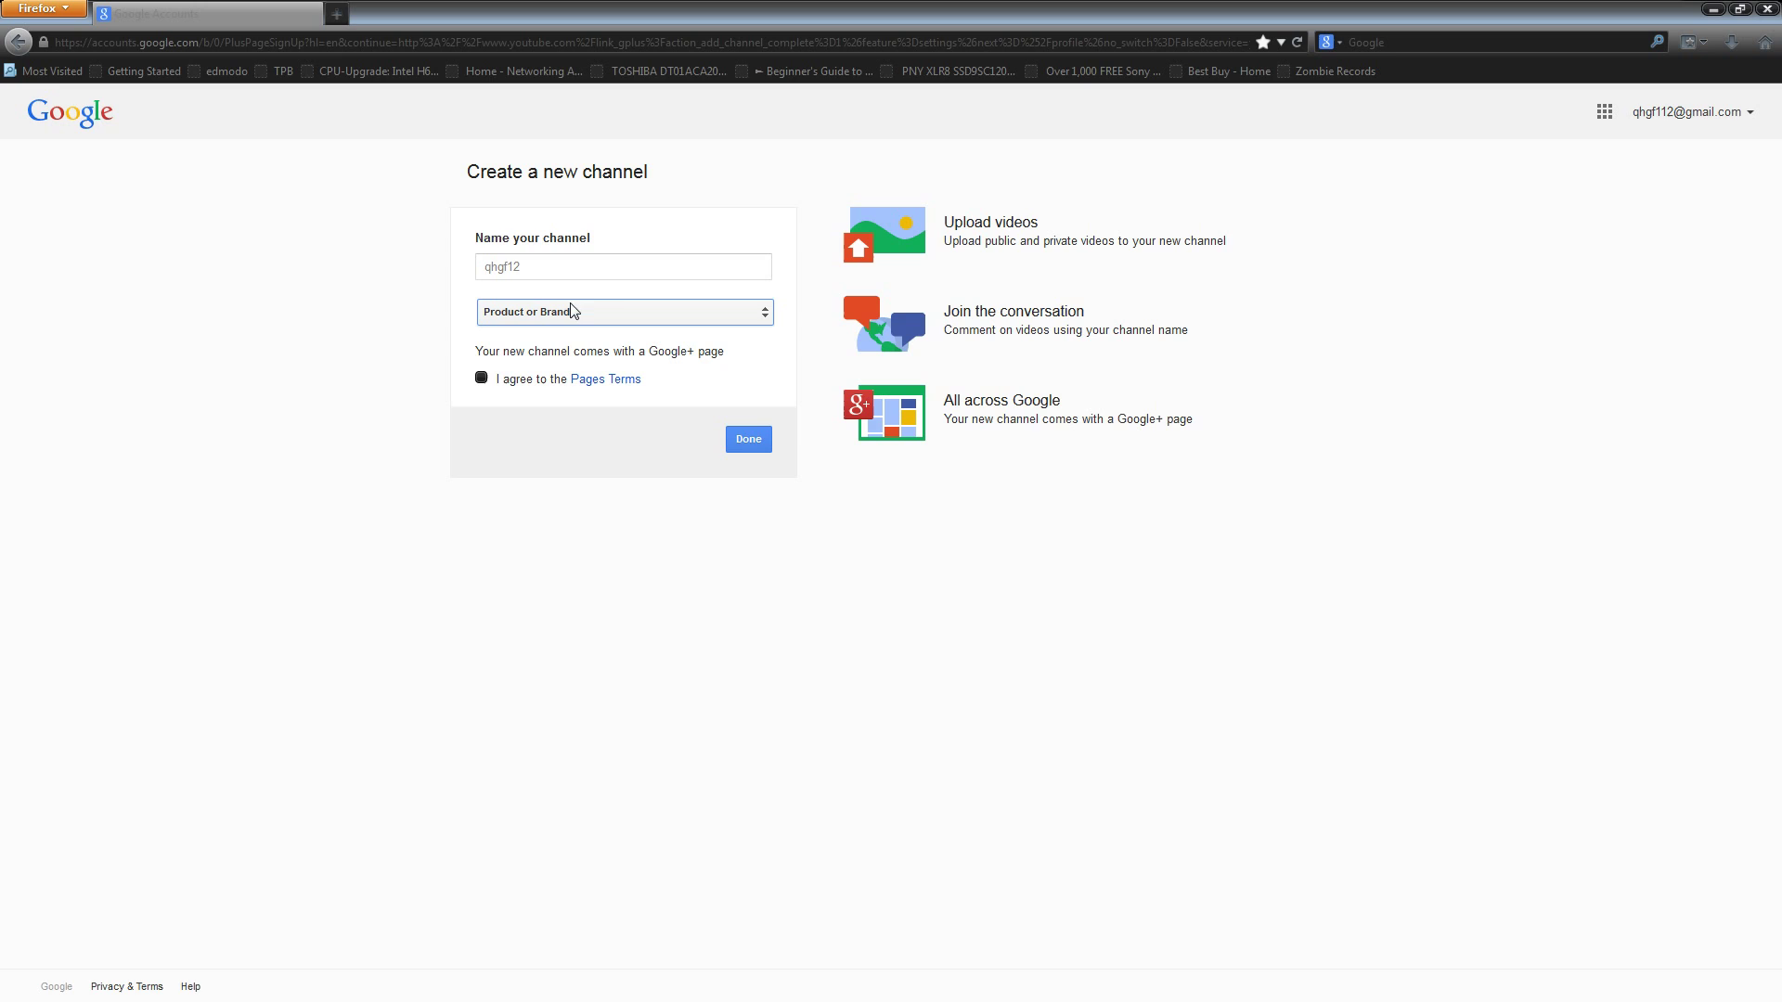
mouse_move(609, 319)
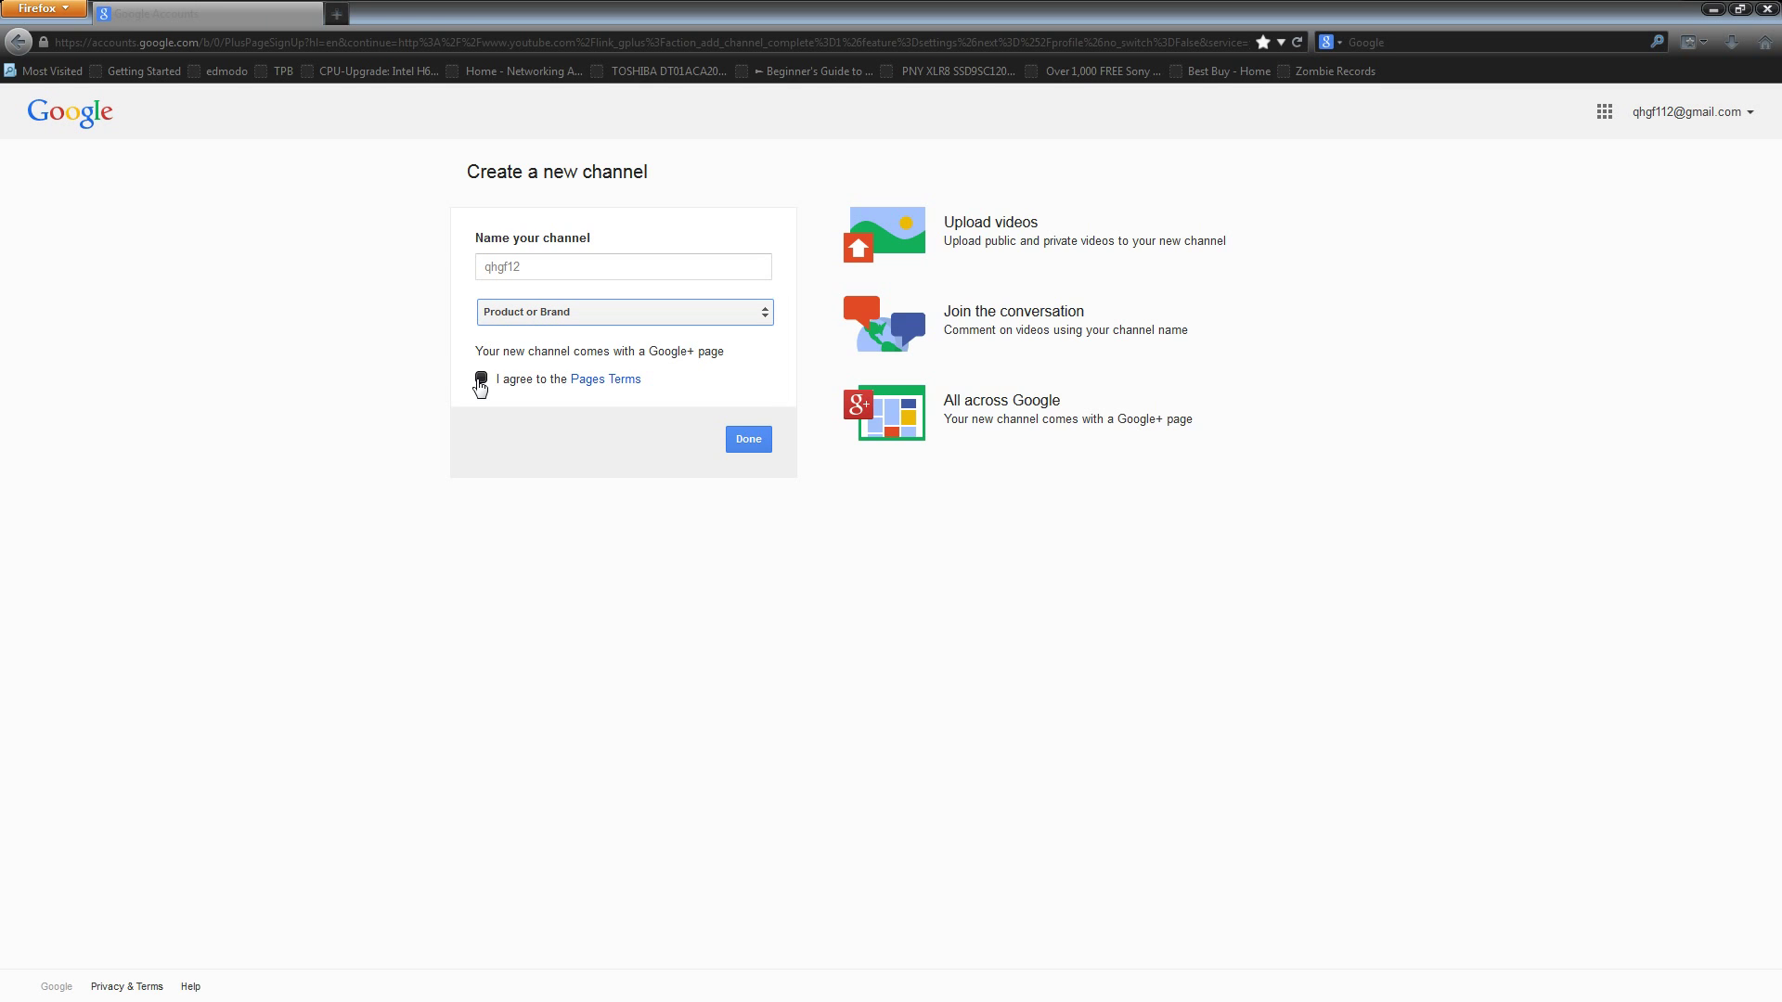
left_click(481, 379)
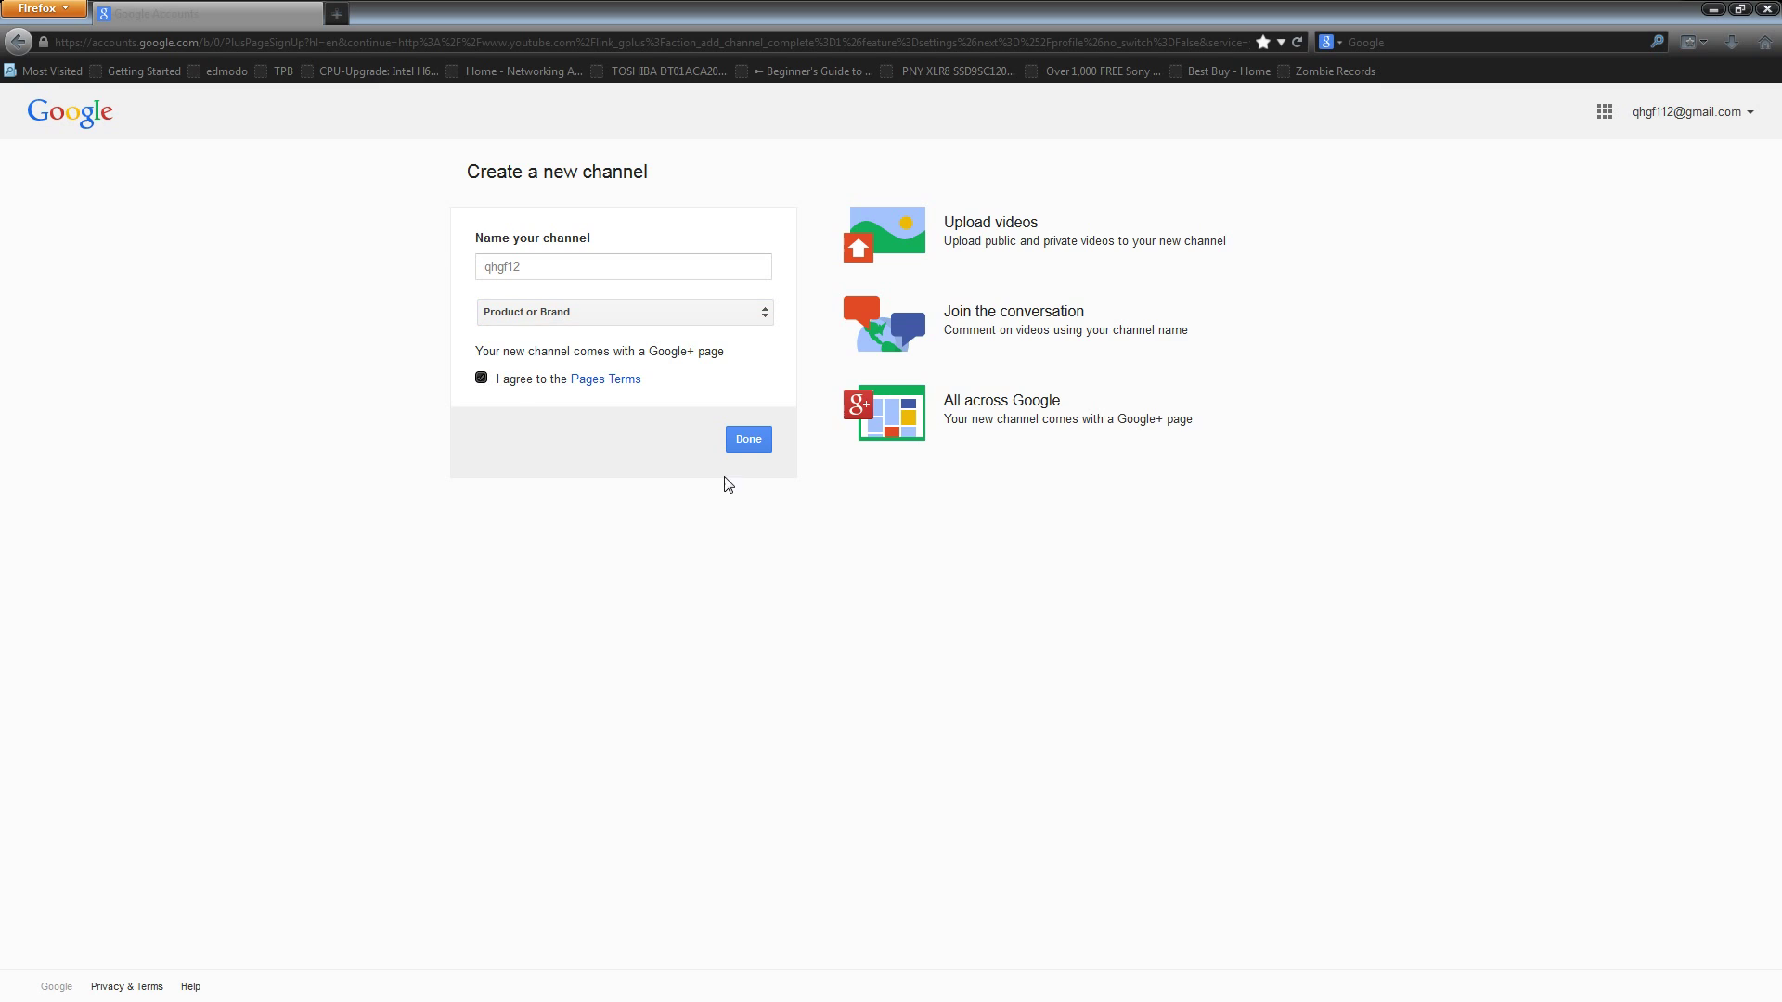
left_click(748, 440)
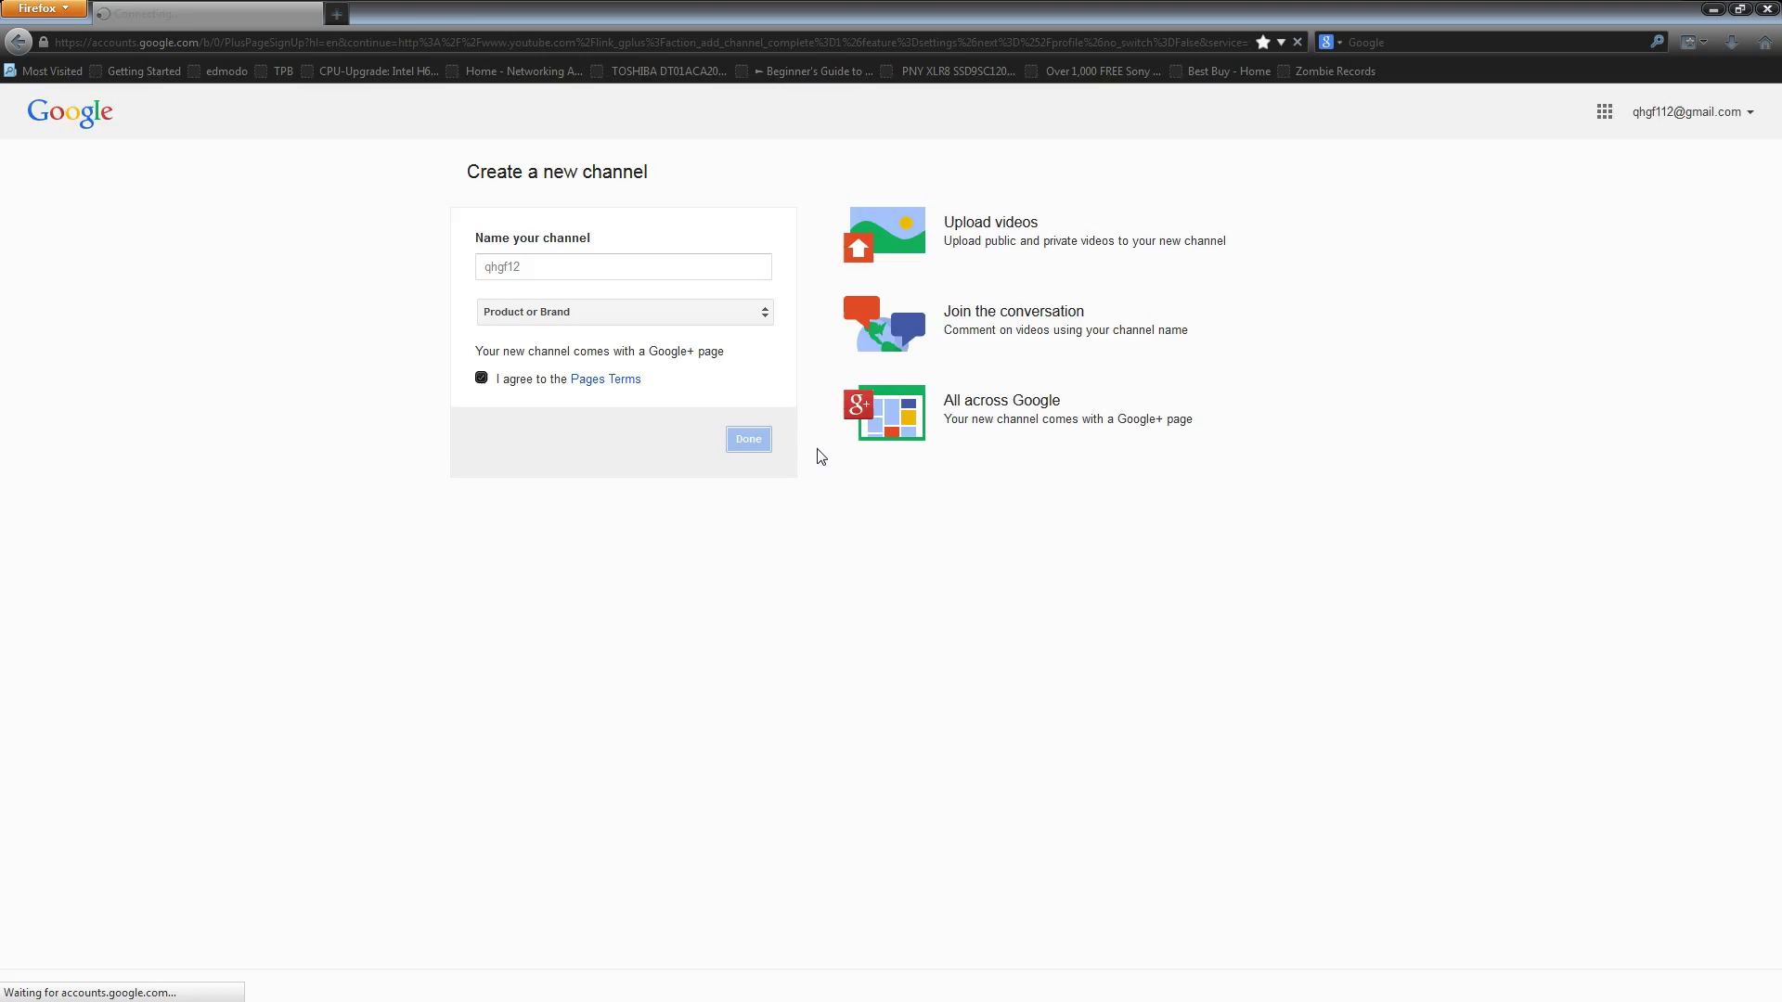
left_click(747, 438)
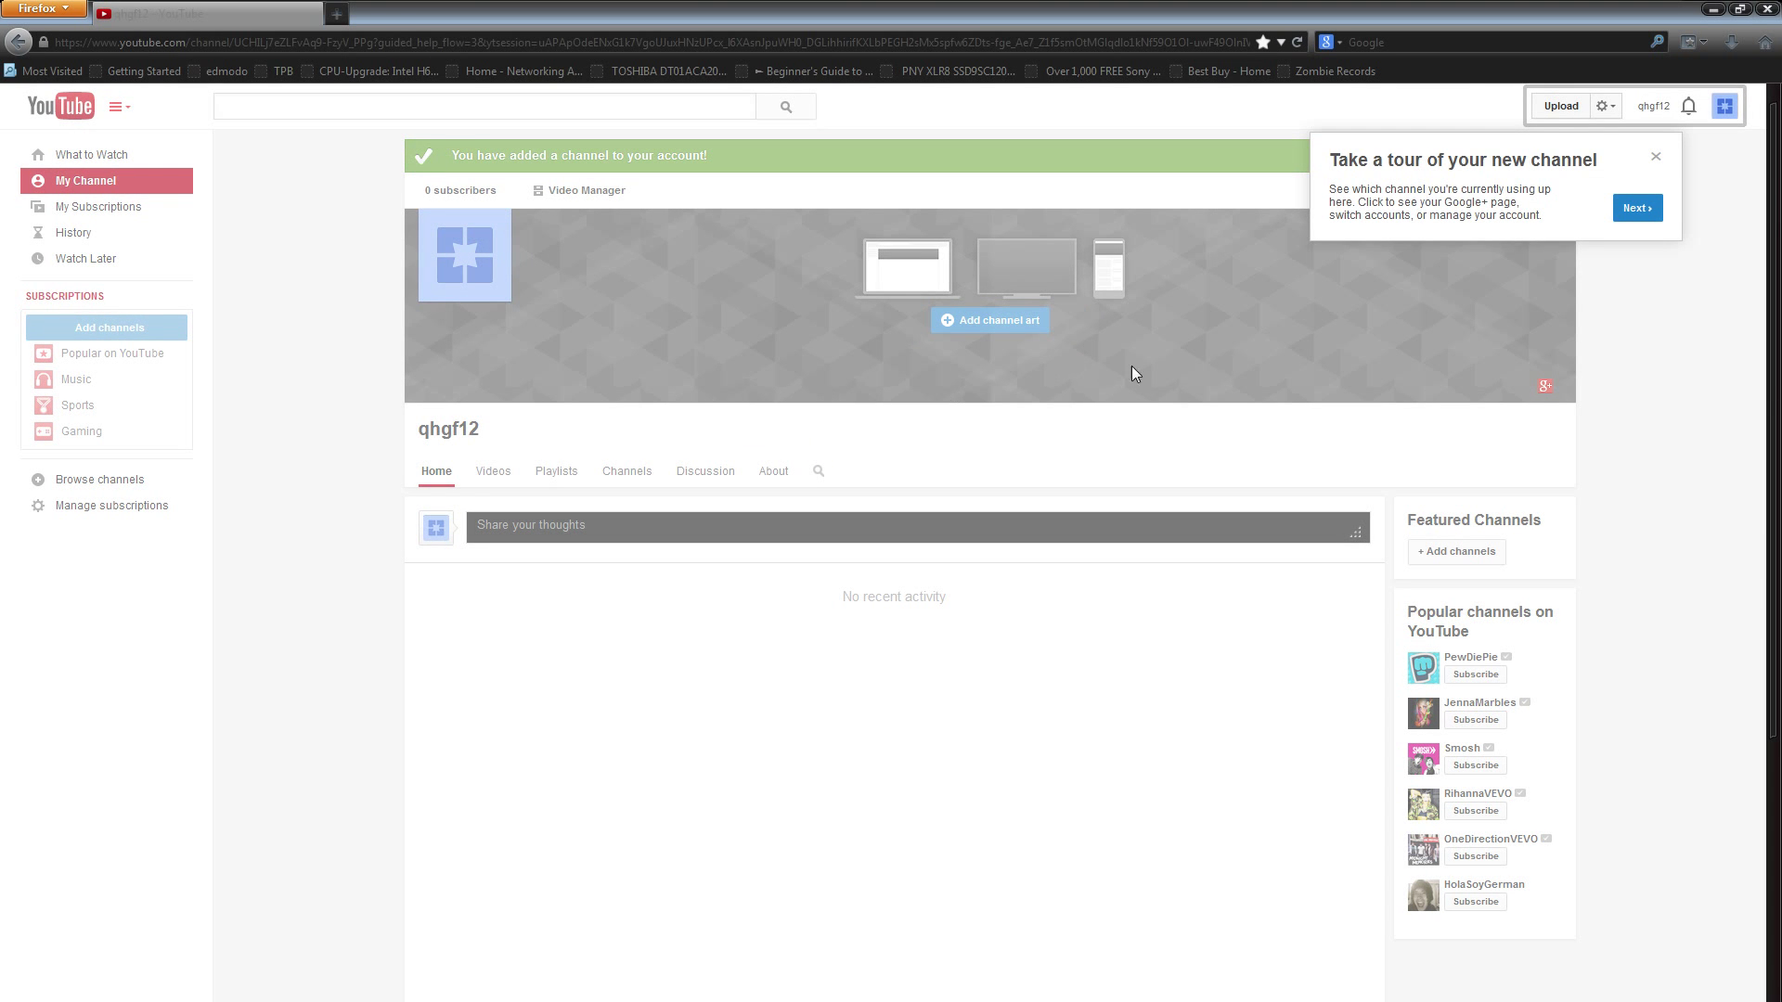
mouse_move(483, 432)
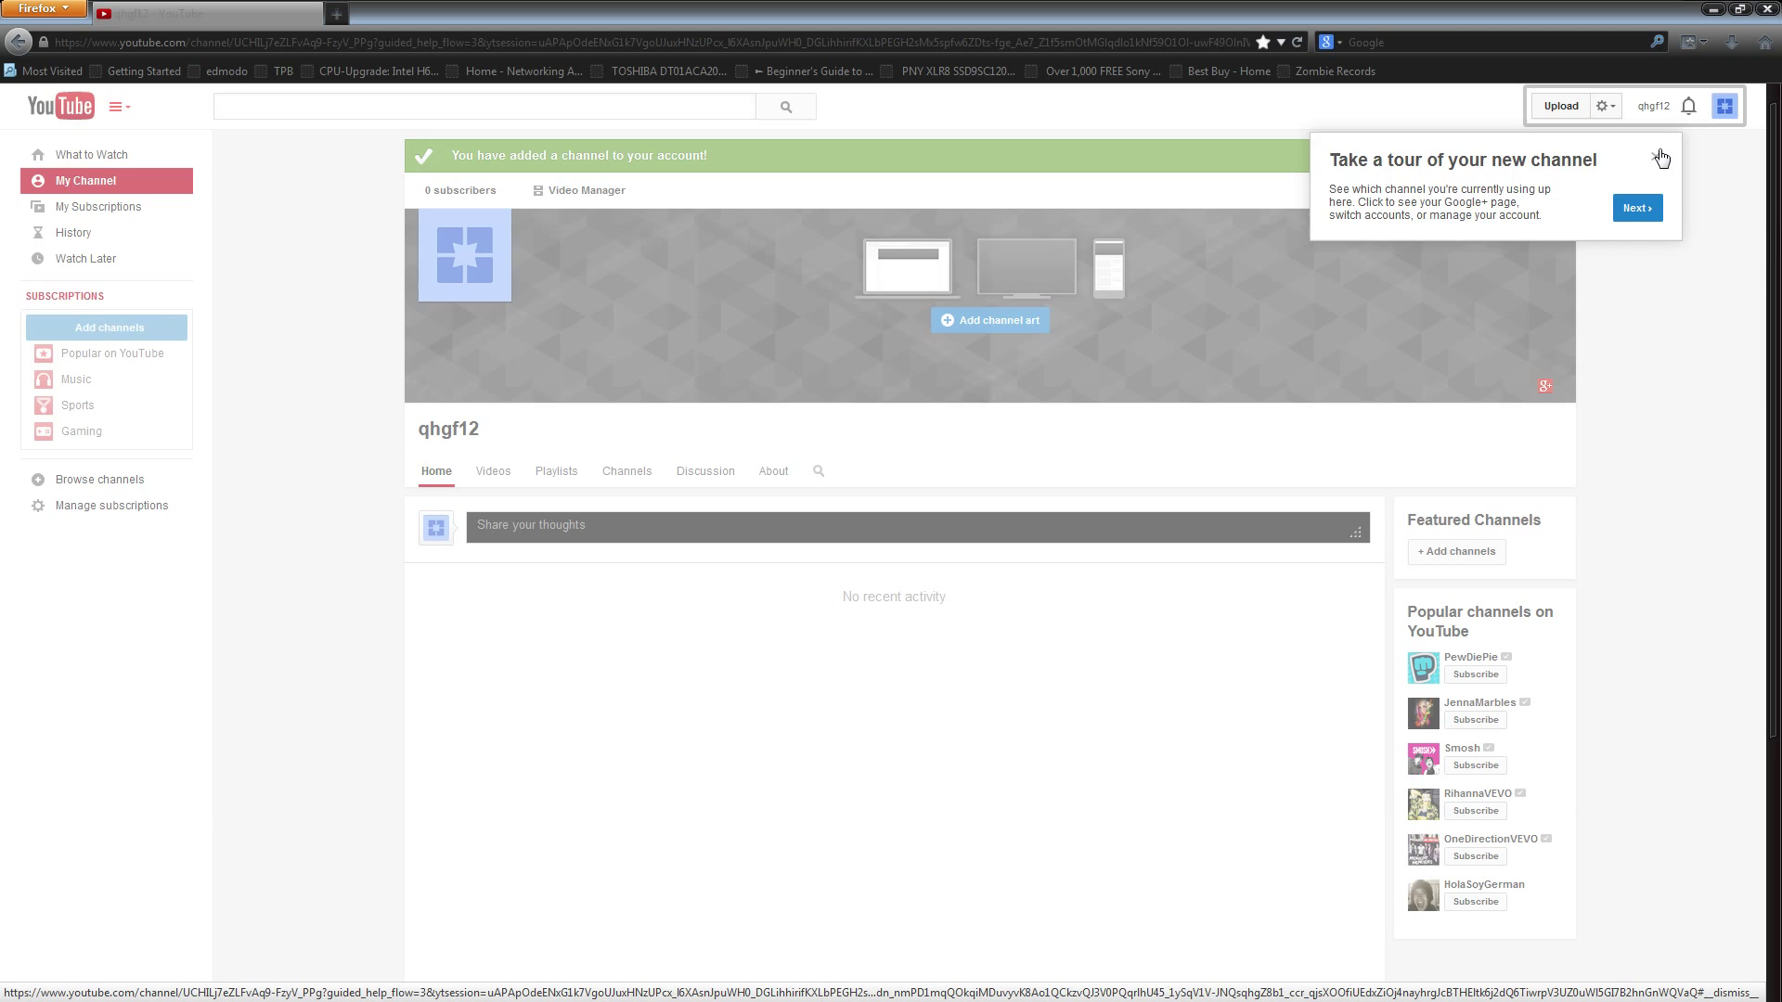
Step: Close the 'Take a tour of your new channel' popup on the qhgf12 page
left_click(1660, 156)
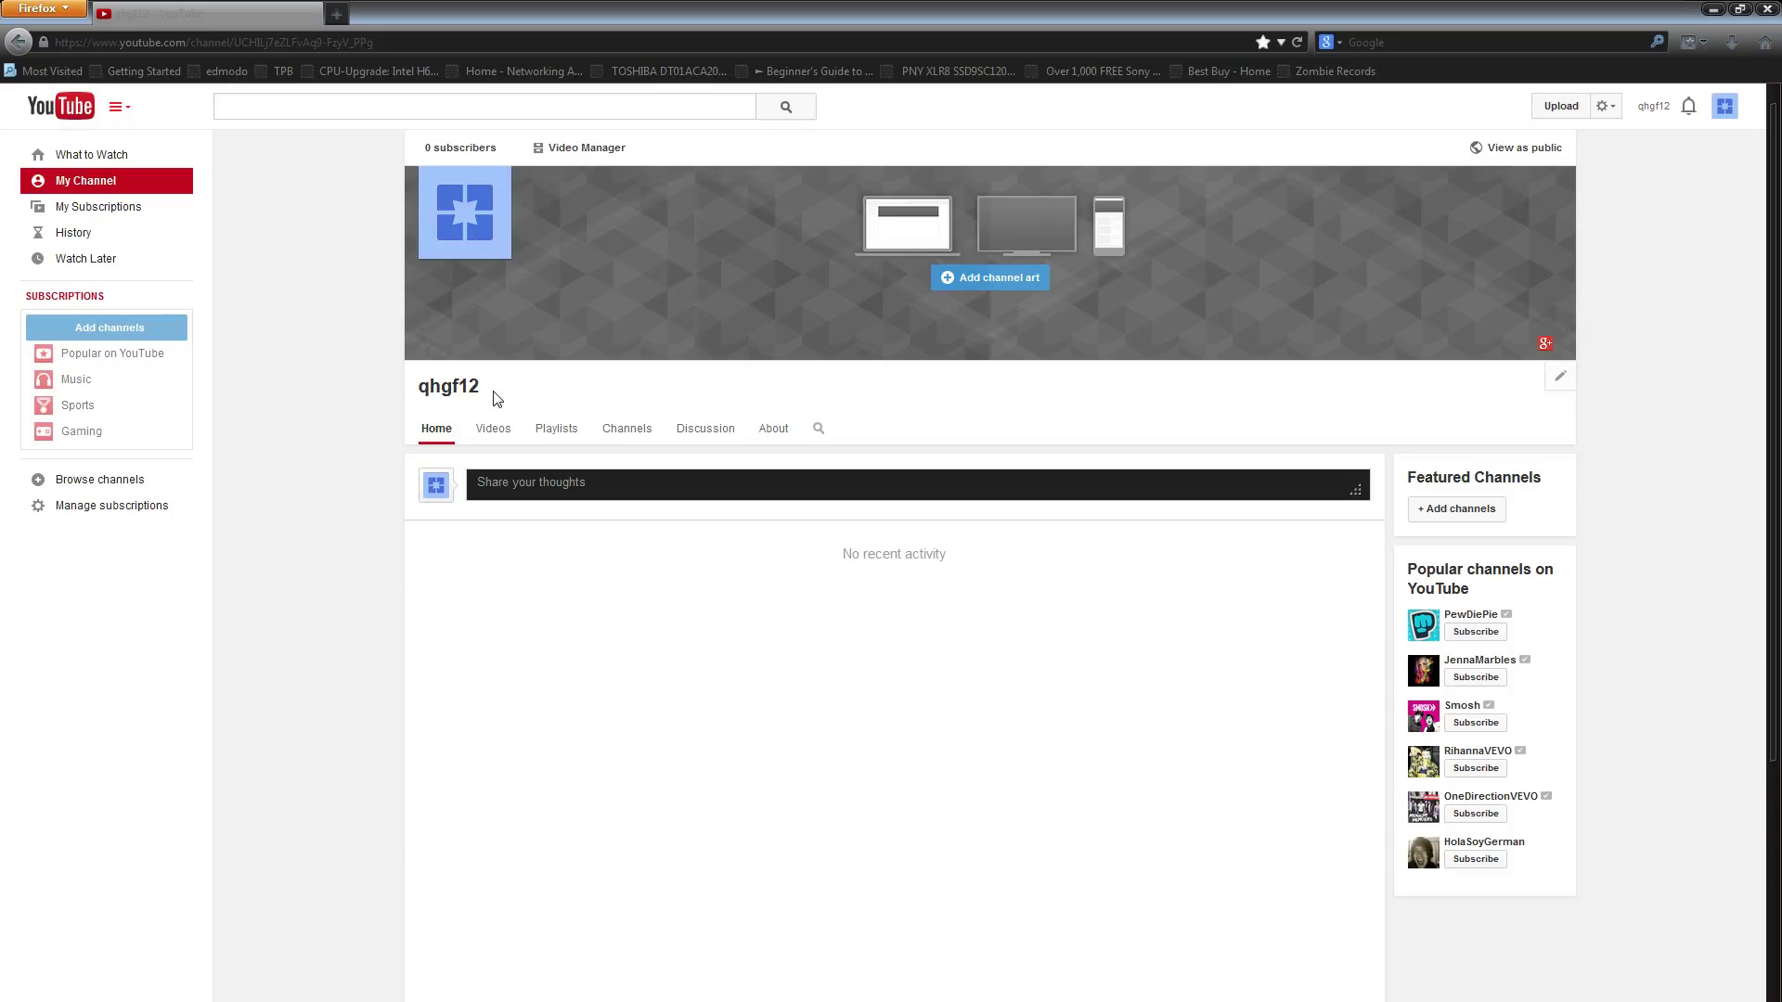
mouse_move(449, 386)
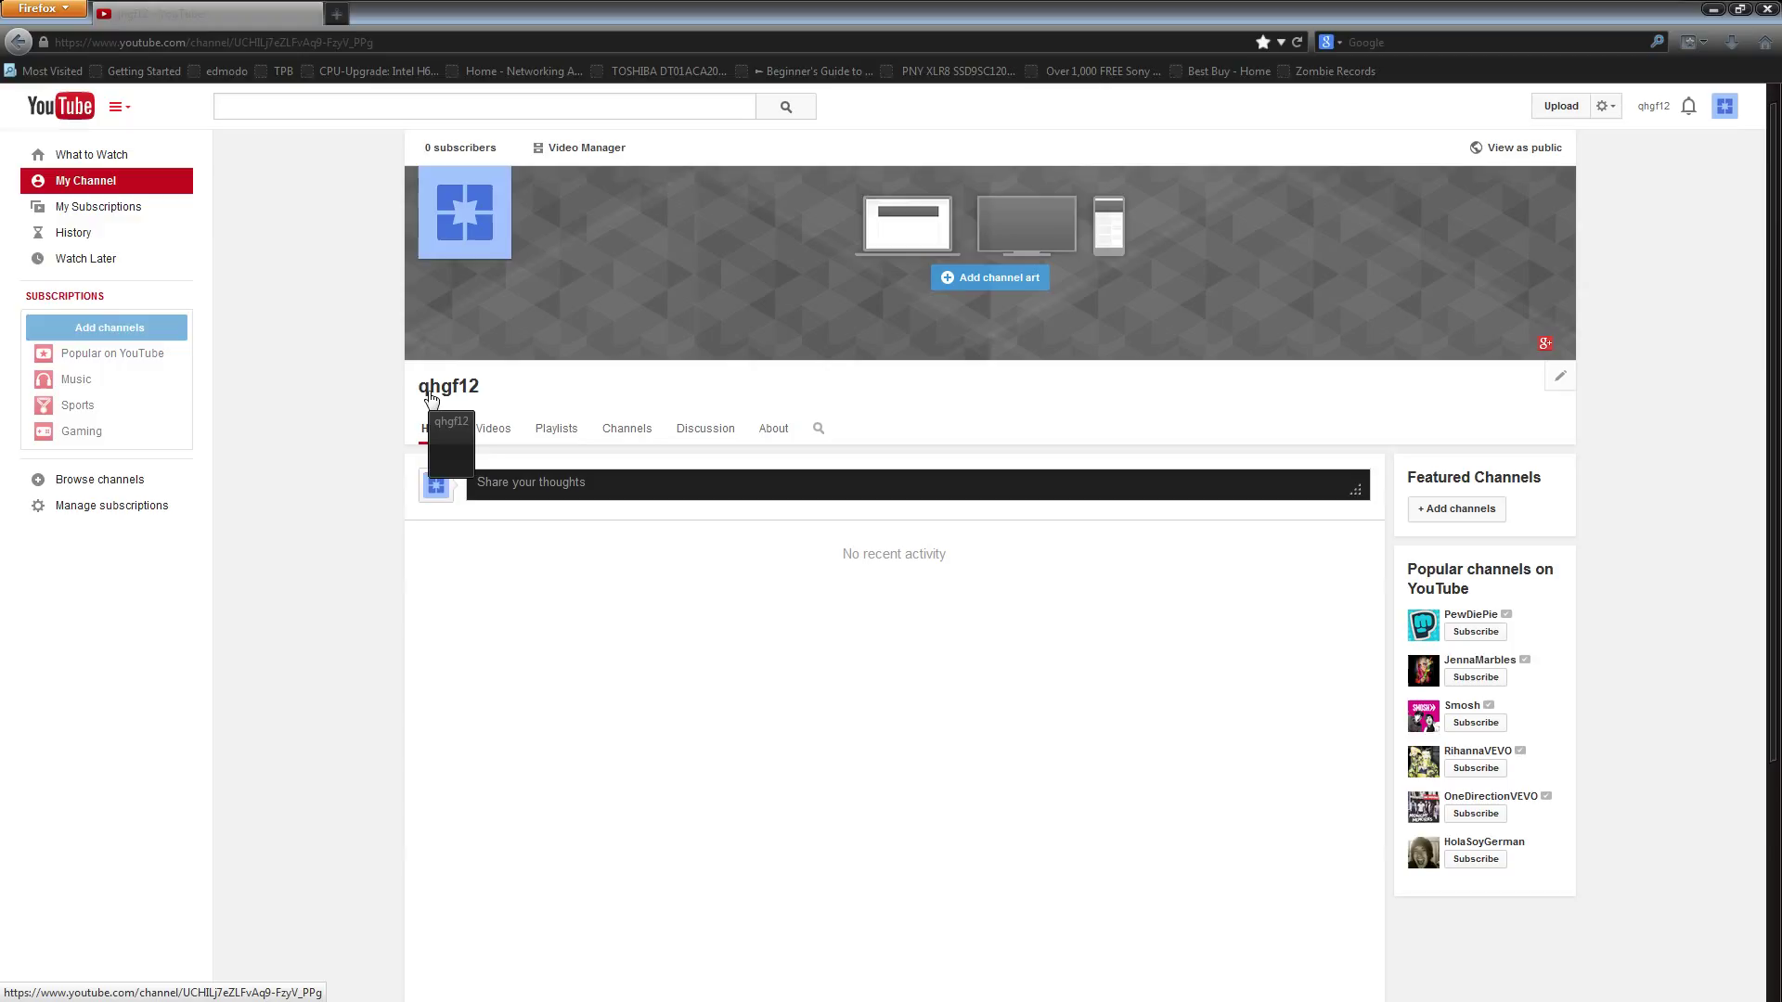
mouse_move(626, 429)
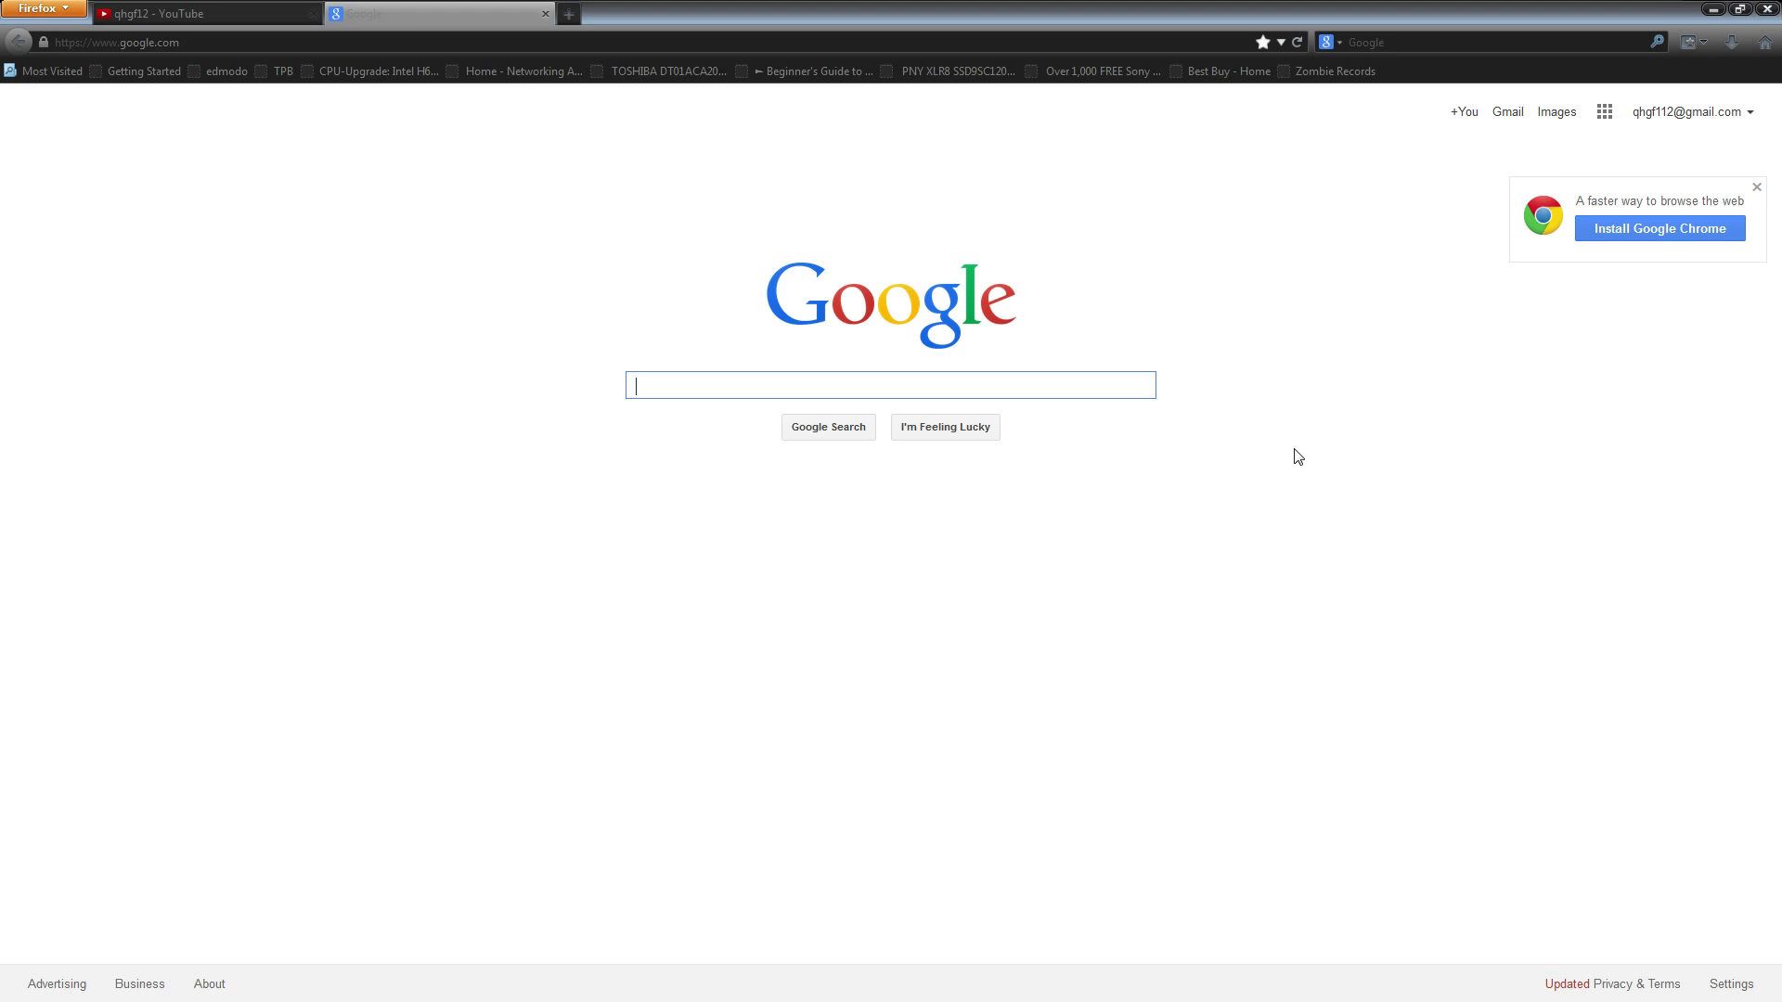
Step: From the account menu, reach Google Account settings, view Data tools, then Personal info
left_click(1687, 112)
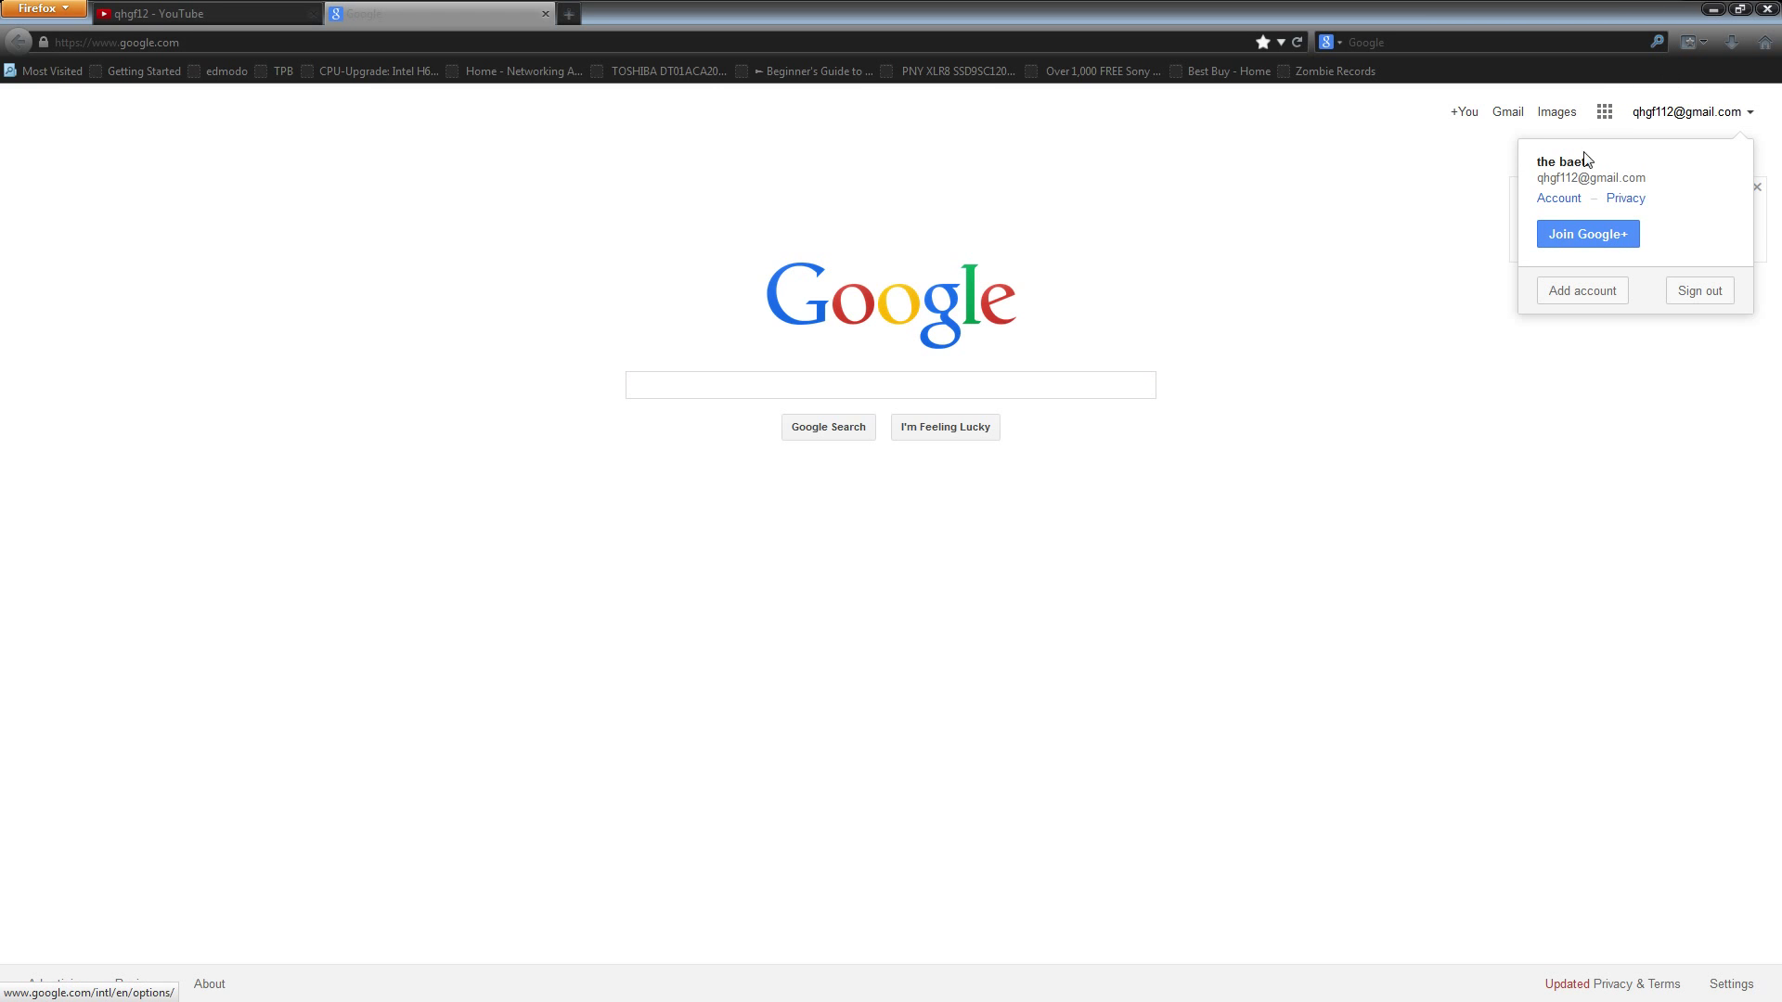
left_click(1558, 198)
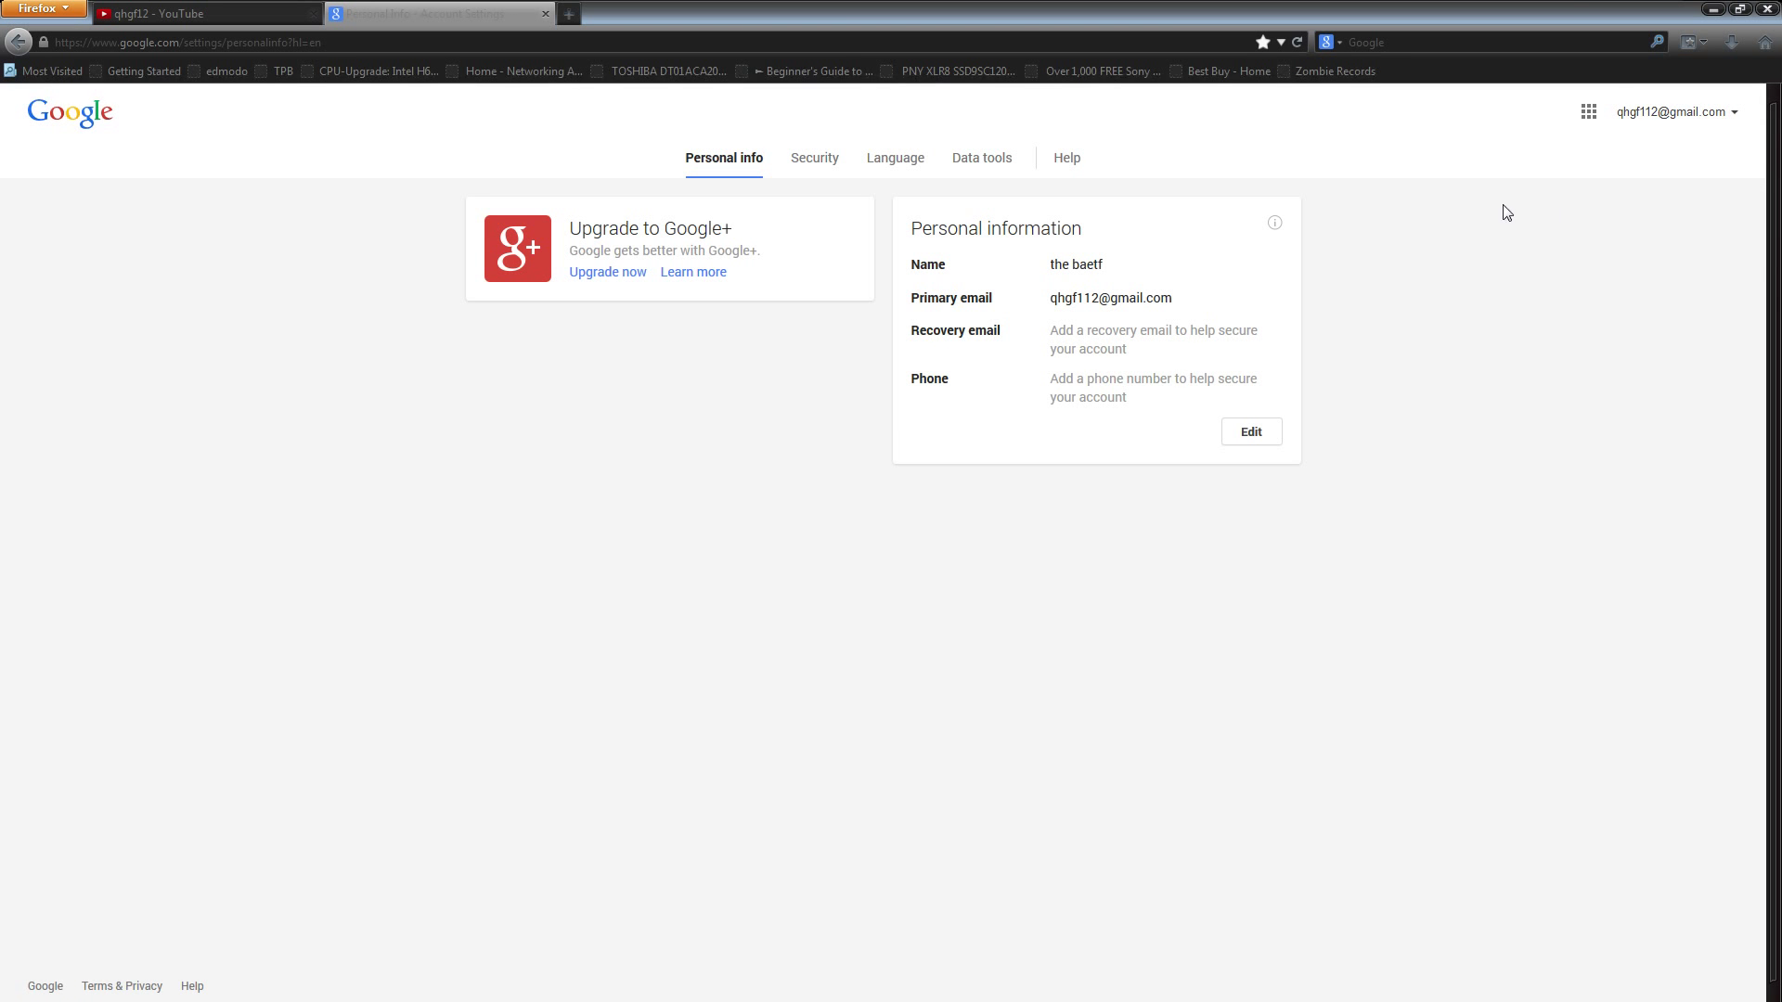
left_click(980, 158)
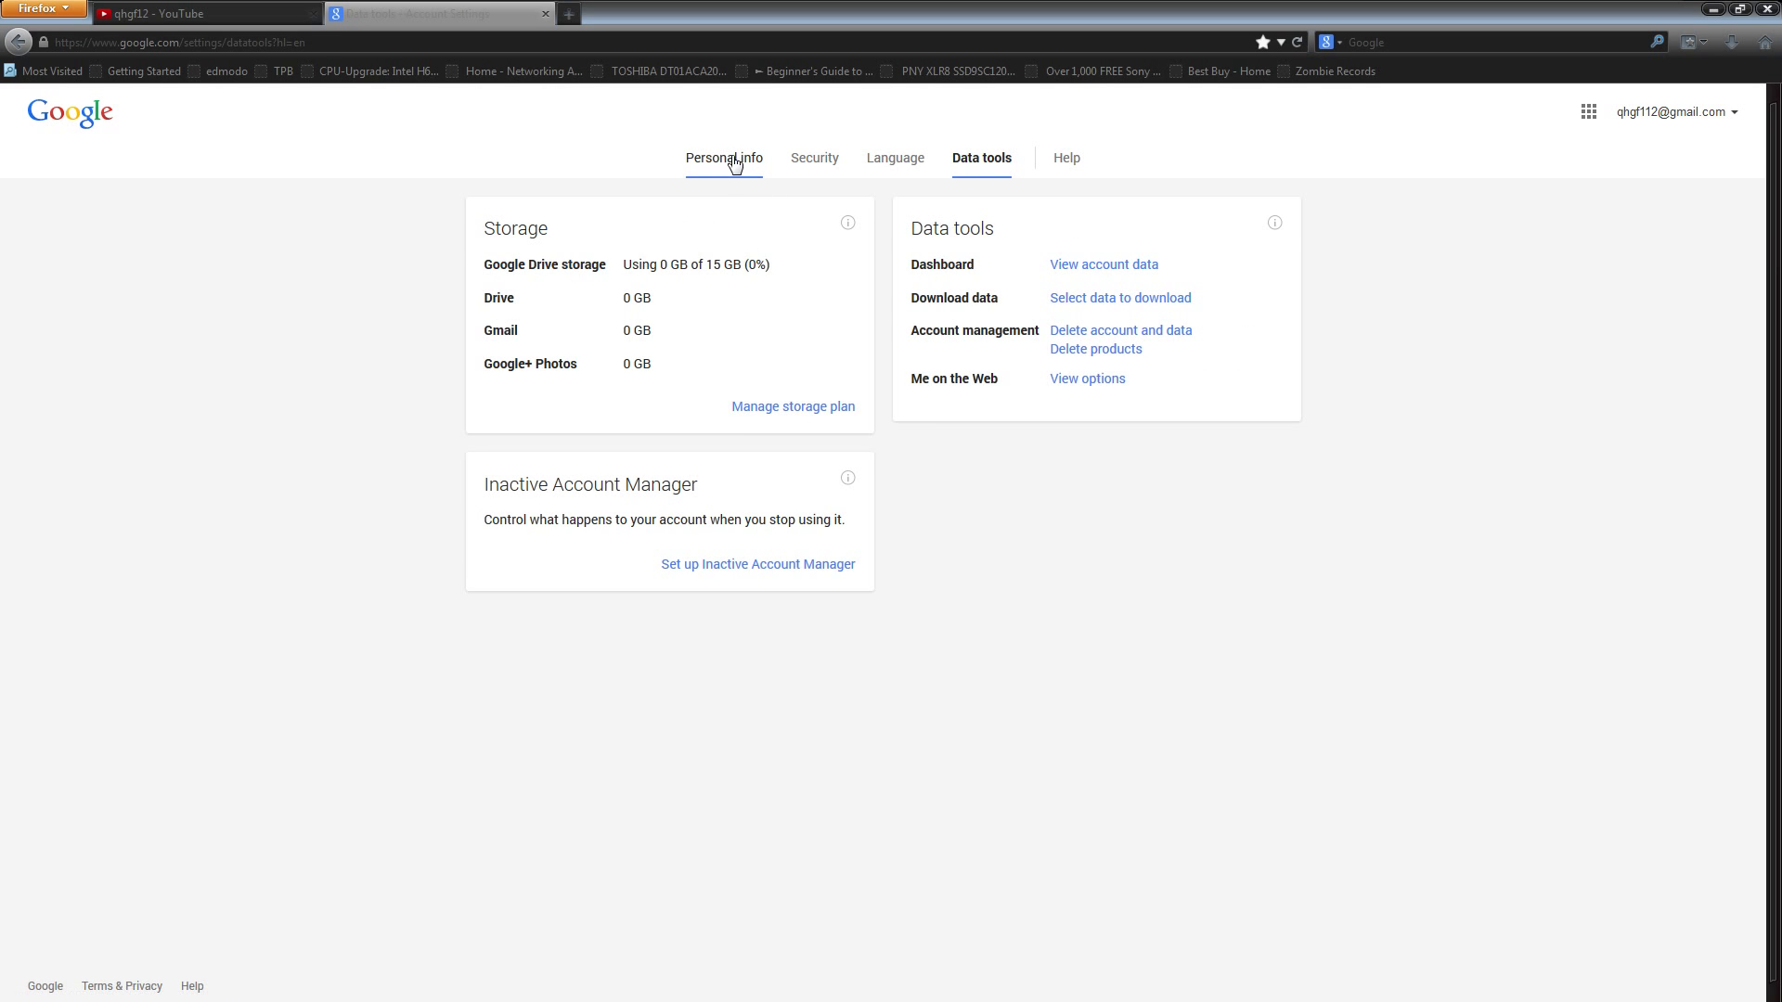
left_click(722, 156)
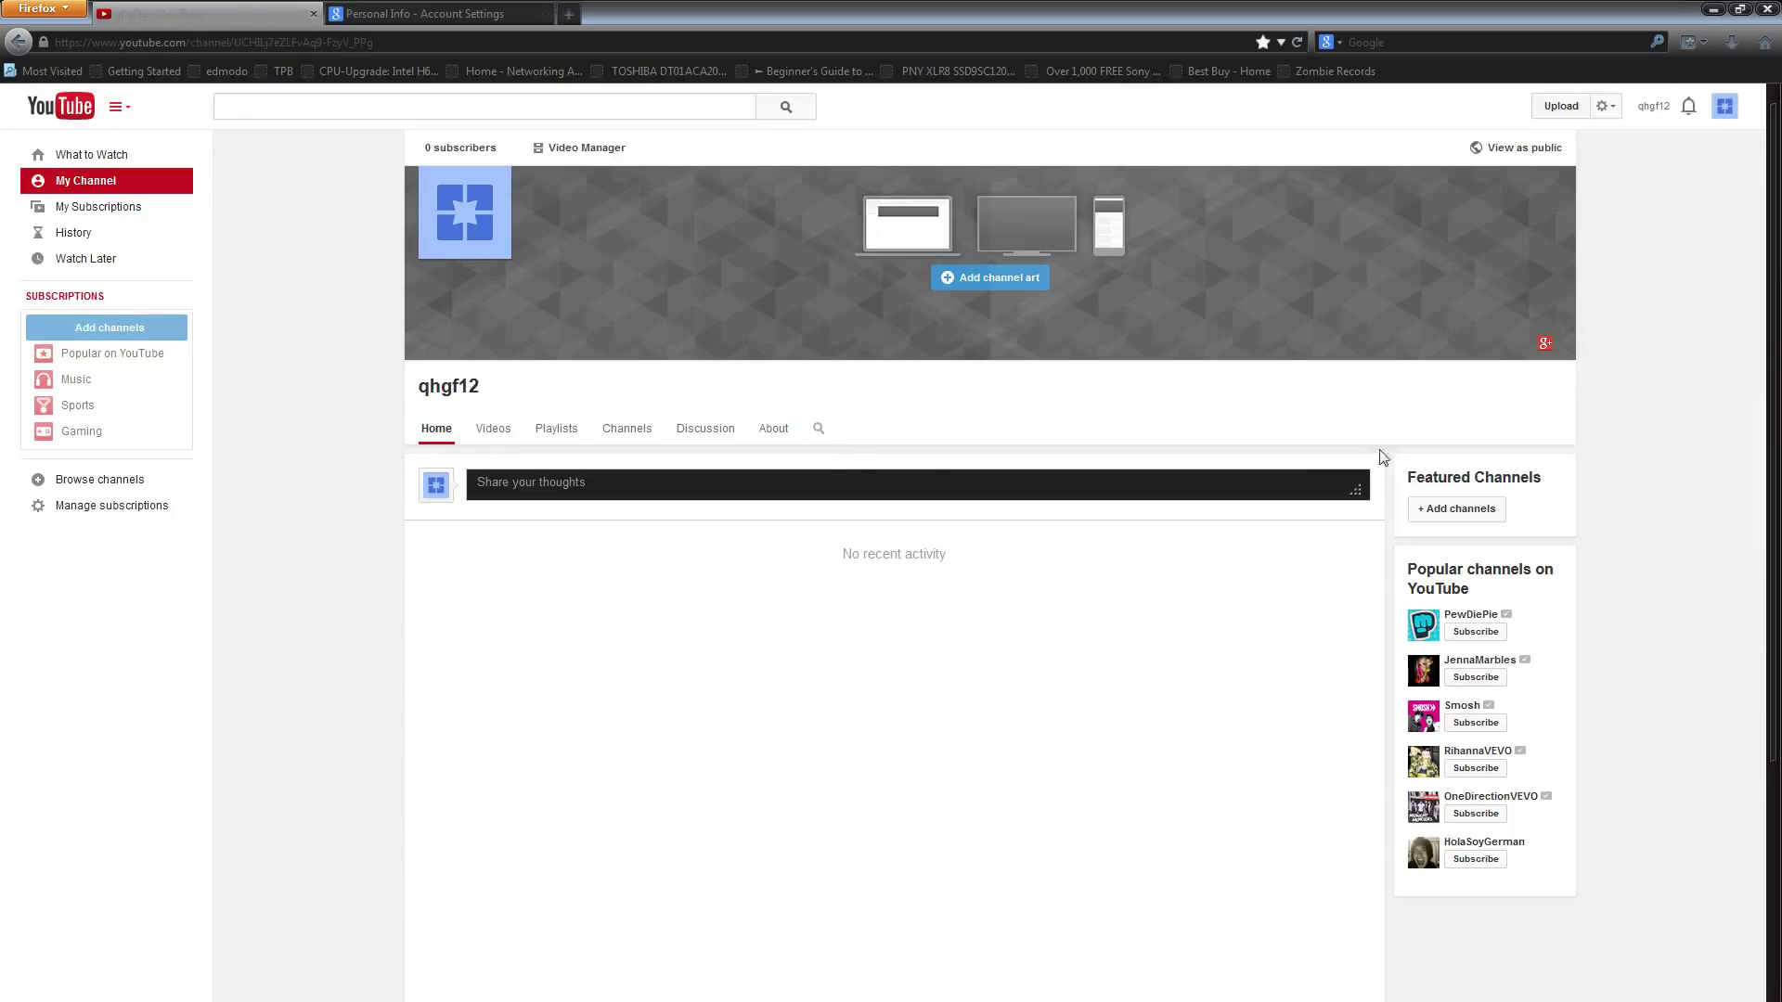
left_click(1725, 106)
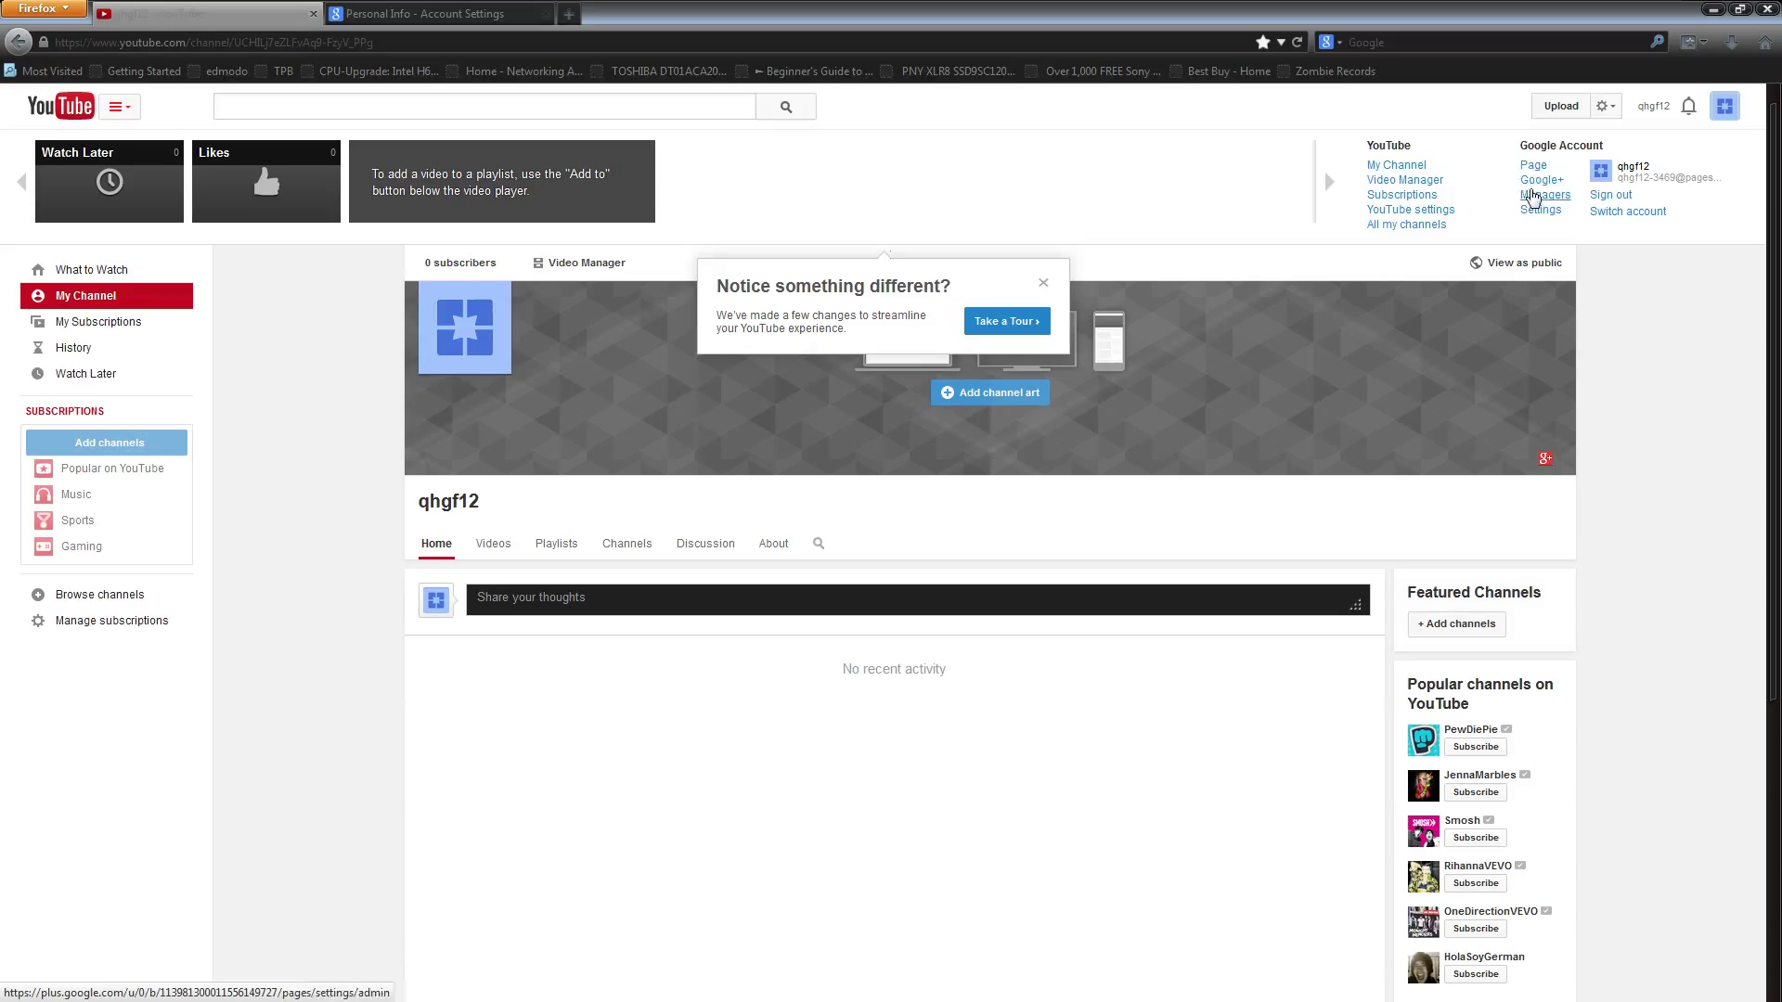
mouse_move(1259, 292)
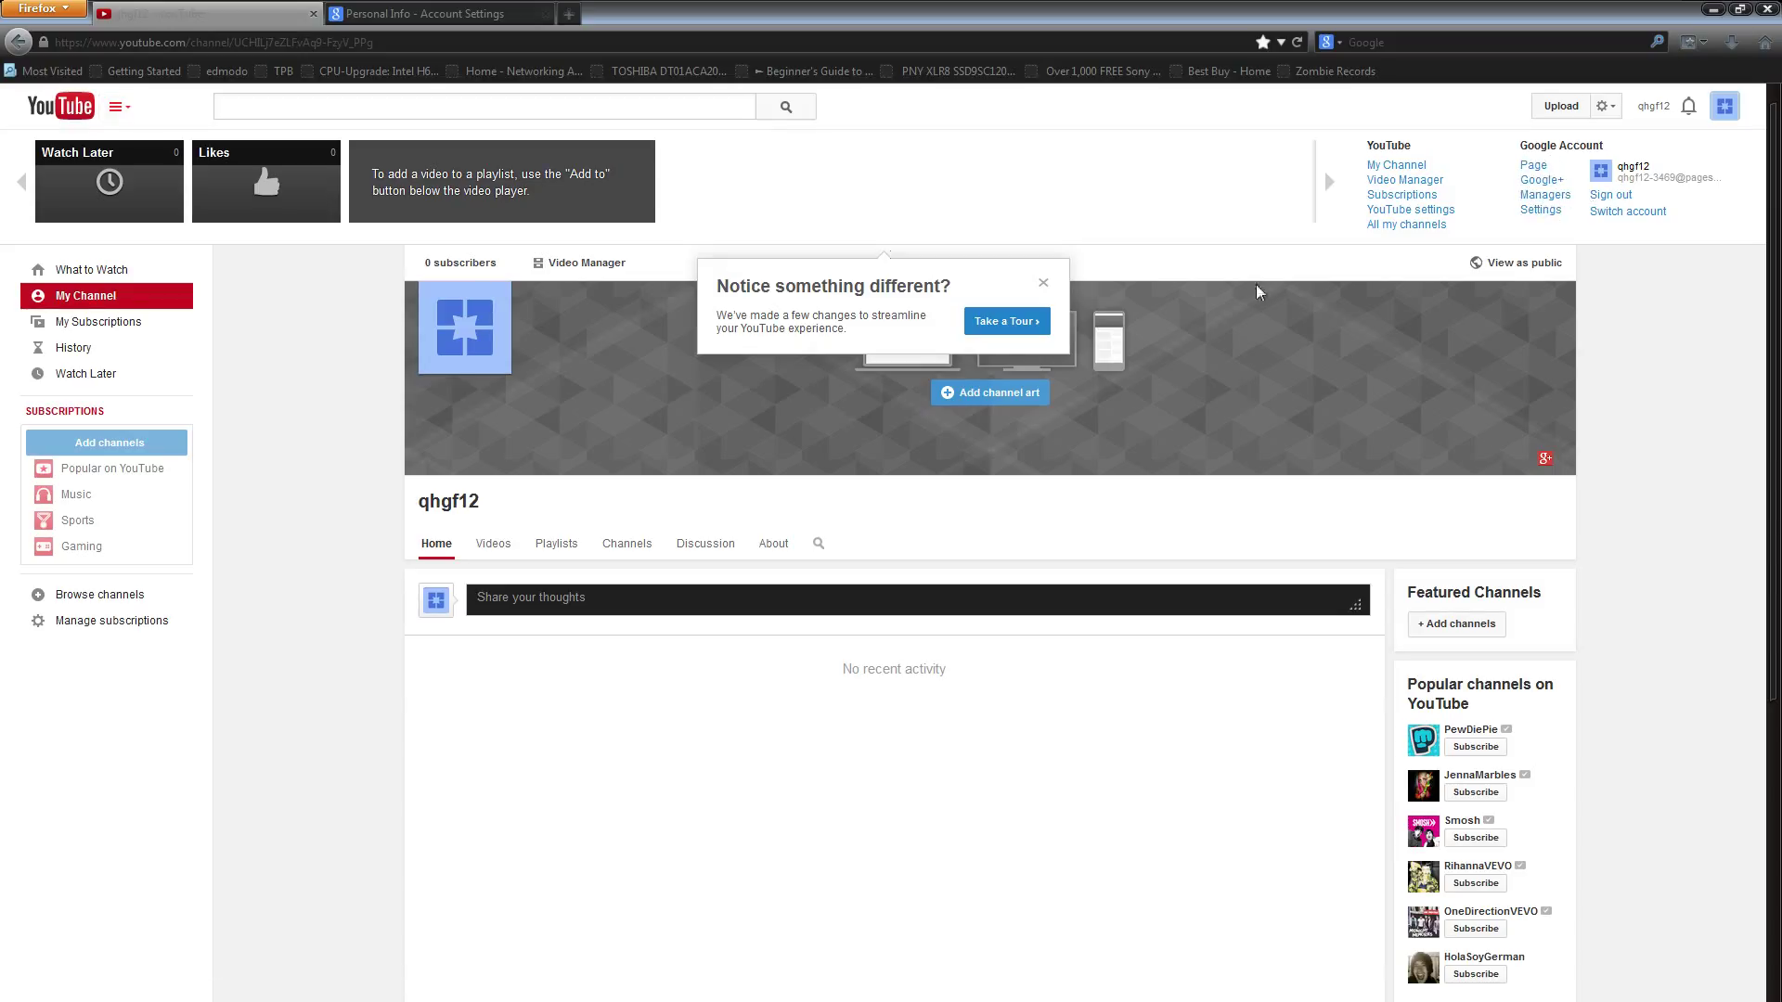
left_click(1042, 282)
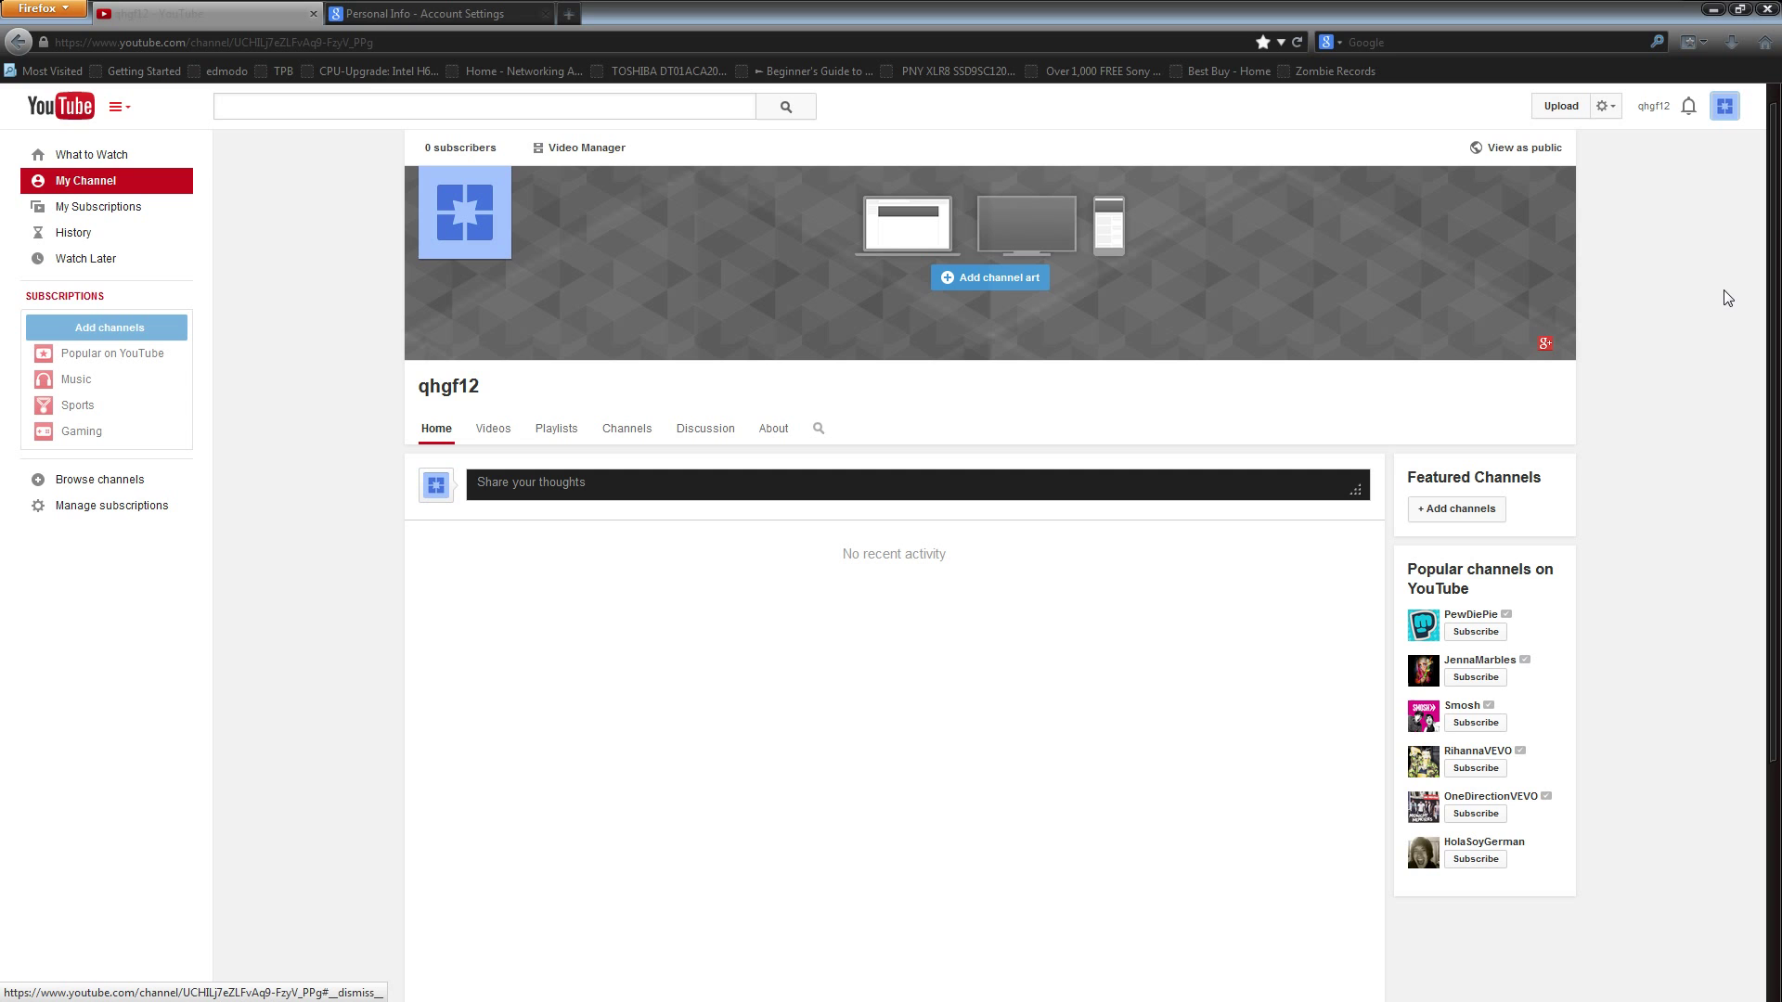
scroll("down", 3)
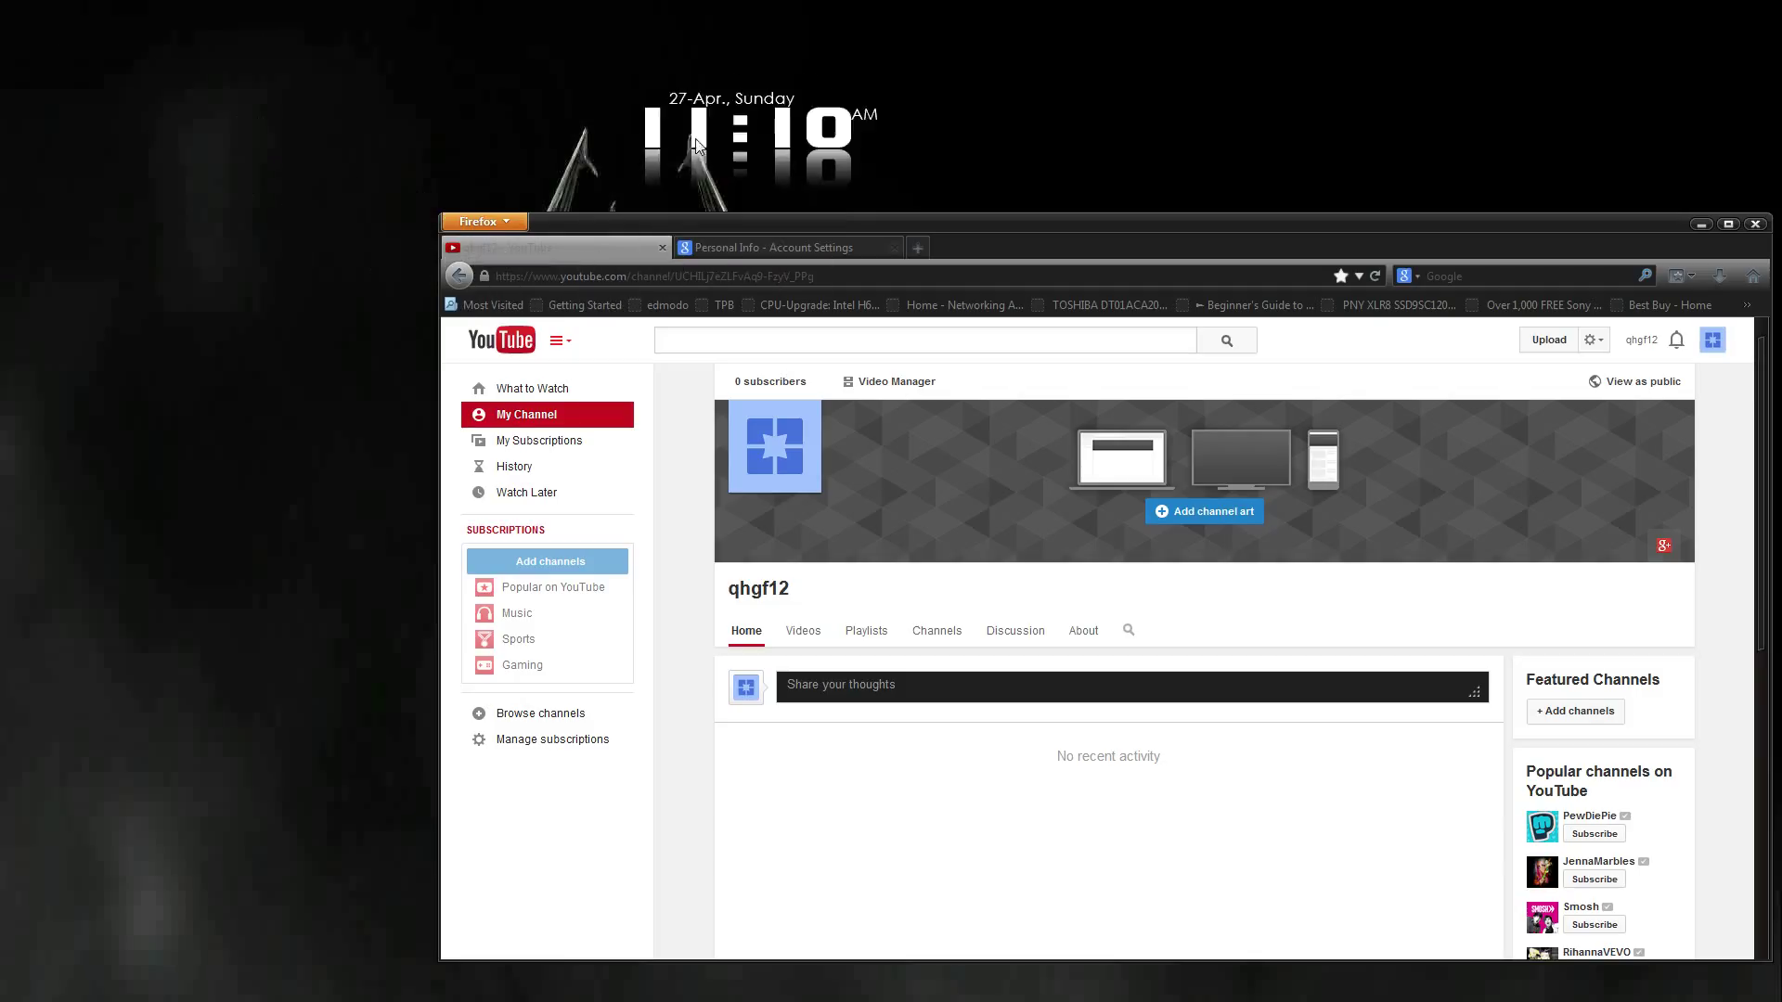
mouse_move(941, 48)
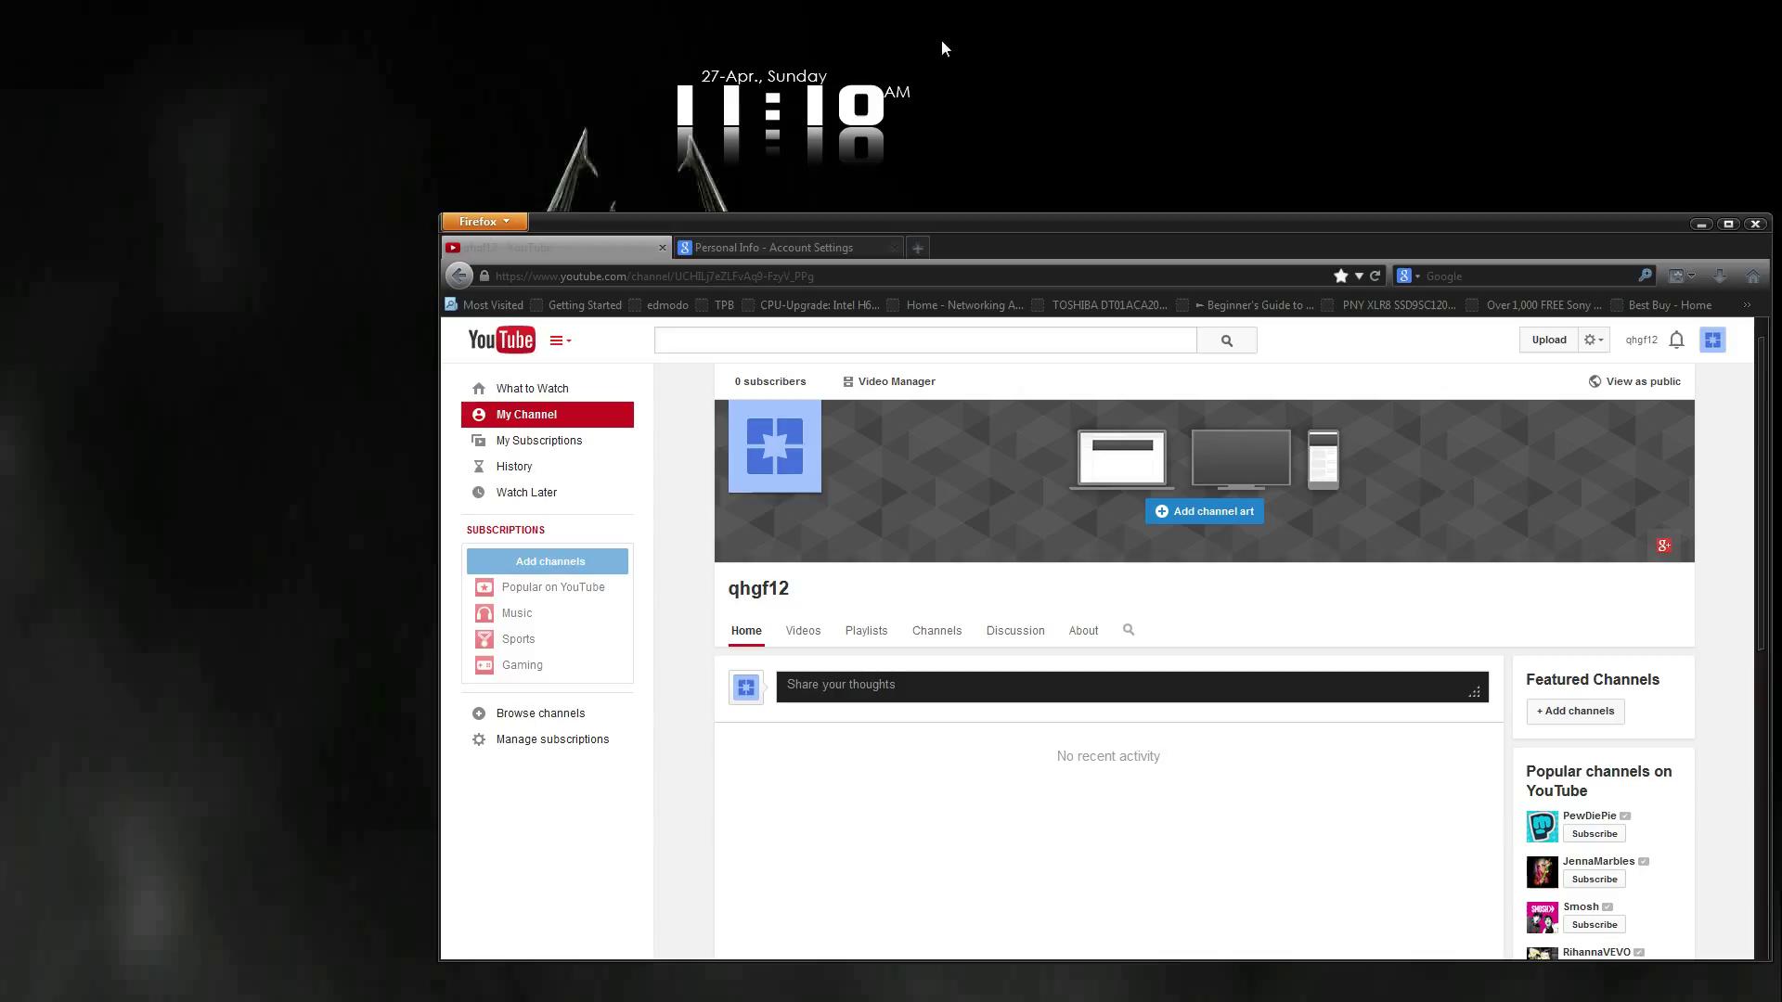
mouse_move(852, 113)
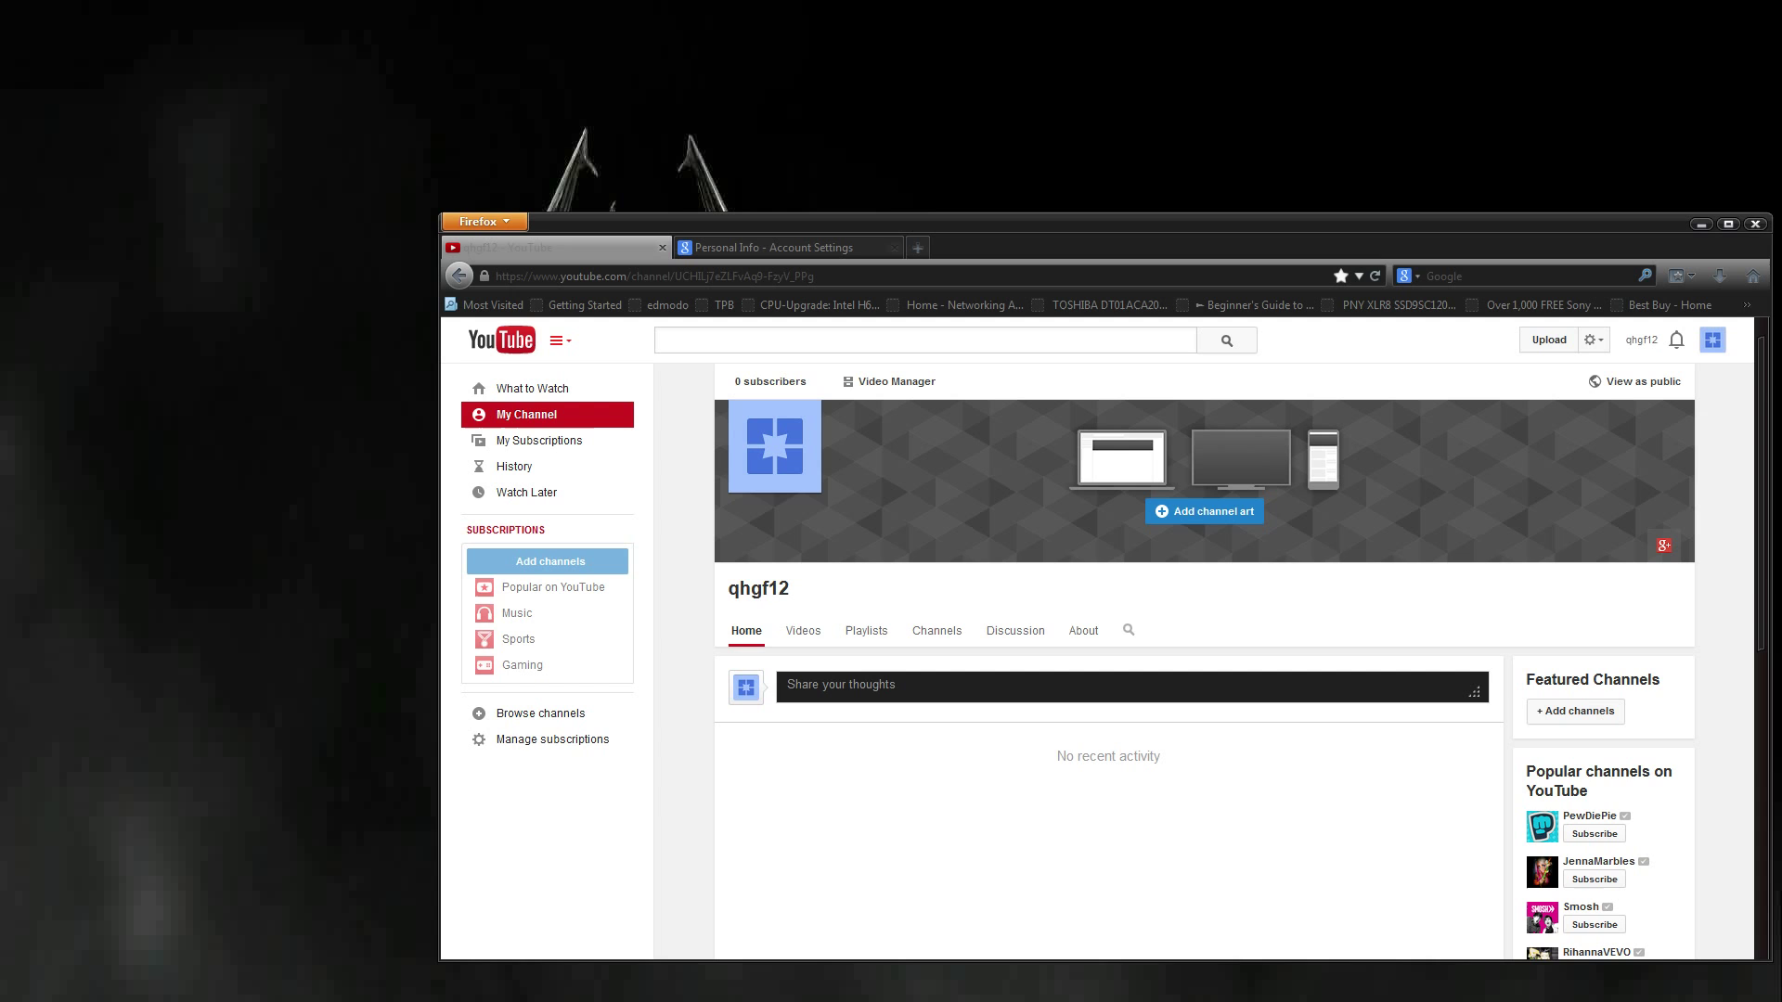
mouse_move(200, 73)
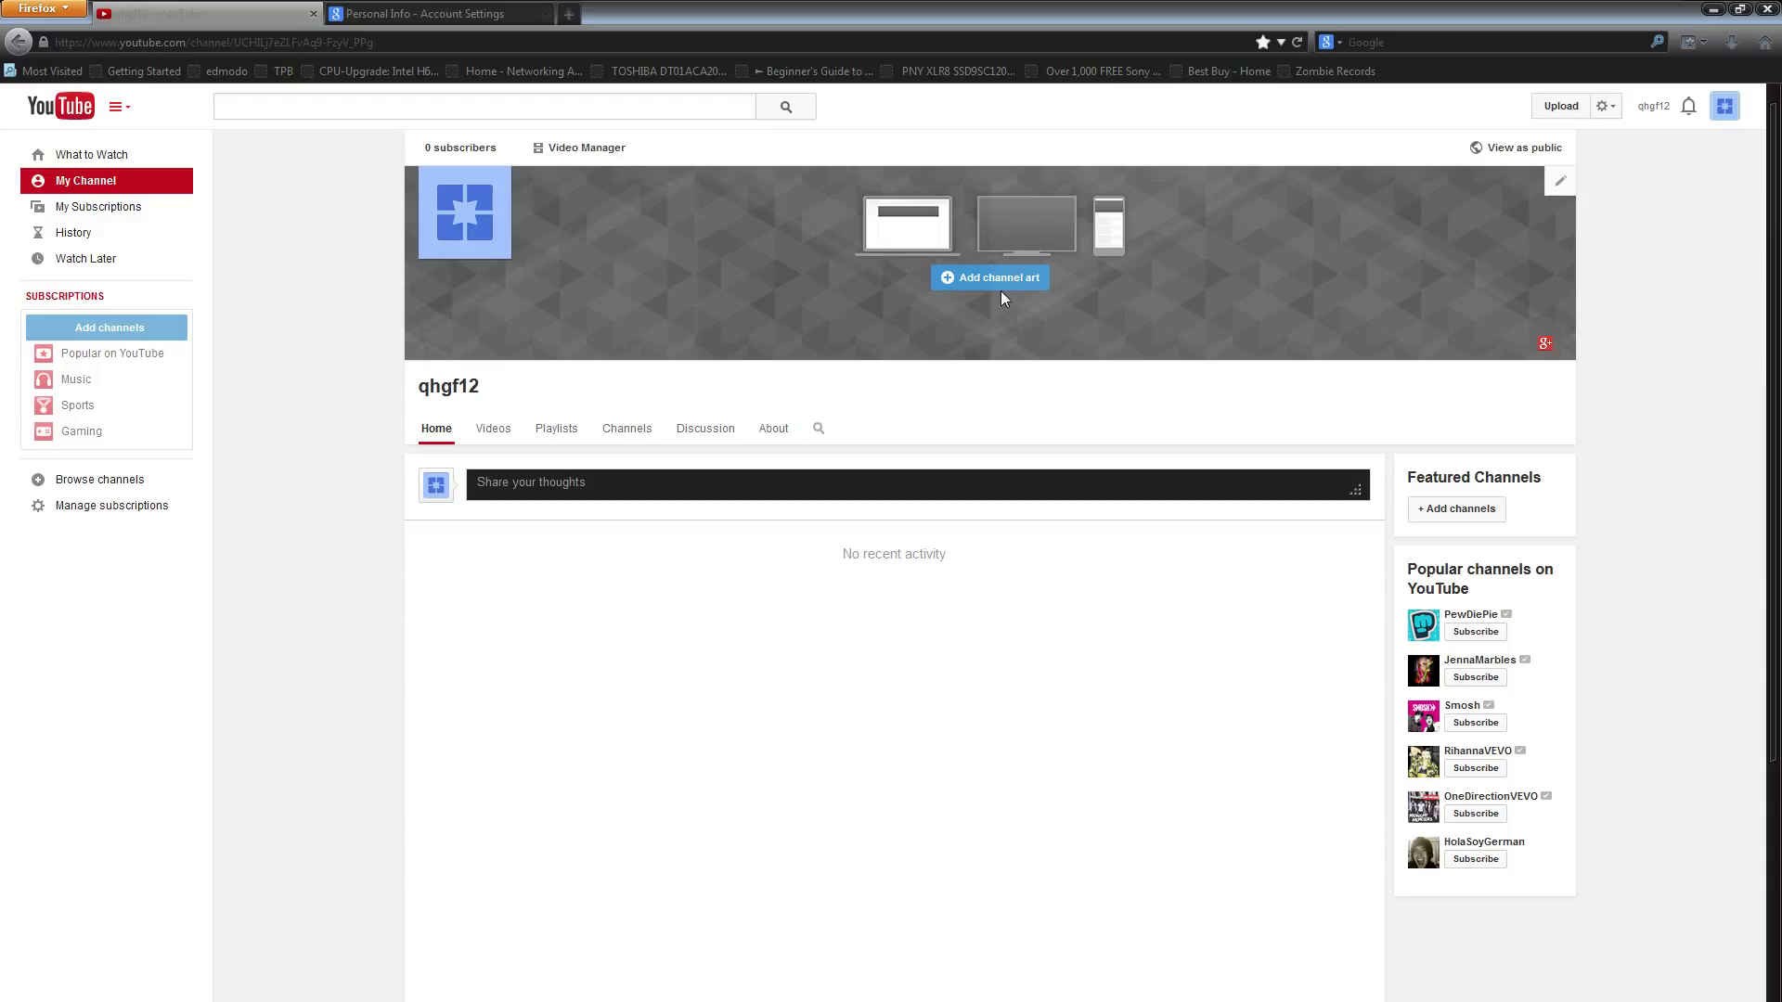
mouse_move(1080, 698)
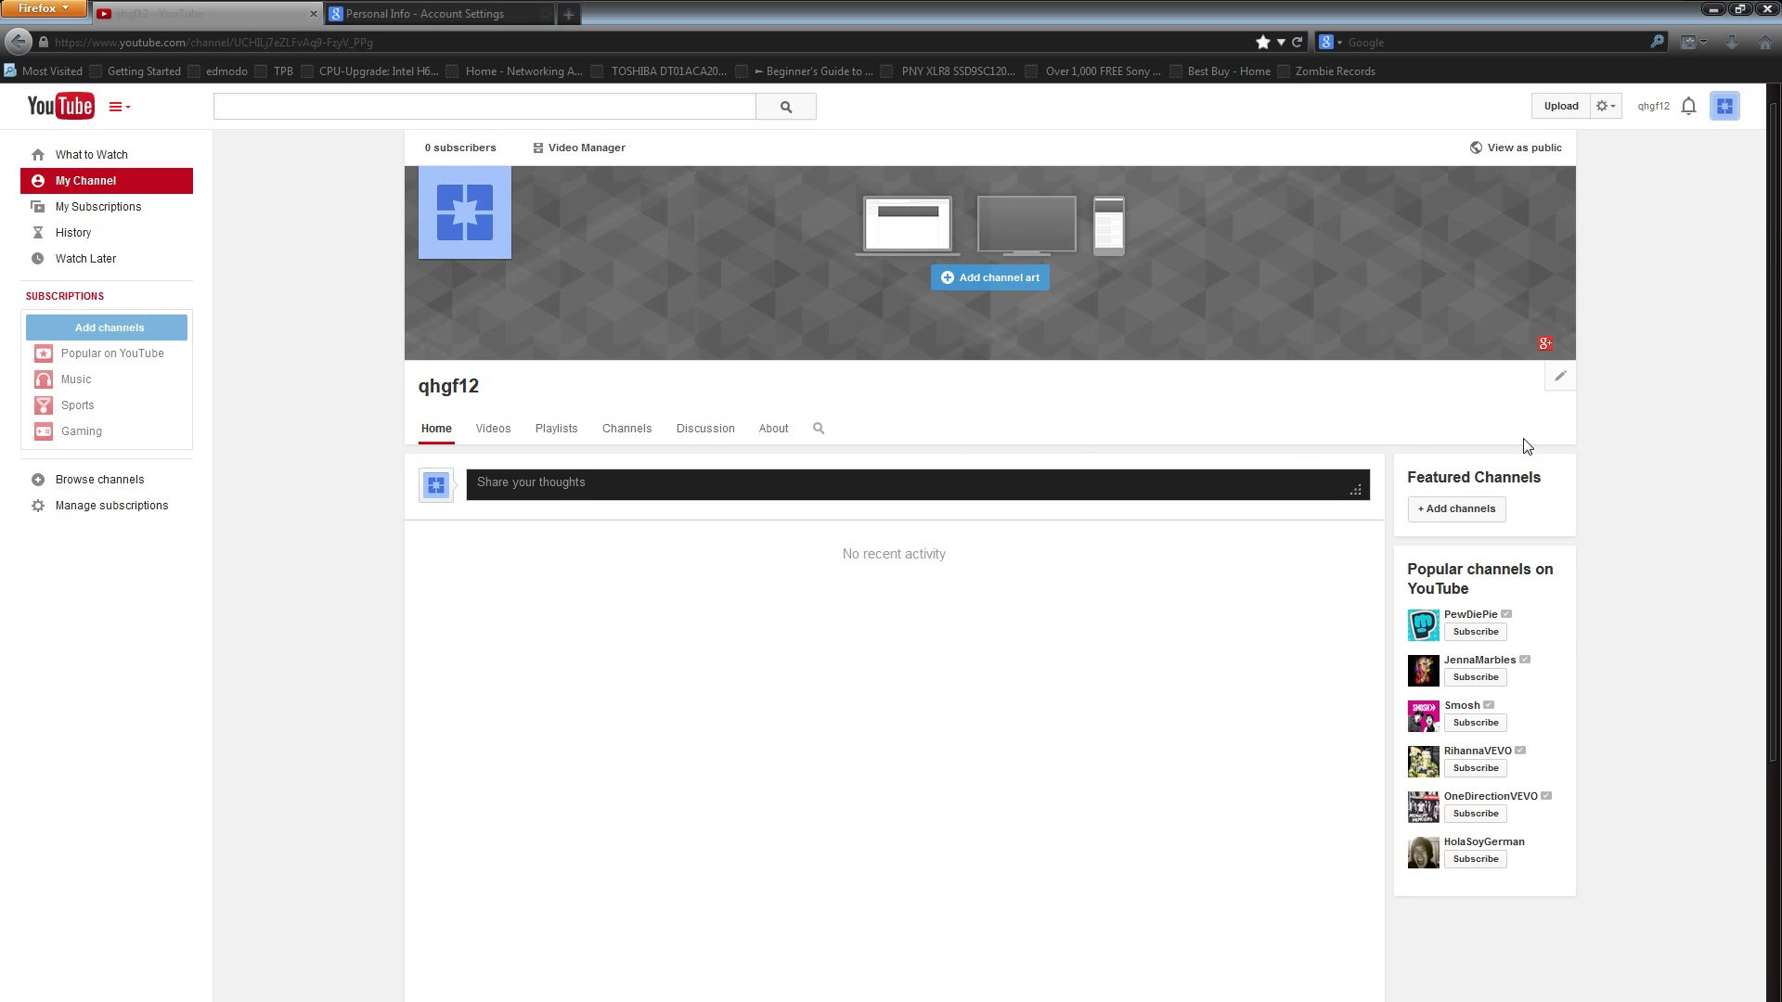
mouse_move(1583, 449)
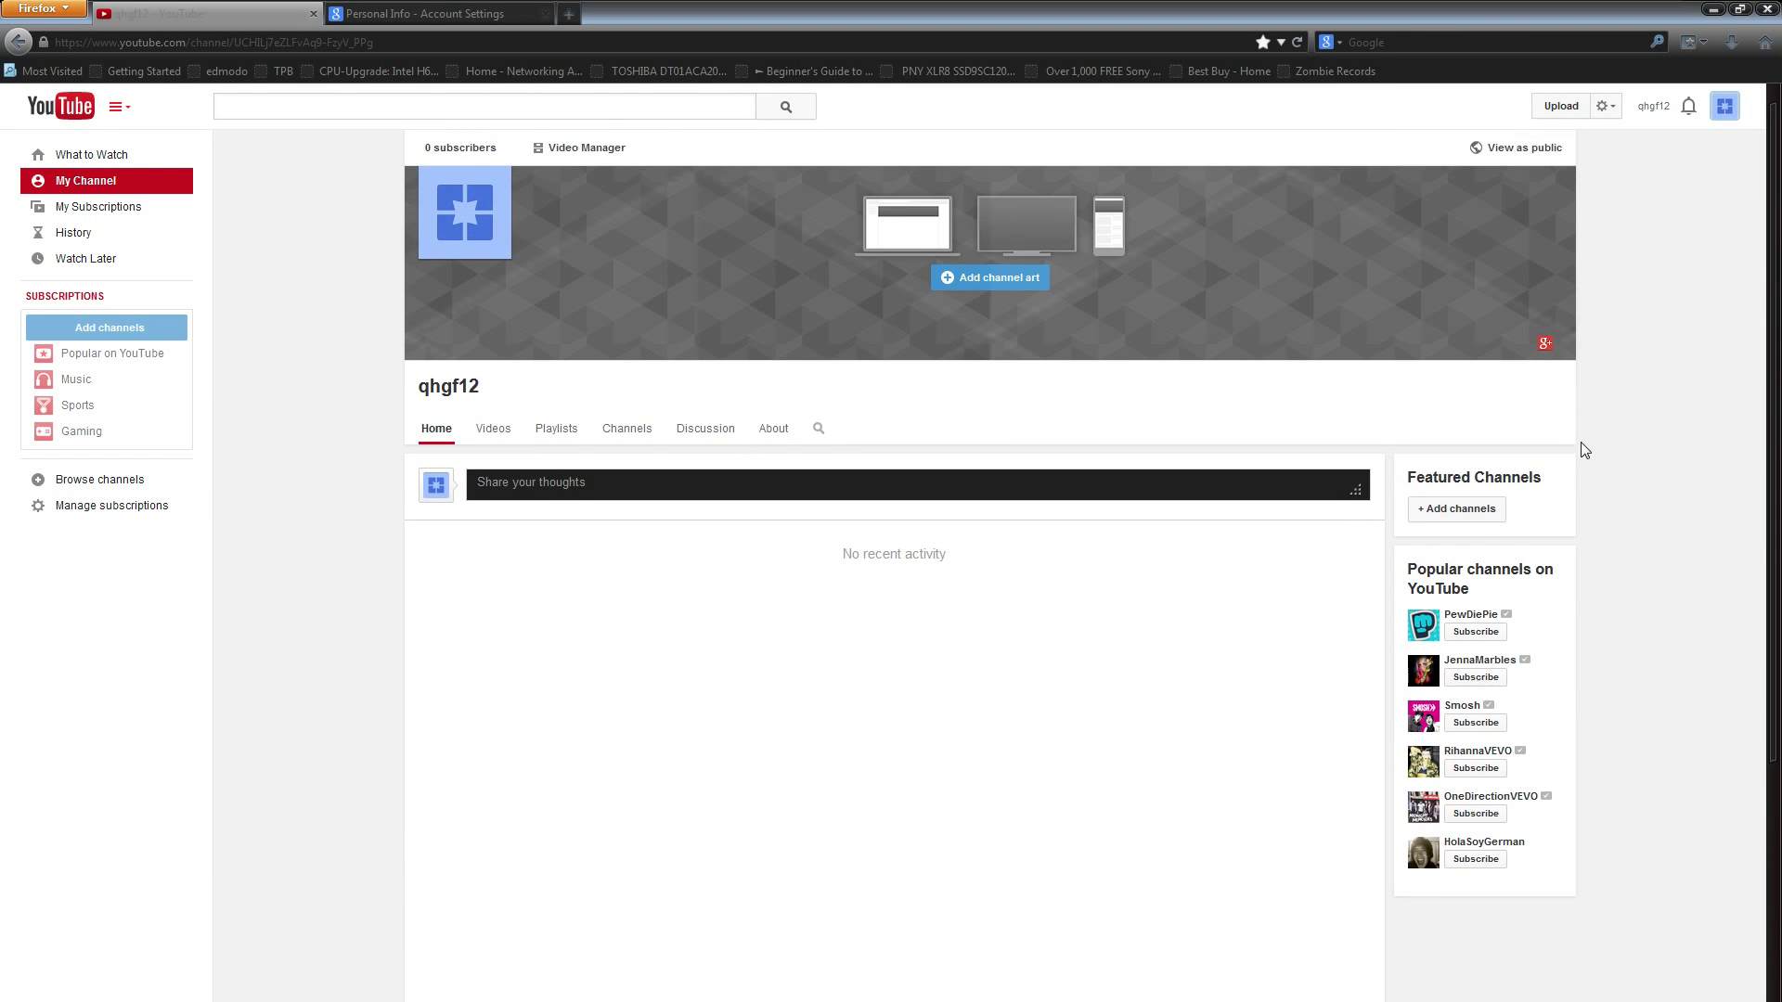
mouse_move(1608, 431)
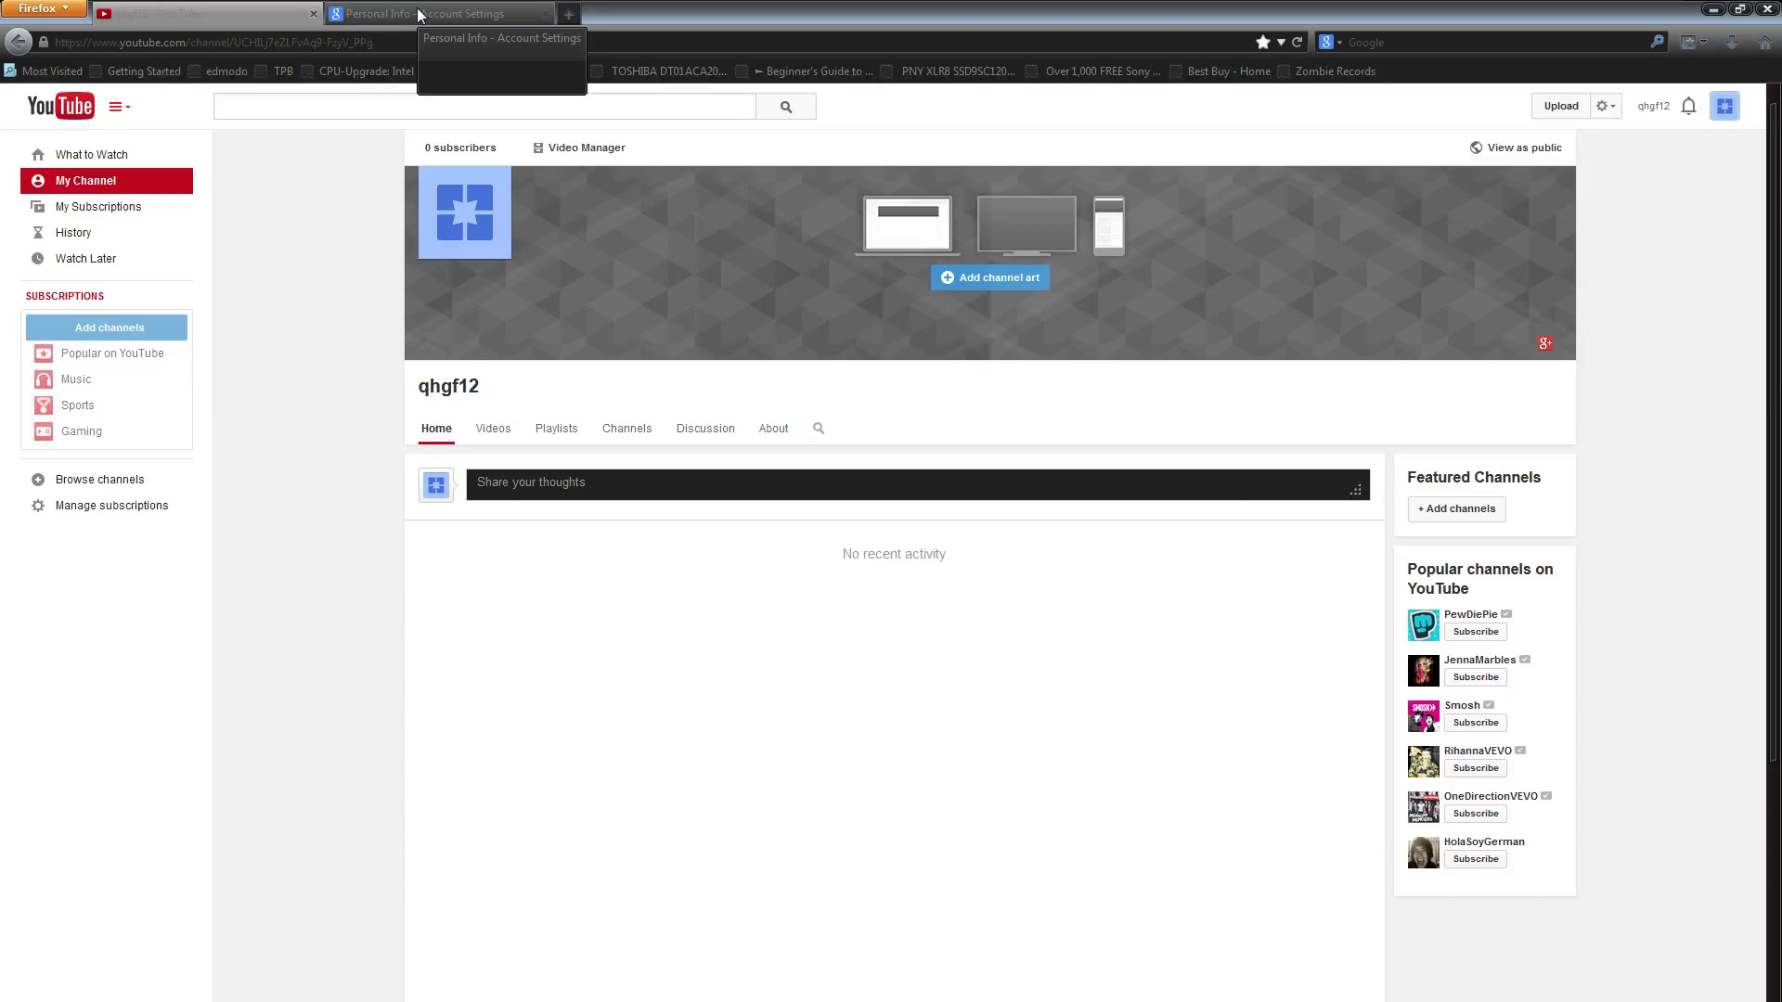
mouse_move(346, 286)
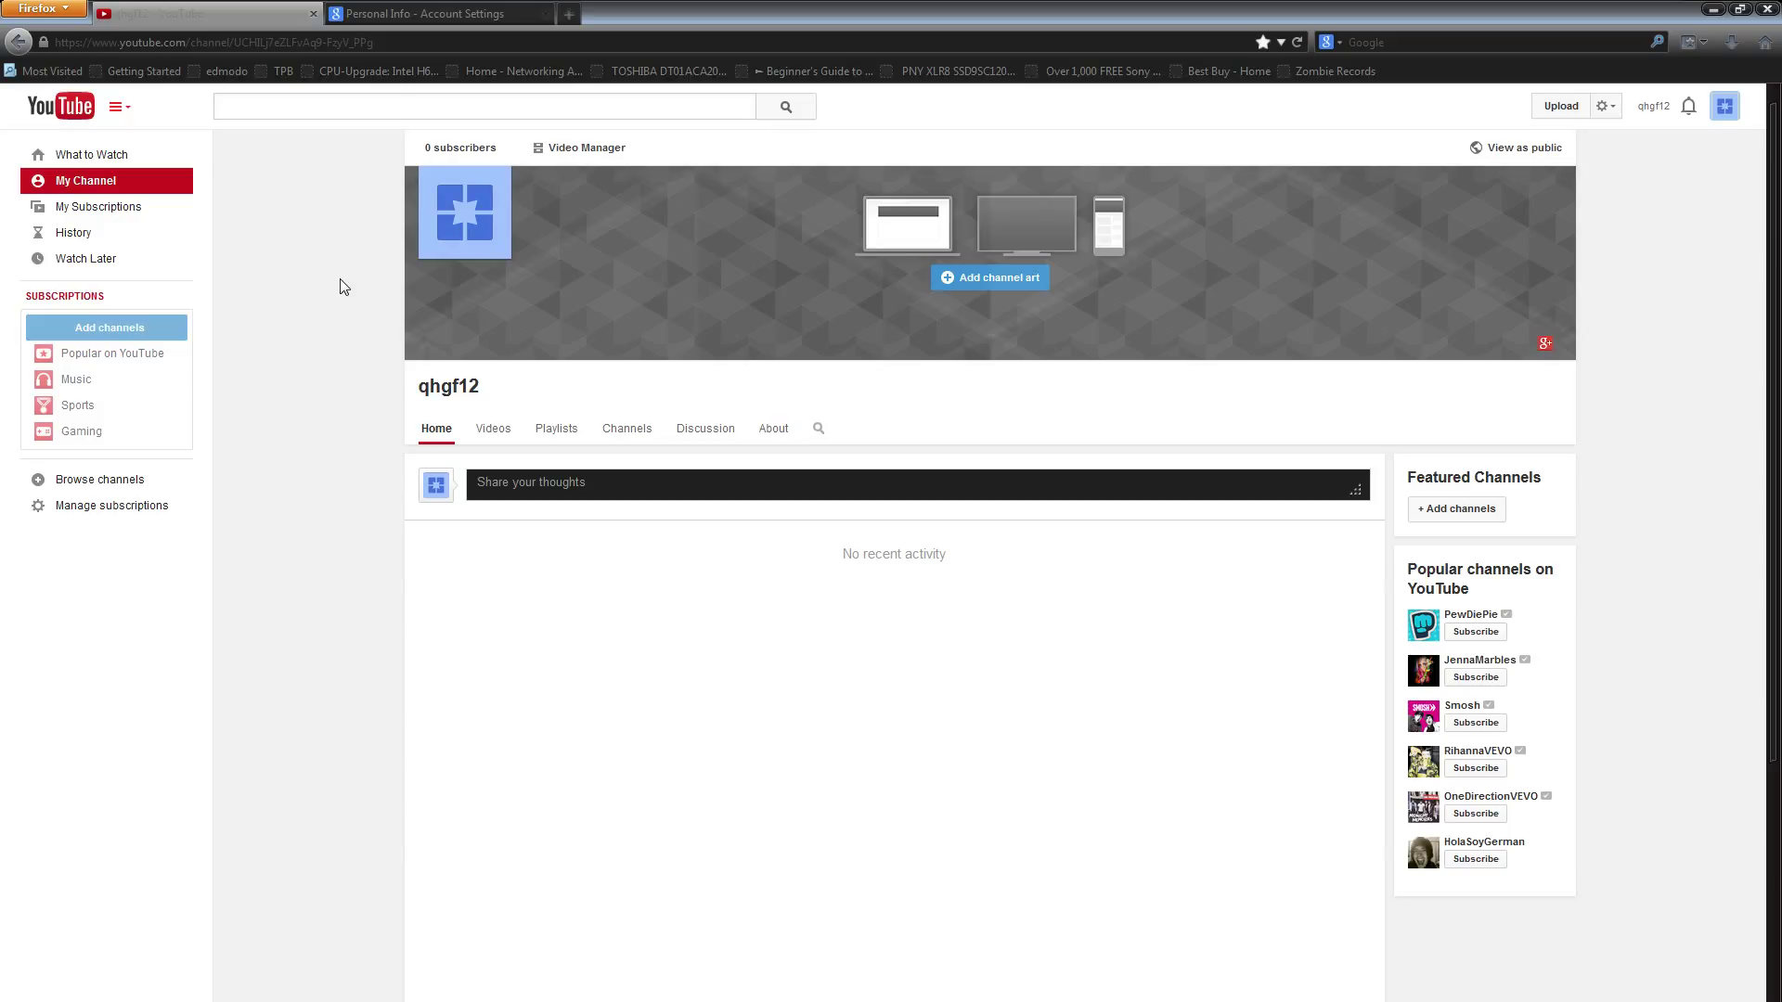